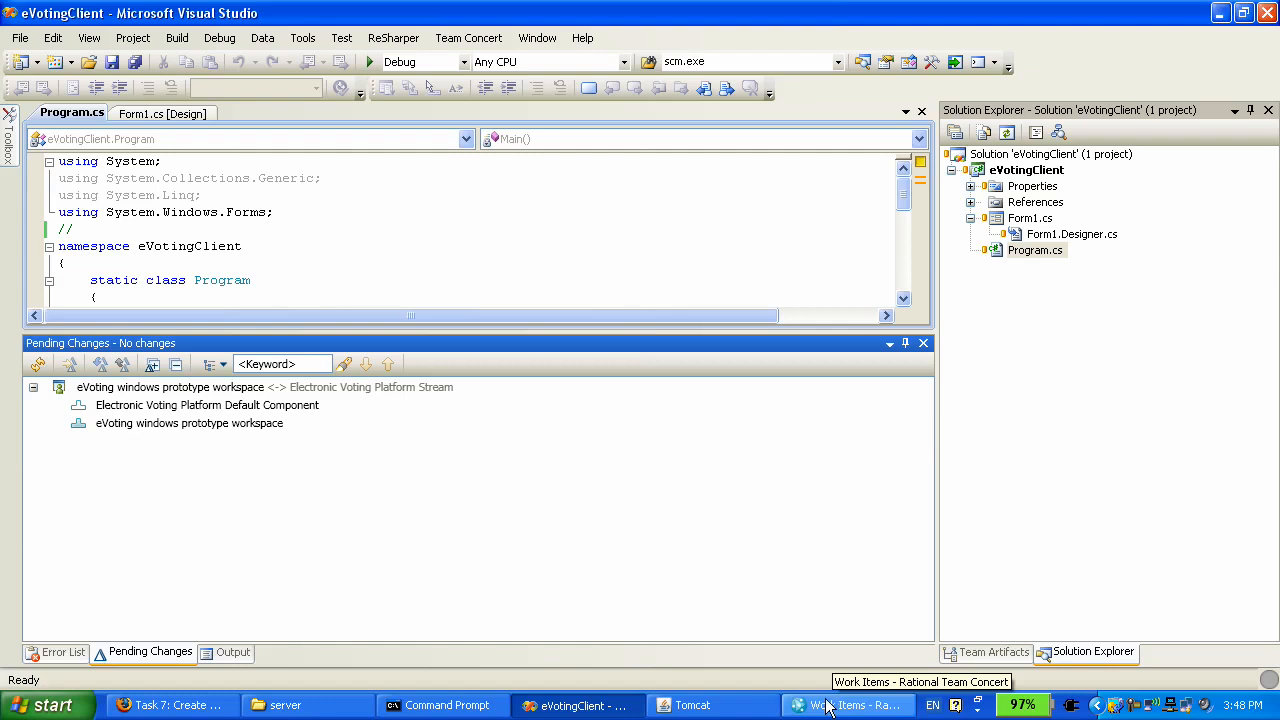
Bring the Rational Team Concert Welcome page to the front over Visual Studio.
{"action": "left_click", "coordinate": [848, 704]}
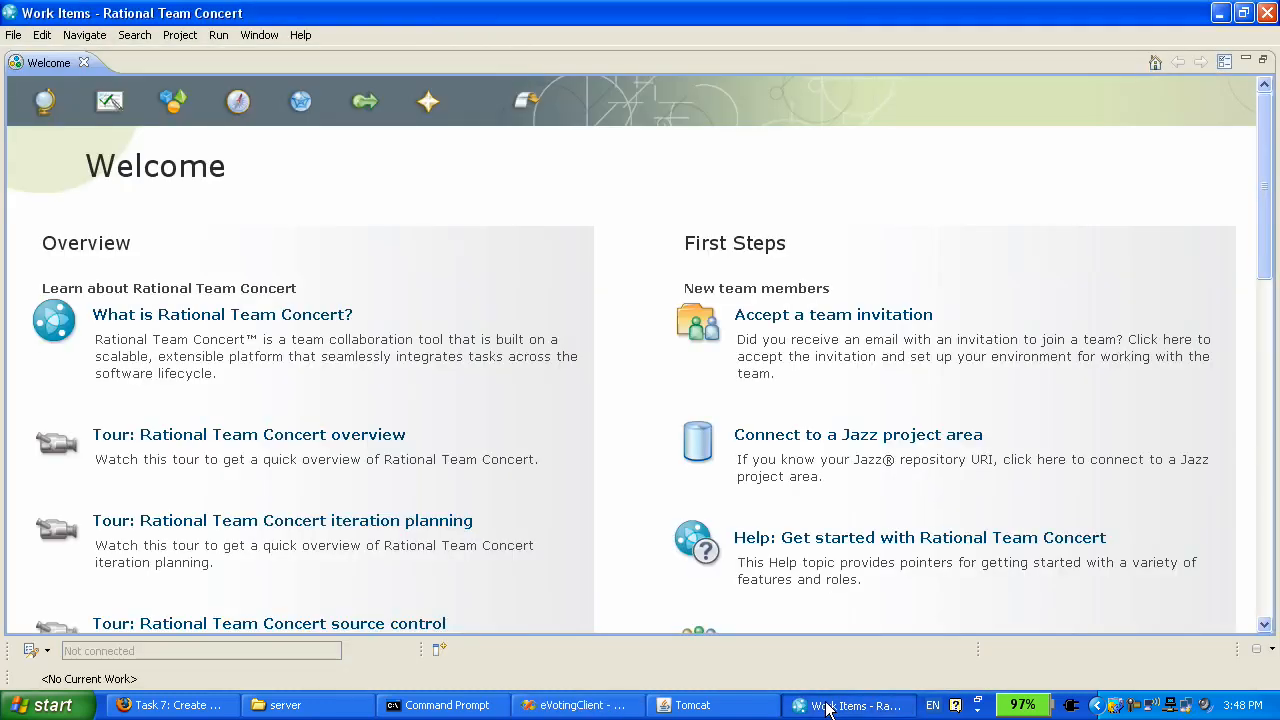
{"action": "mouse_move", "coordinate": [808, 676]}
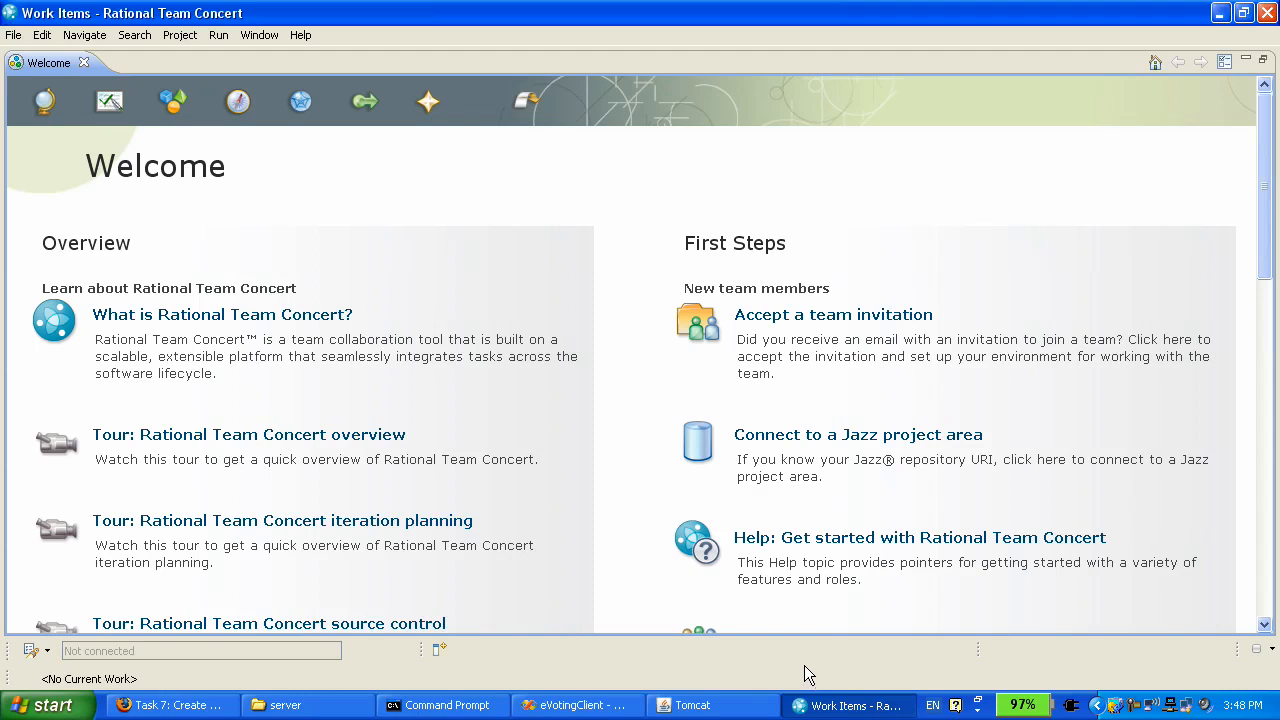
{"action": "mouse_move", "coordinate": [856, 434]}
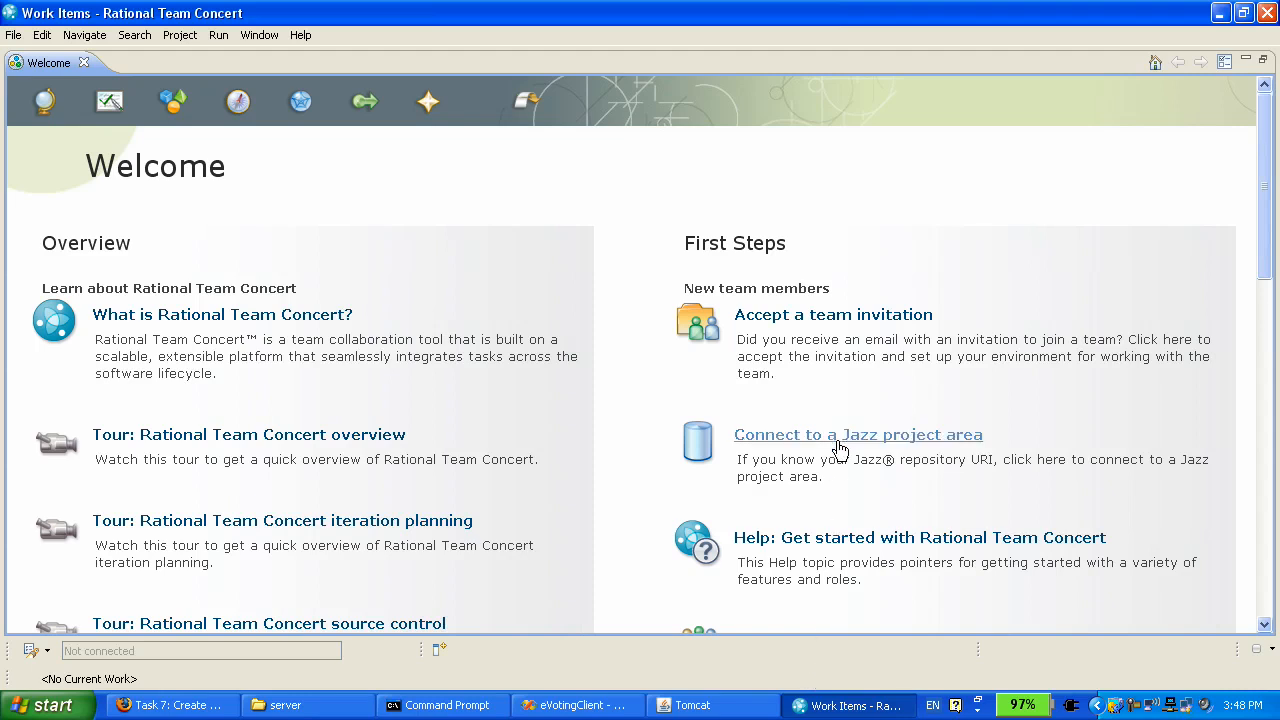
{"action": "mouse_move", "coordinate": [840, 392]}
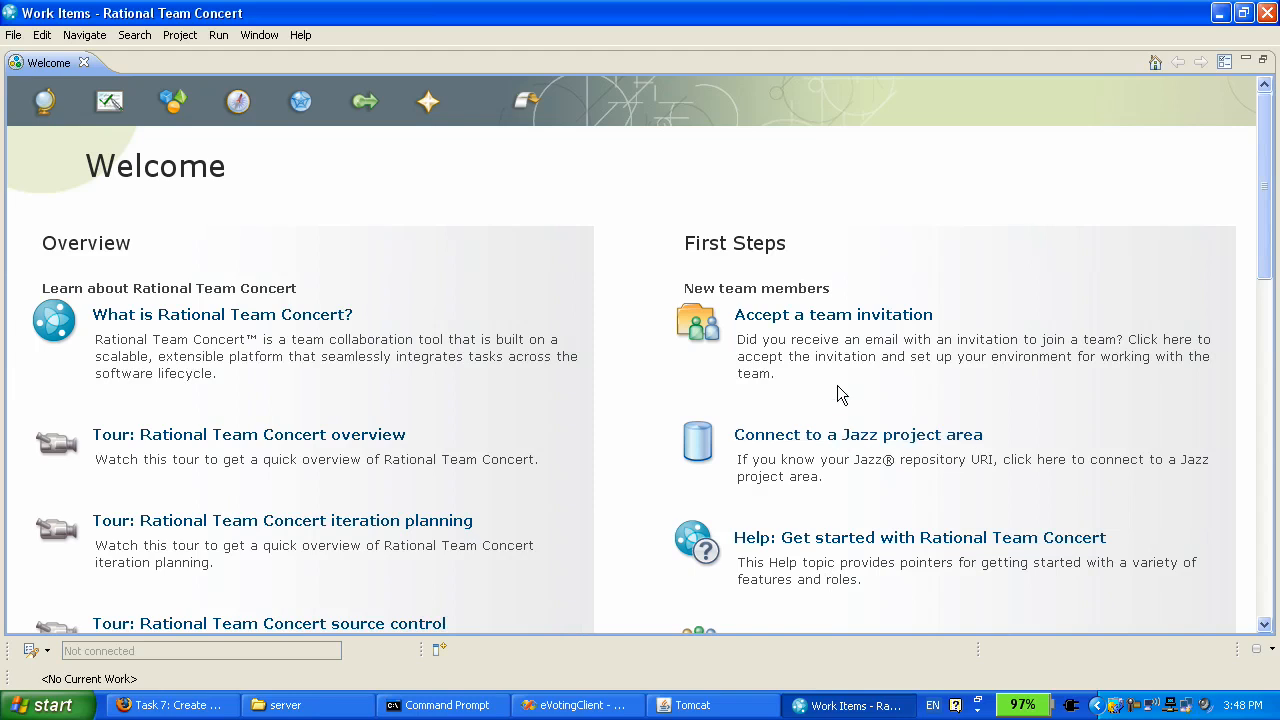
{"action": "mouse_move", "coordinate": [840, 400]}
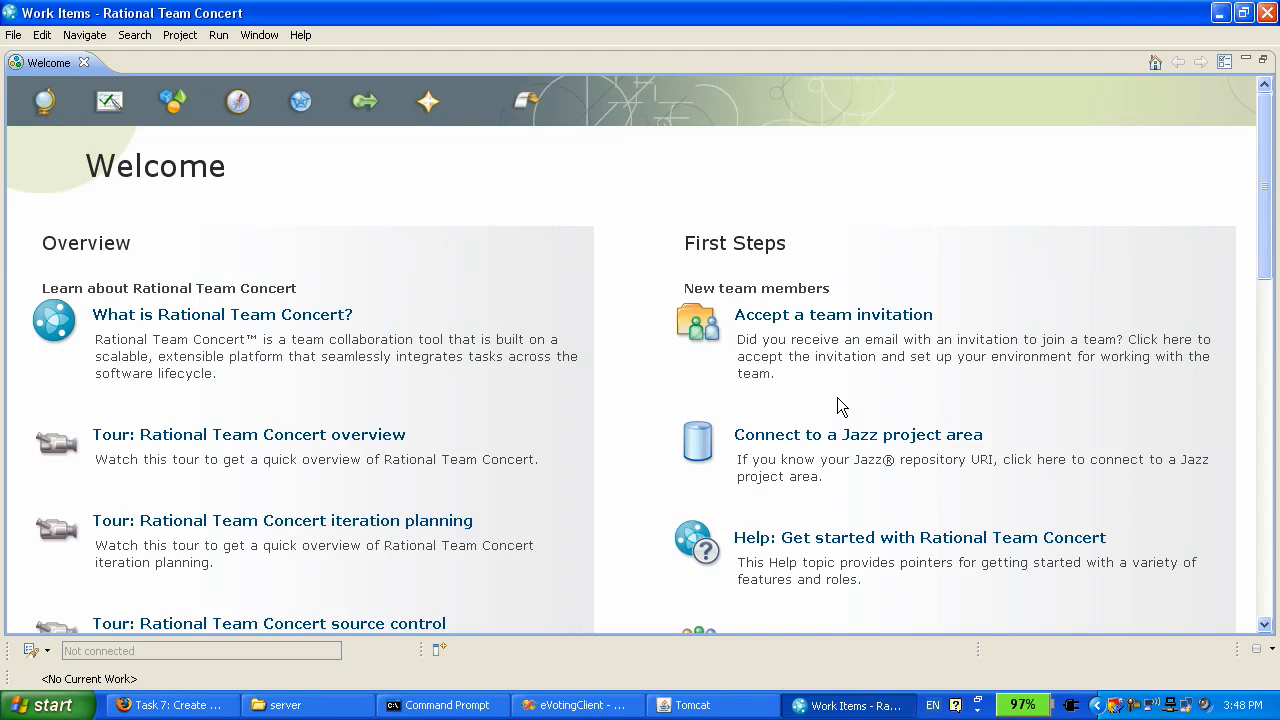
{"action": "mouse_move", "coordinate": [816, 442]}
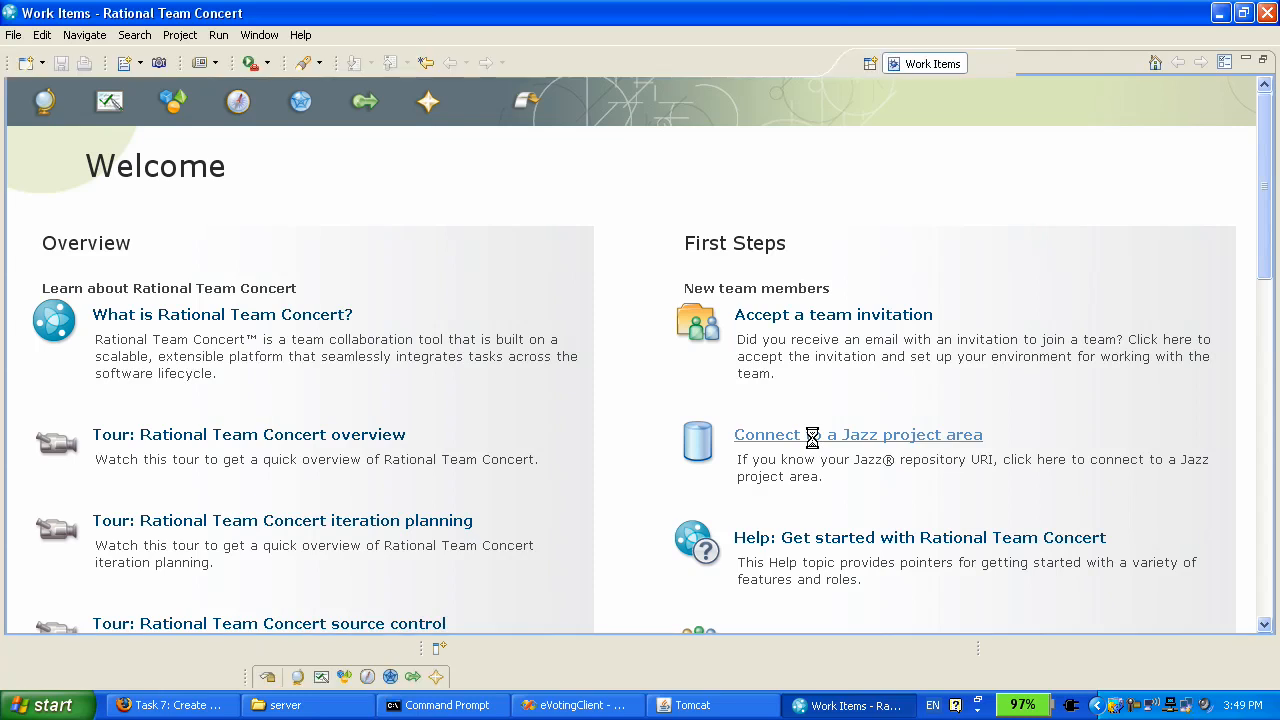
Create a localhost repository connection, logging in as Heather with the password.
{"action": "left_click", "coordinate": [858, 434]}
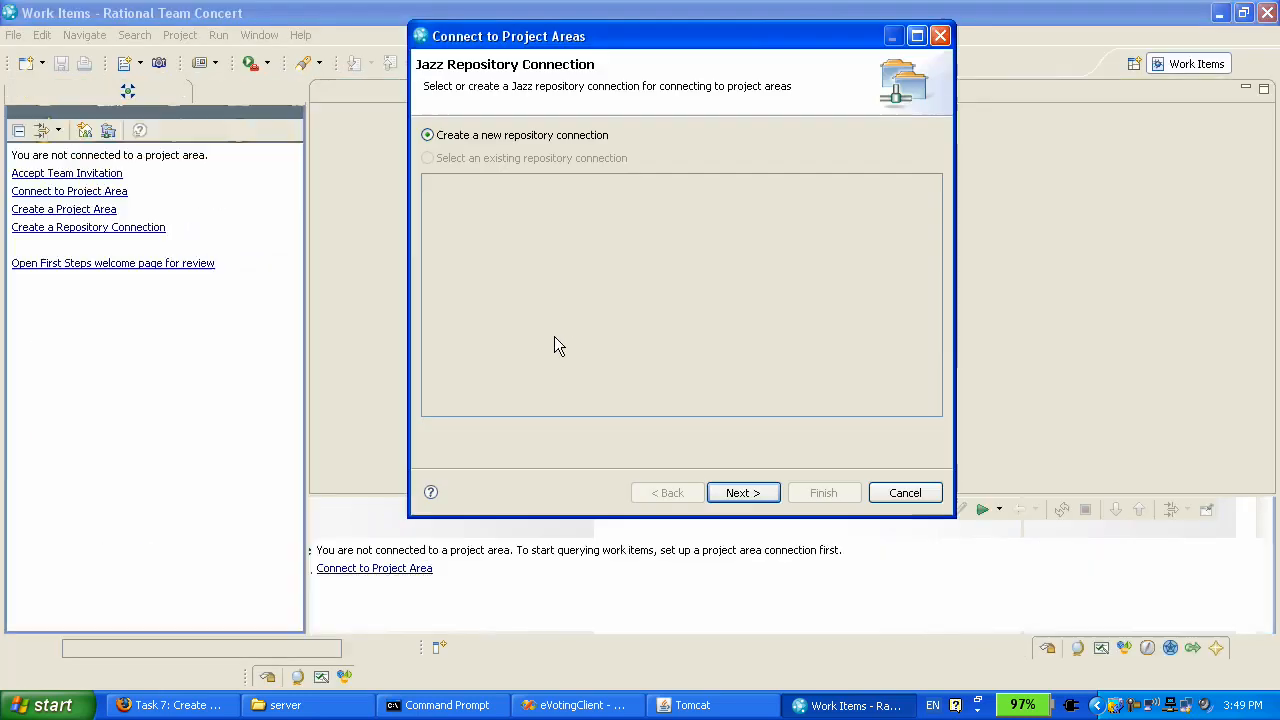
{"action": "left_click", "coordinate": [744, 492]}
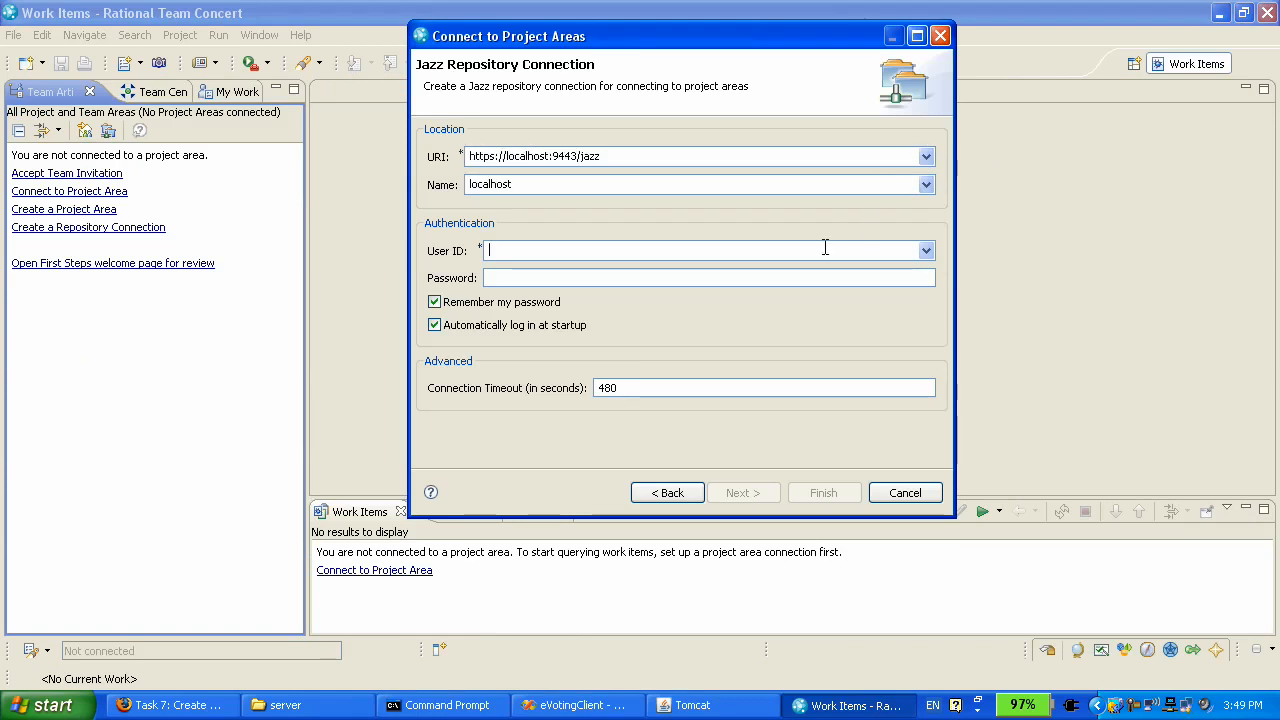
{"action": "type", "text": "Heather"}
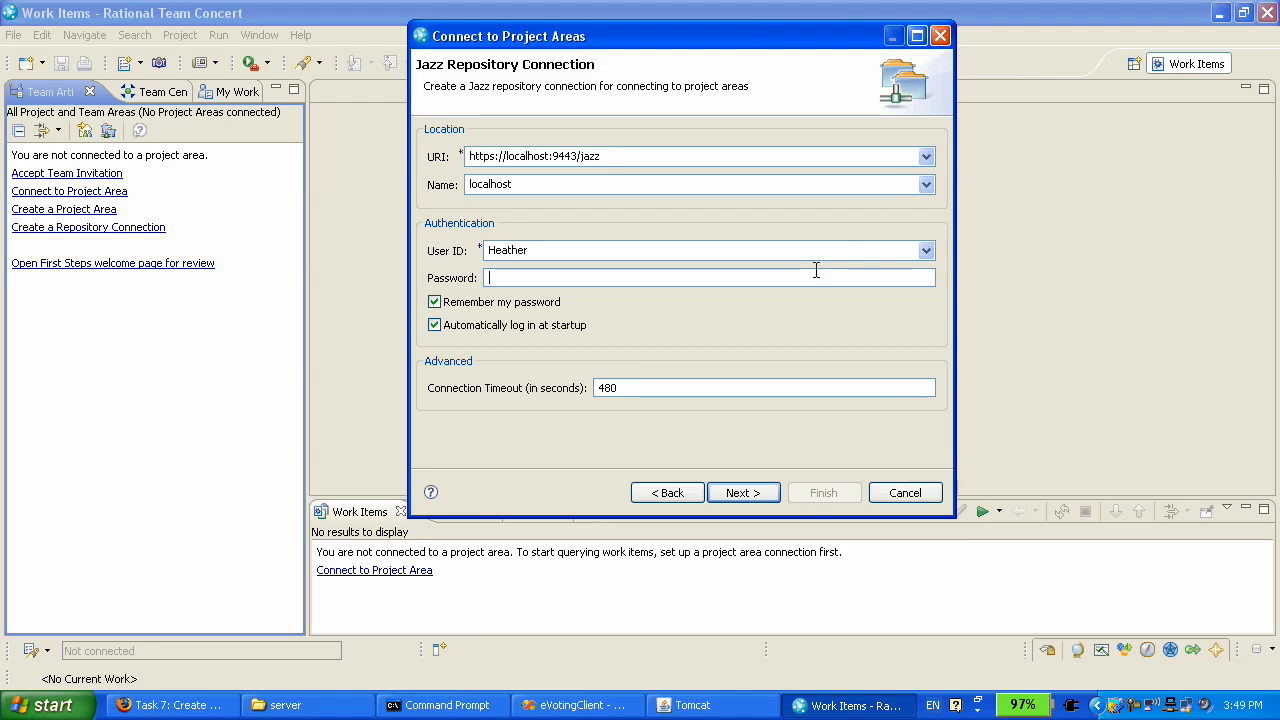
{"action": "type", "text": "password"}
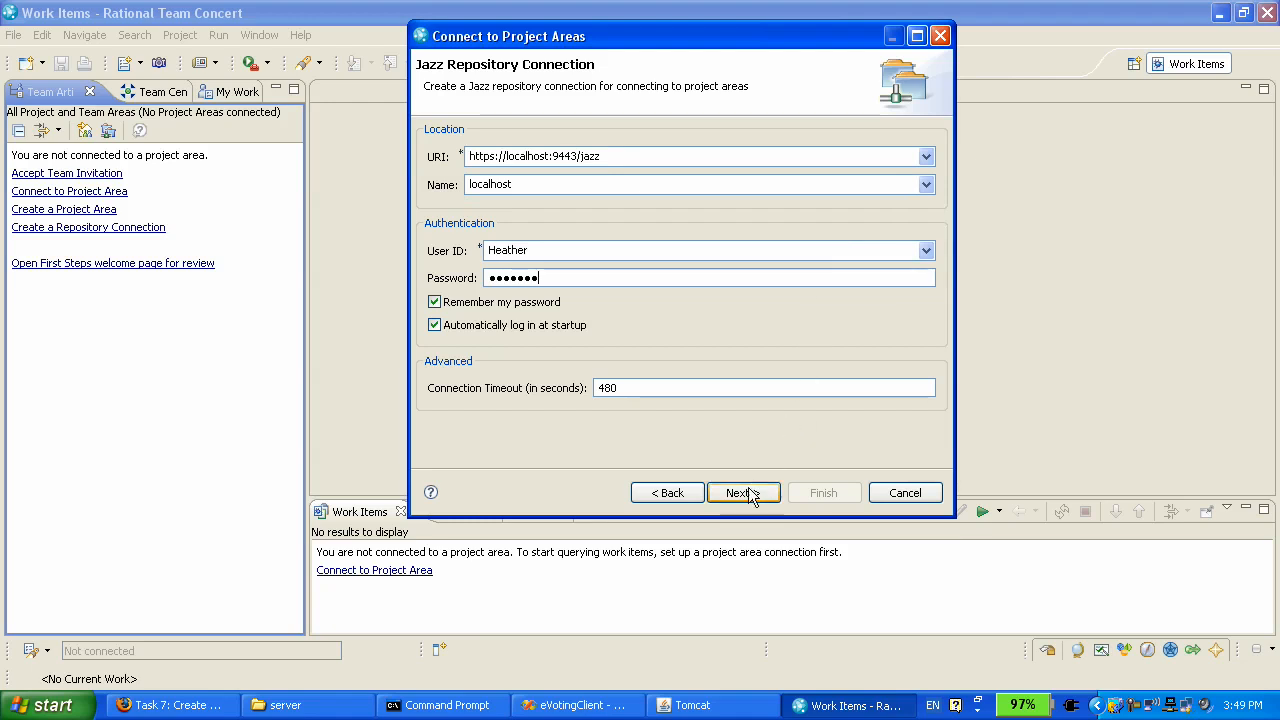
{"action": "left_click", "coordinate": [744, 492]}
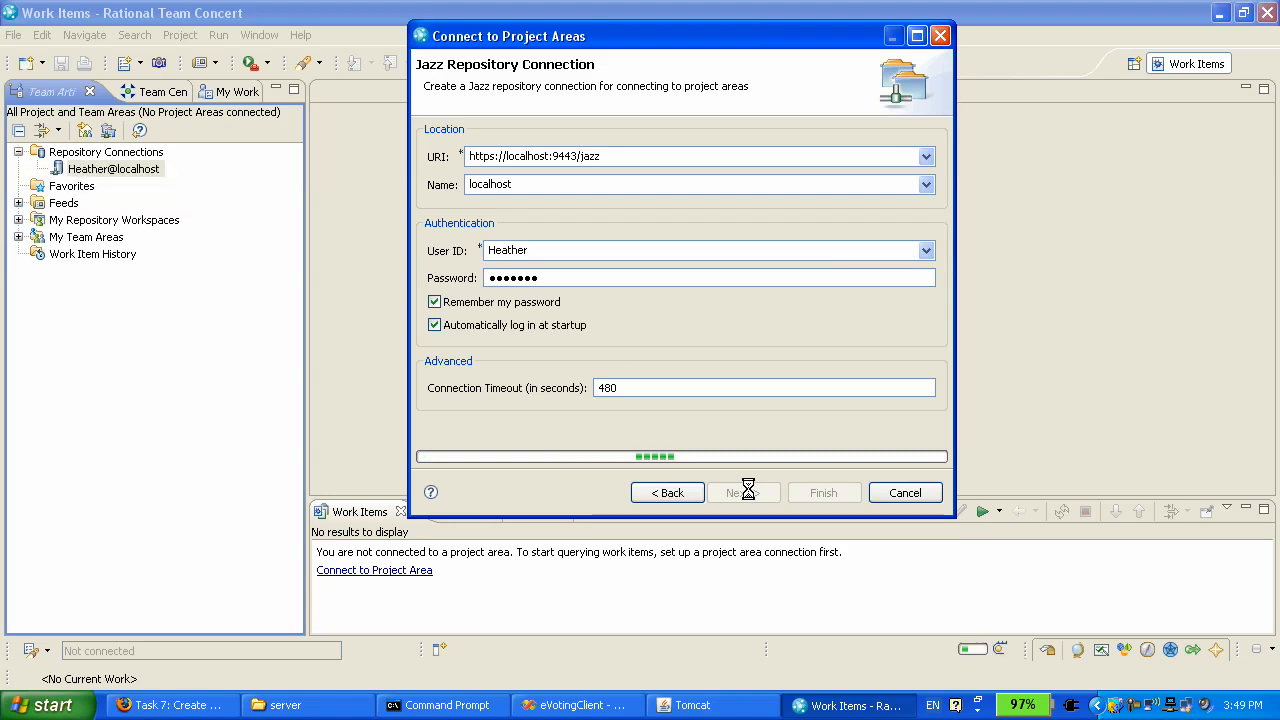
Continue the wizard and tick the Electronic Voting Platform project area for connecting.
{"action": "left_click", "coordinate": [744, 492]}
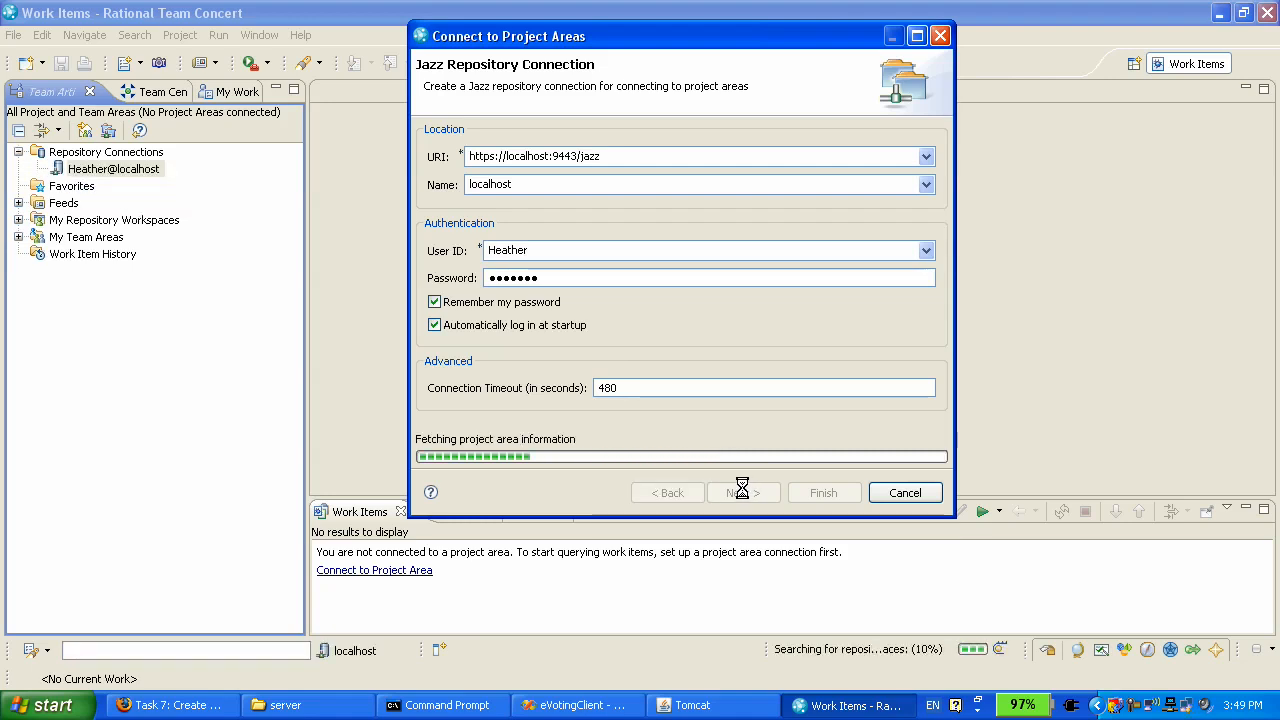
{"action": "left_click", "coordinate": [744, 492]}
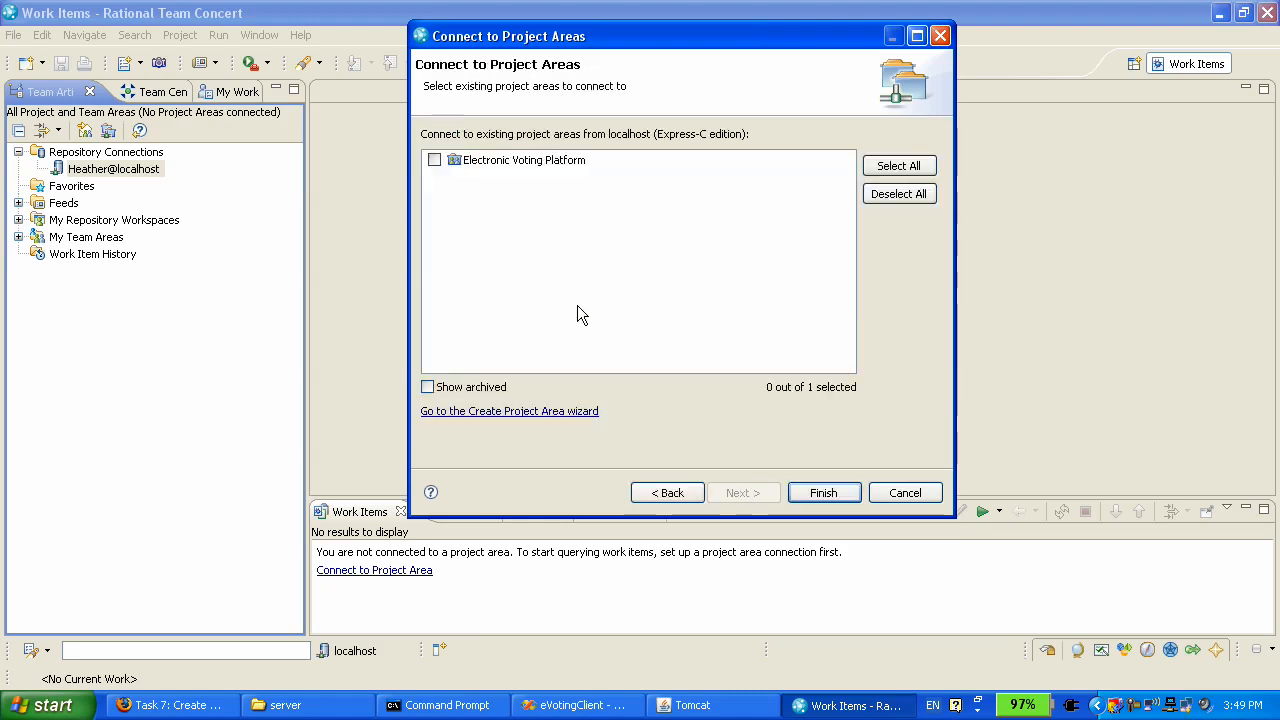
{"action": "left_click", "coordinate": [434, 160]}
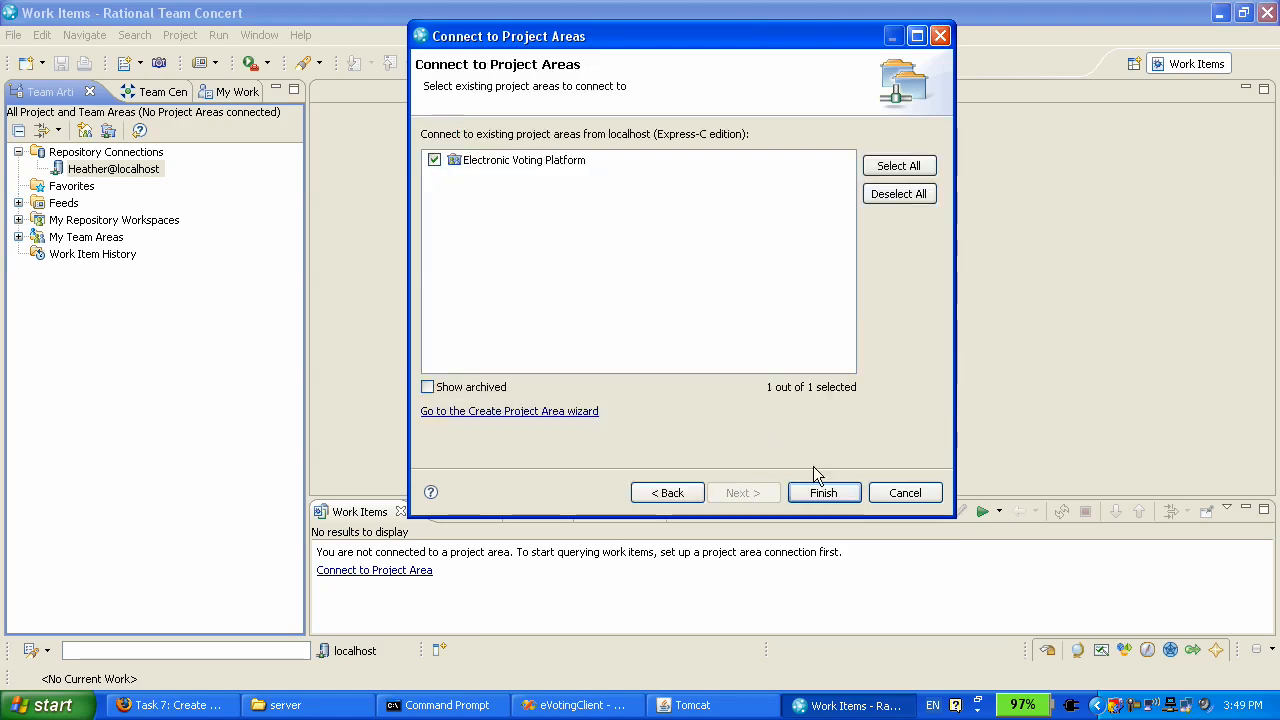
Finish connecting, then expand Electronic Voting Platform and its Builds node in Team Artifacts.
{"action": "left_click", "coordinate": [824, 492]}
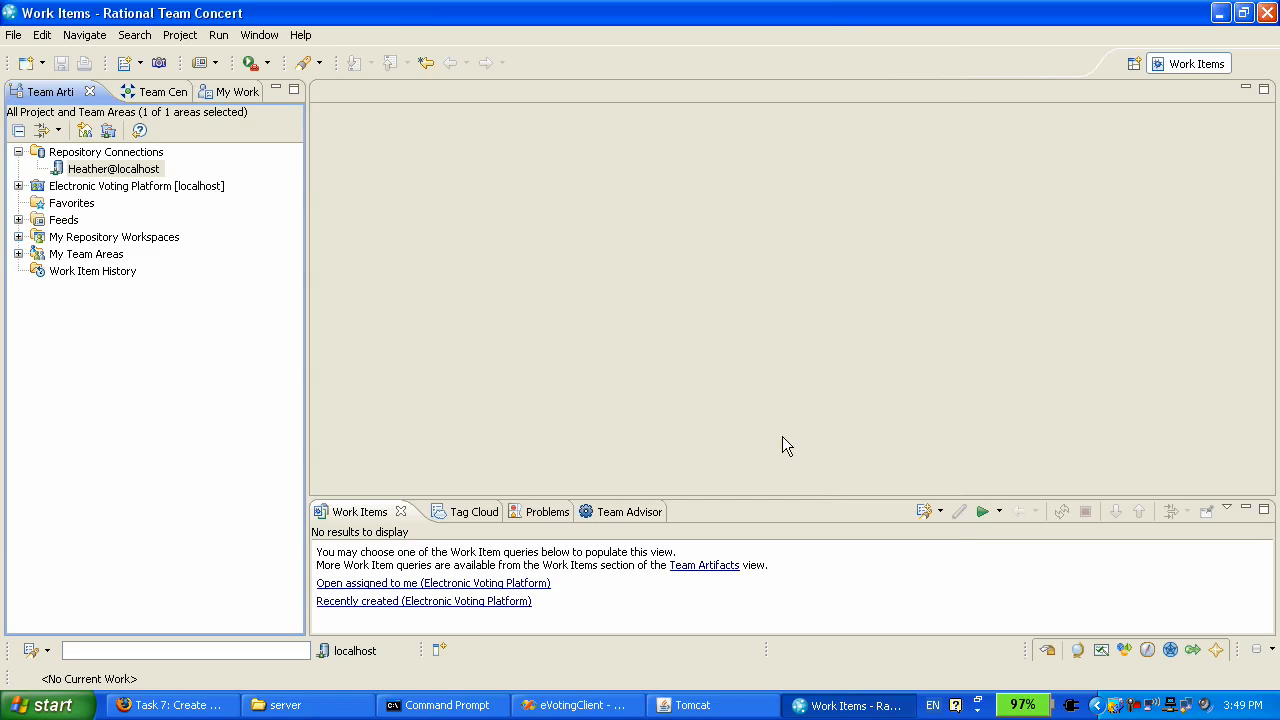
{"action": "mouse_move", "coordinate": [504, 318]}
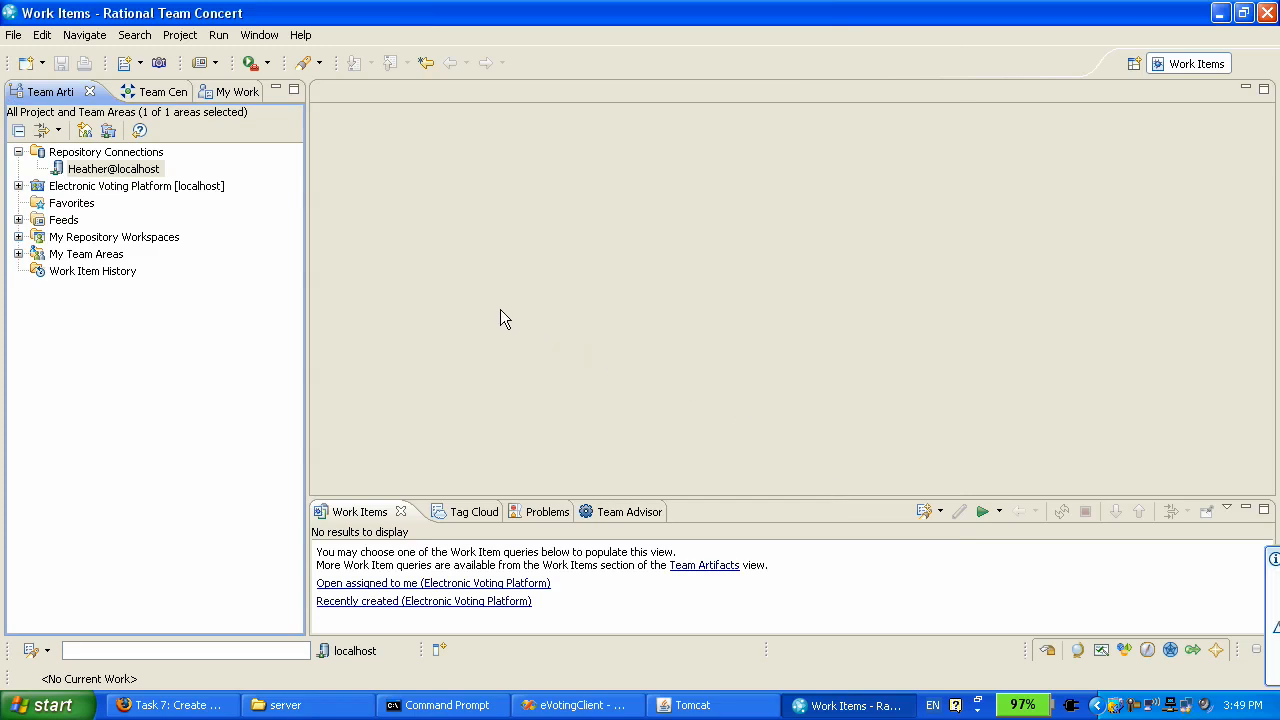
{"action": "left_click", "coordinate": [20, 186]}
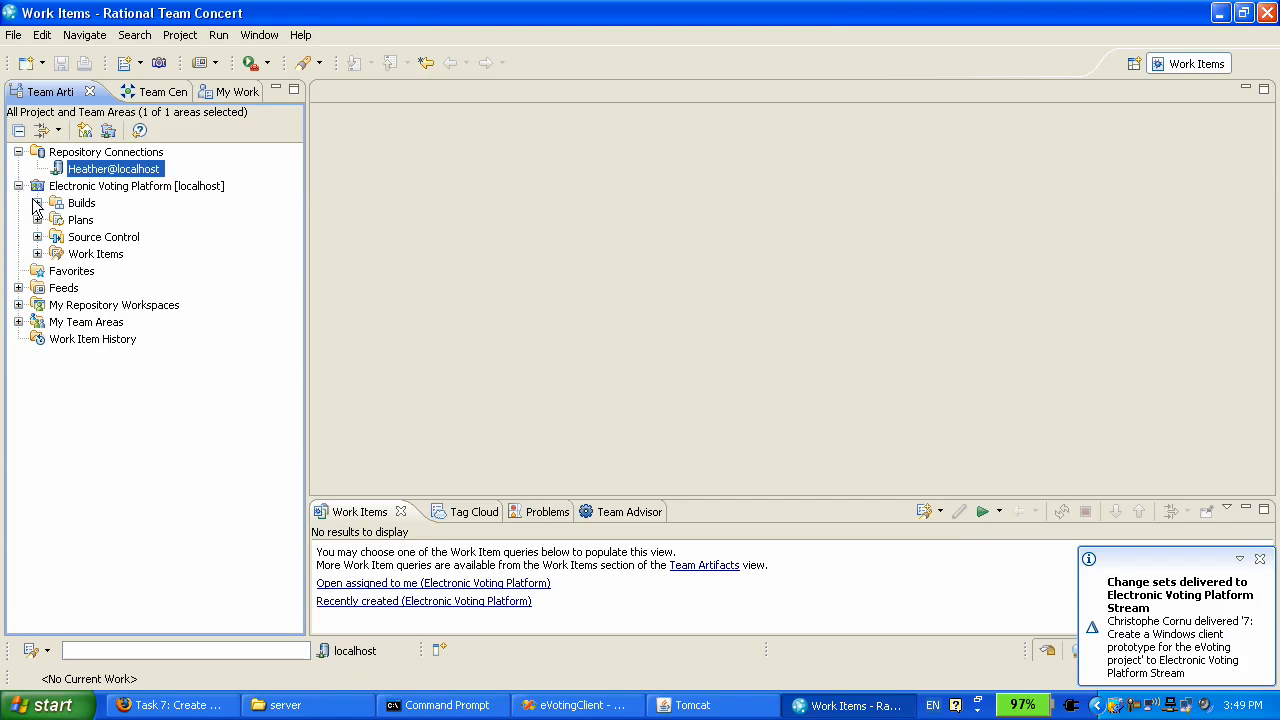
{"action": "left_click", "coordinate": [1260, 558]}
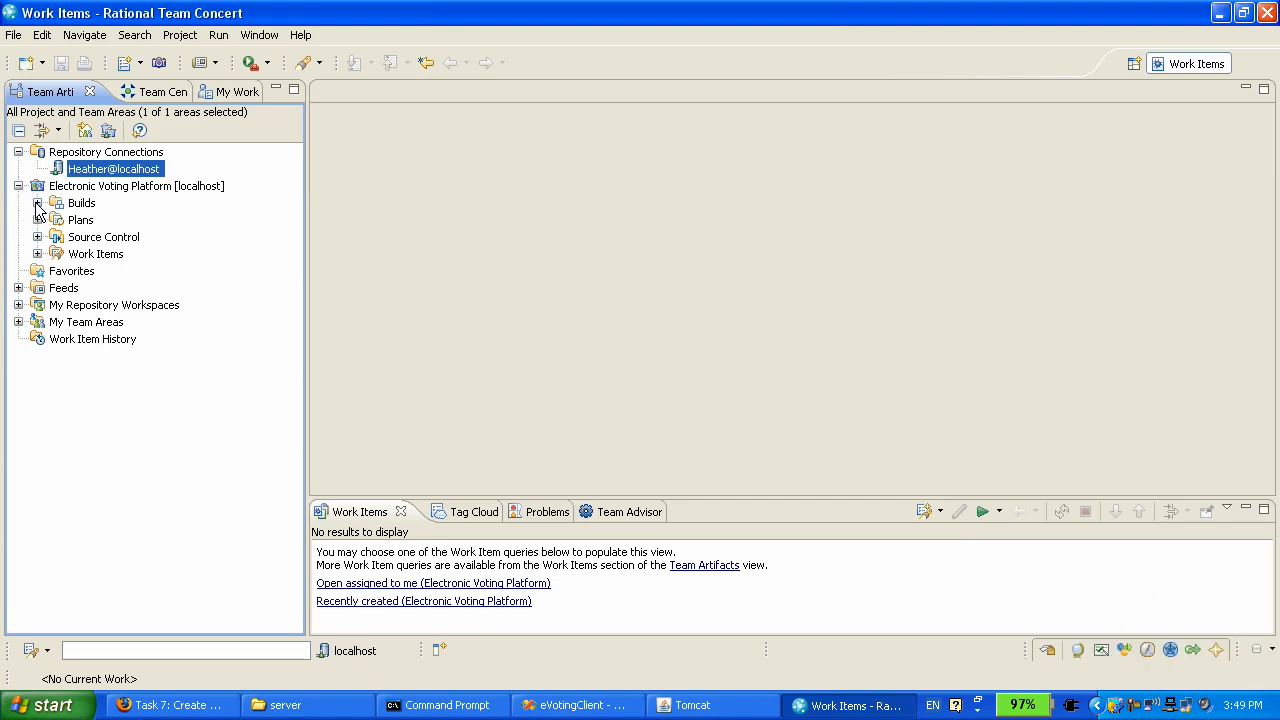
{"action": "left_click", "coordinate": [38, 204]}
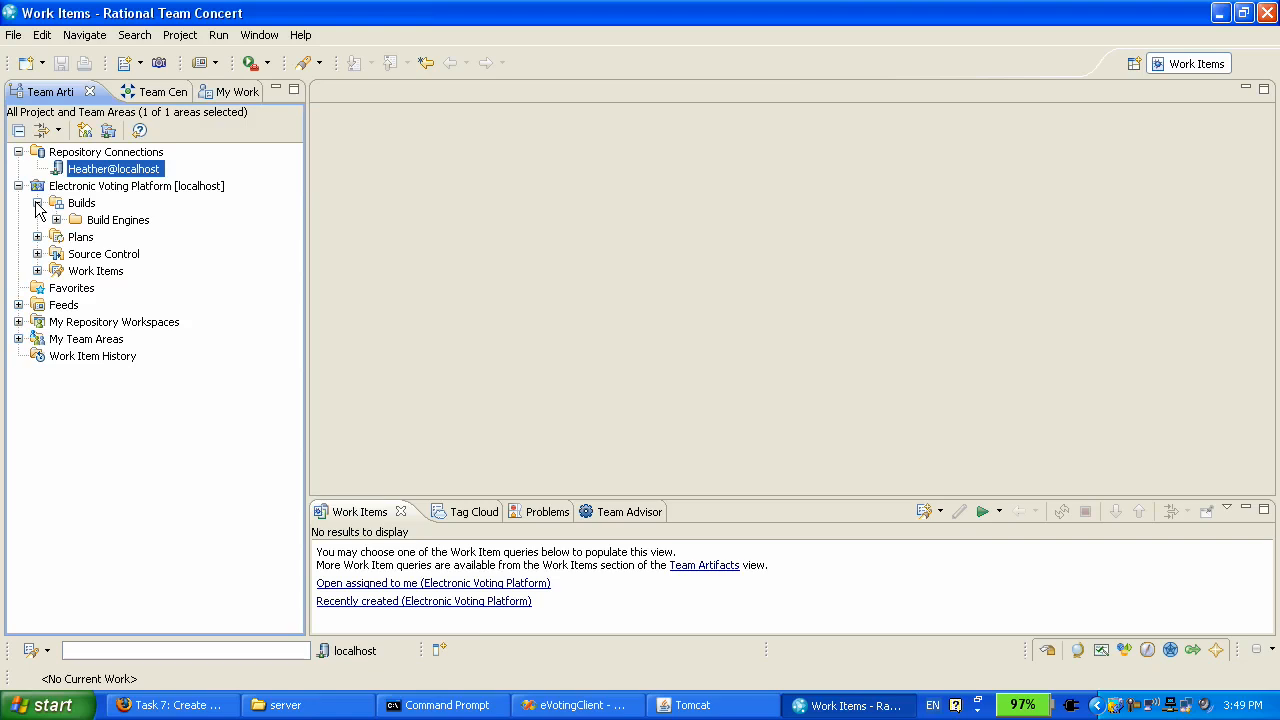
{"action": "left_click", "coordinate": [80, 204]}
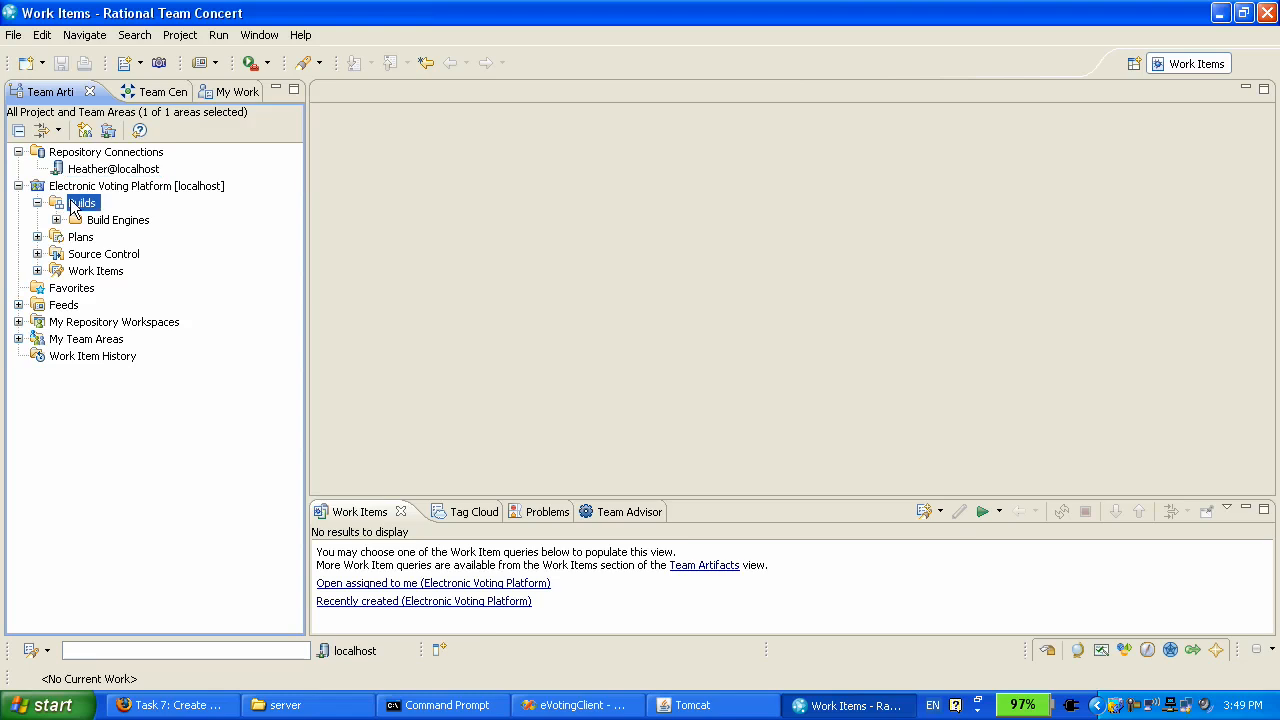
Create and save build engine engine1 linked to the Electronic Voting Platform project area.
{"action": "right_click", "coordinate": [80, 202]}
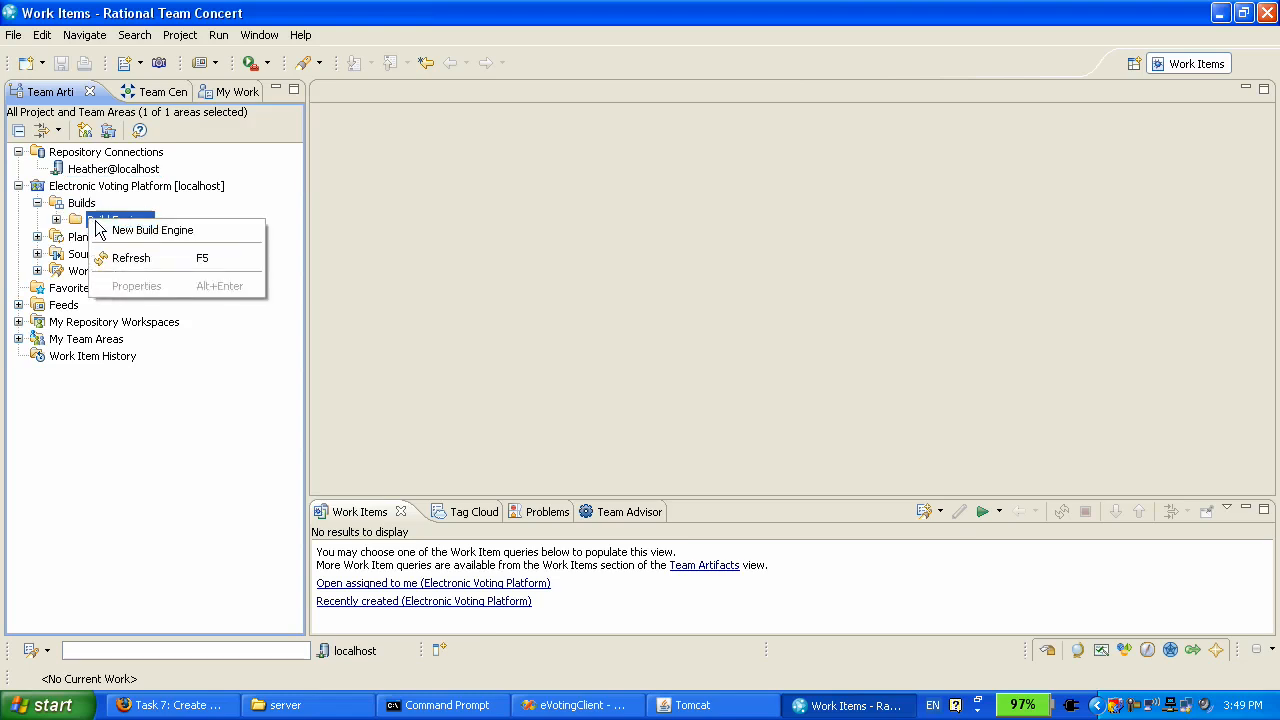
{"action": "left_click", "coordinate": [152, 230]}
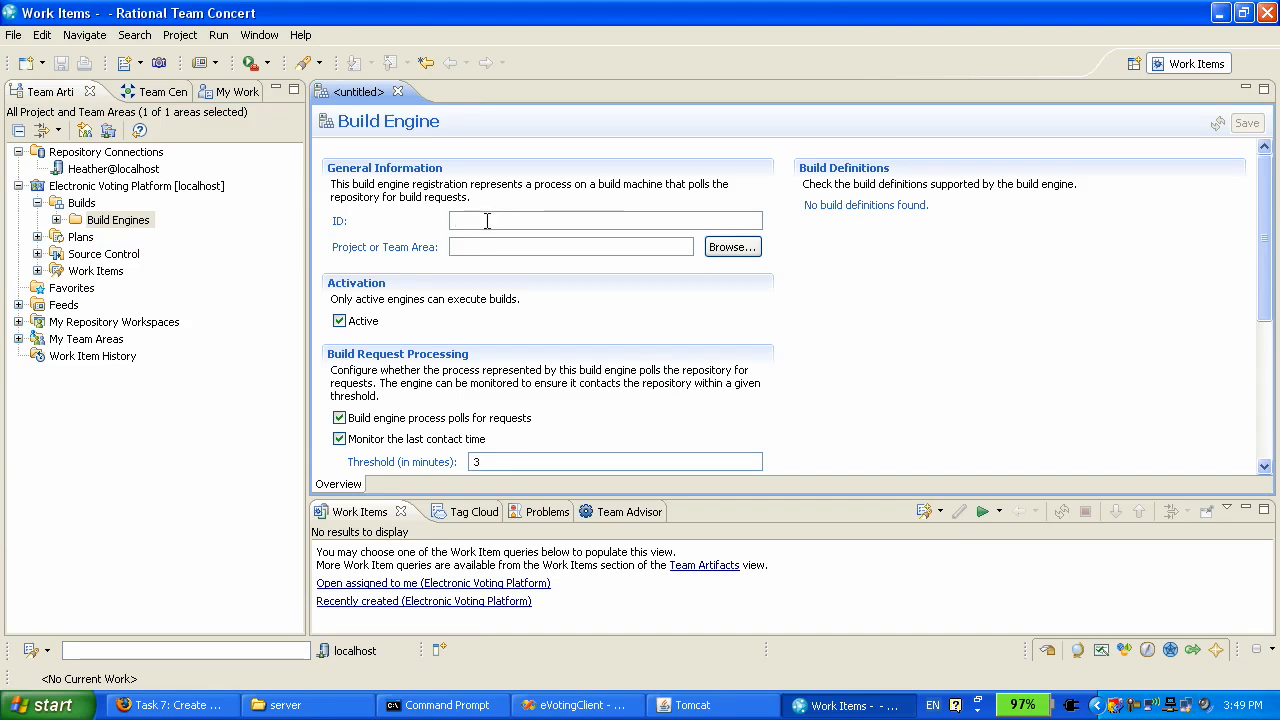
{"action": "type", "text": "engine1"}
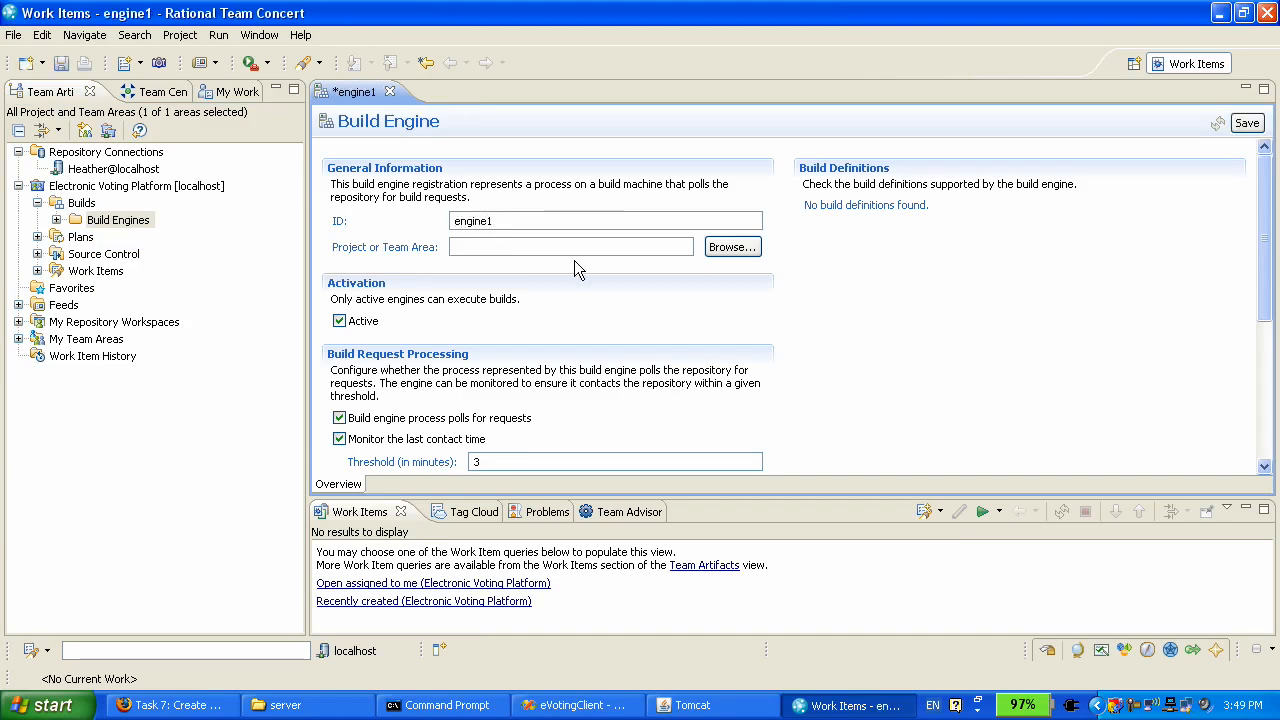
{"action": "left_click", "coordinate": [732, 246]}
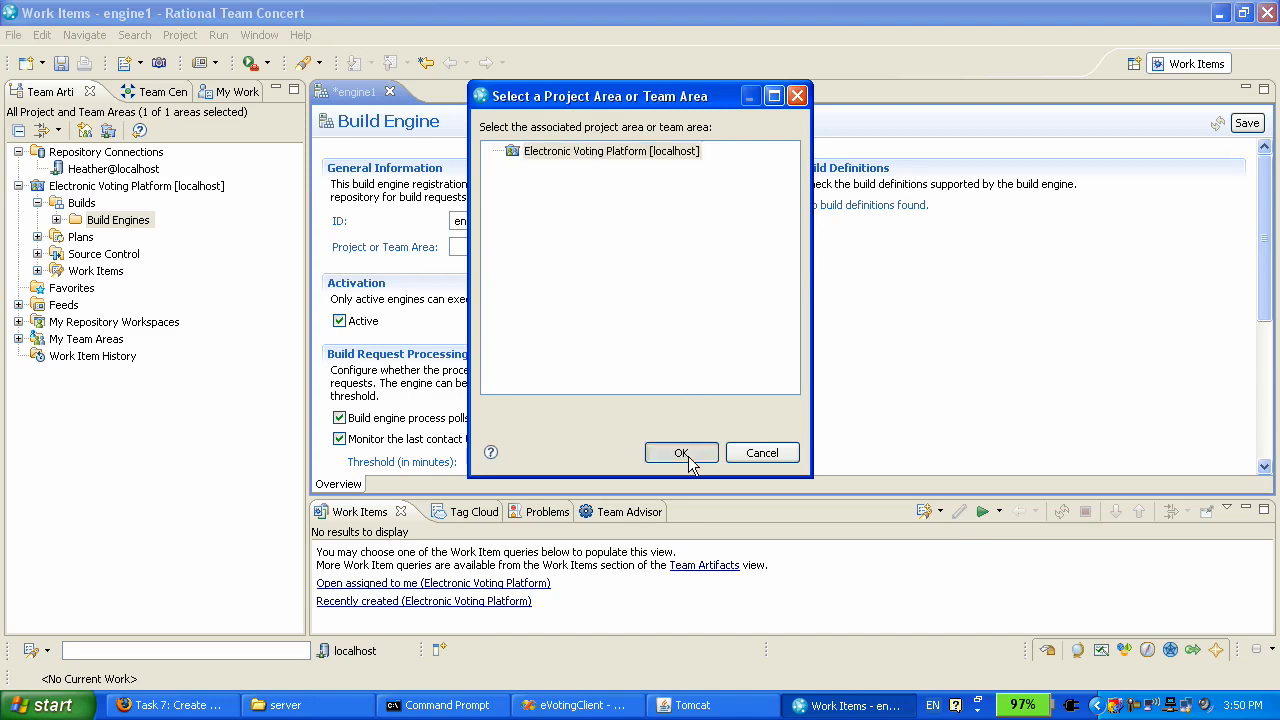
{"action": "left_click", "coordinate": [680, 452]}
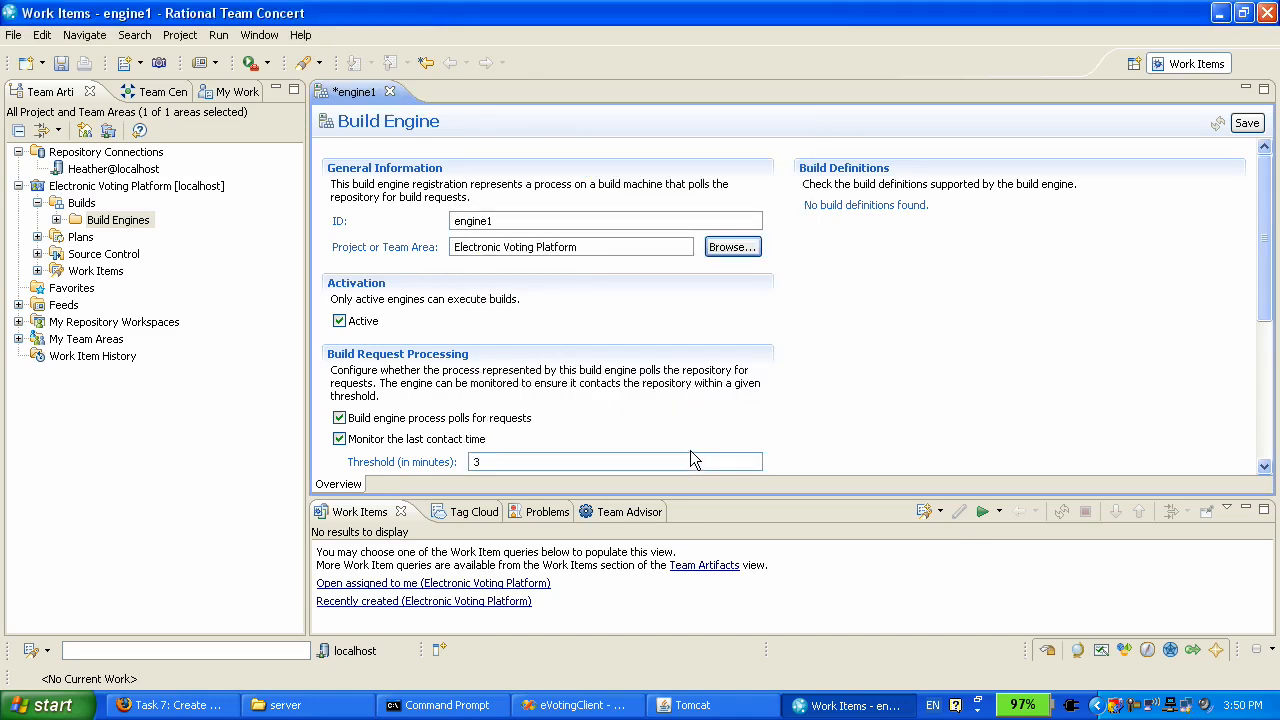
{"action": "left_click", "coordinate": [1248, 122]}
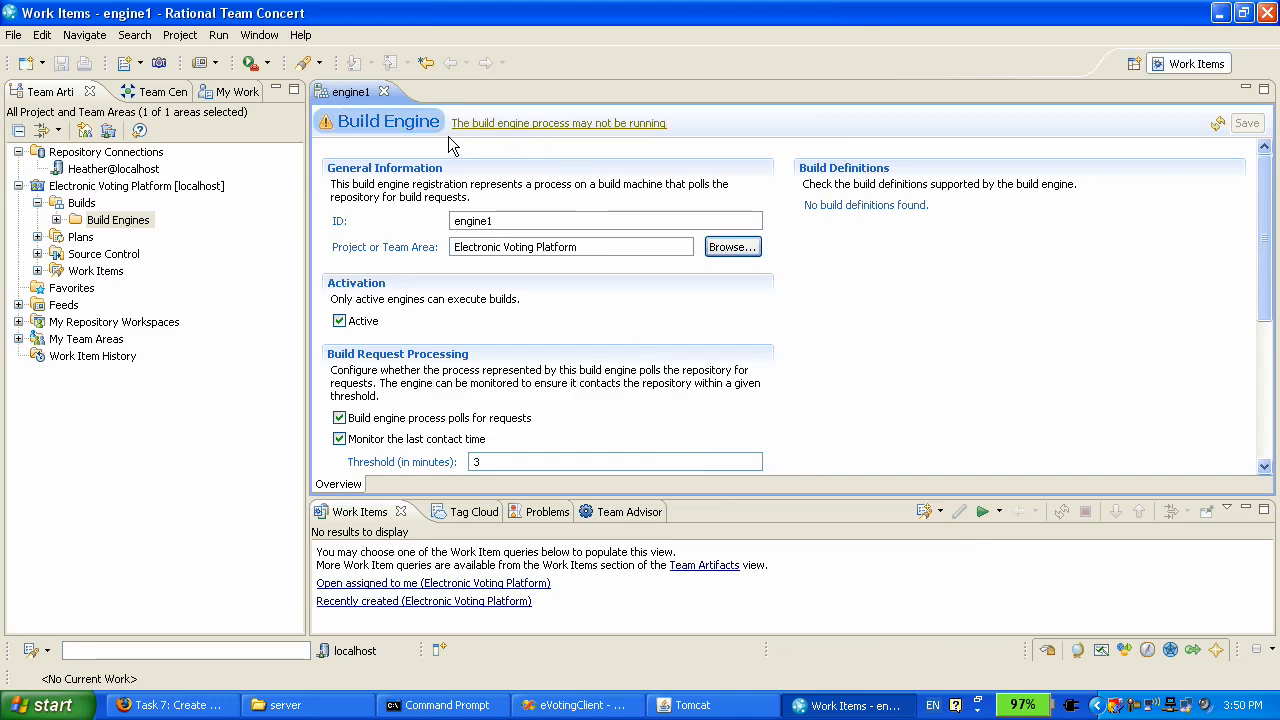
{"action": "mouse_move", "coordinate": [384, 92]}
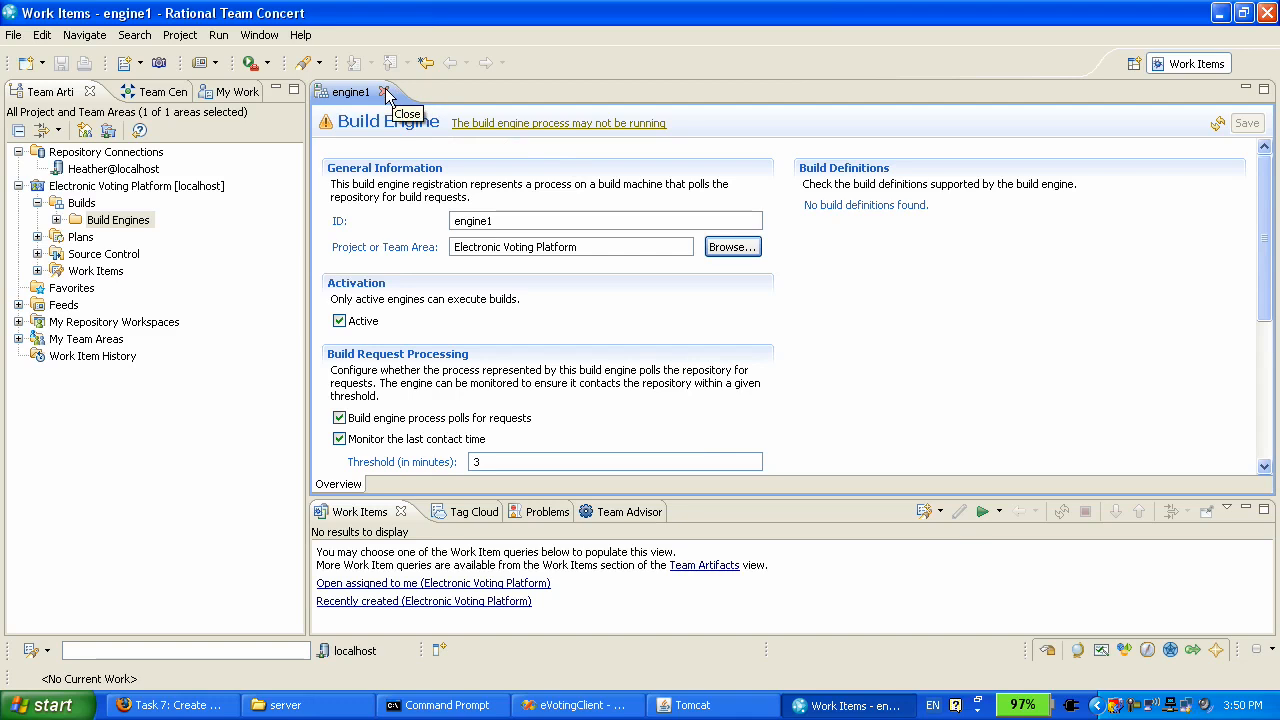
Bring the Command Prompt with the jbe engine1 command into view and centre it.
{"action": "left_click", "coordinate": [384, 92]}
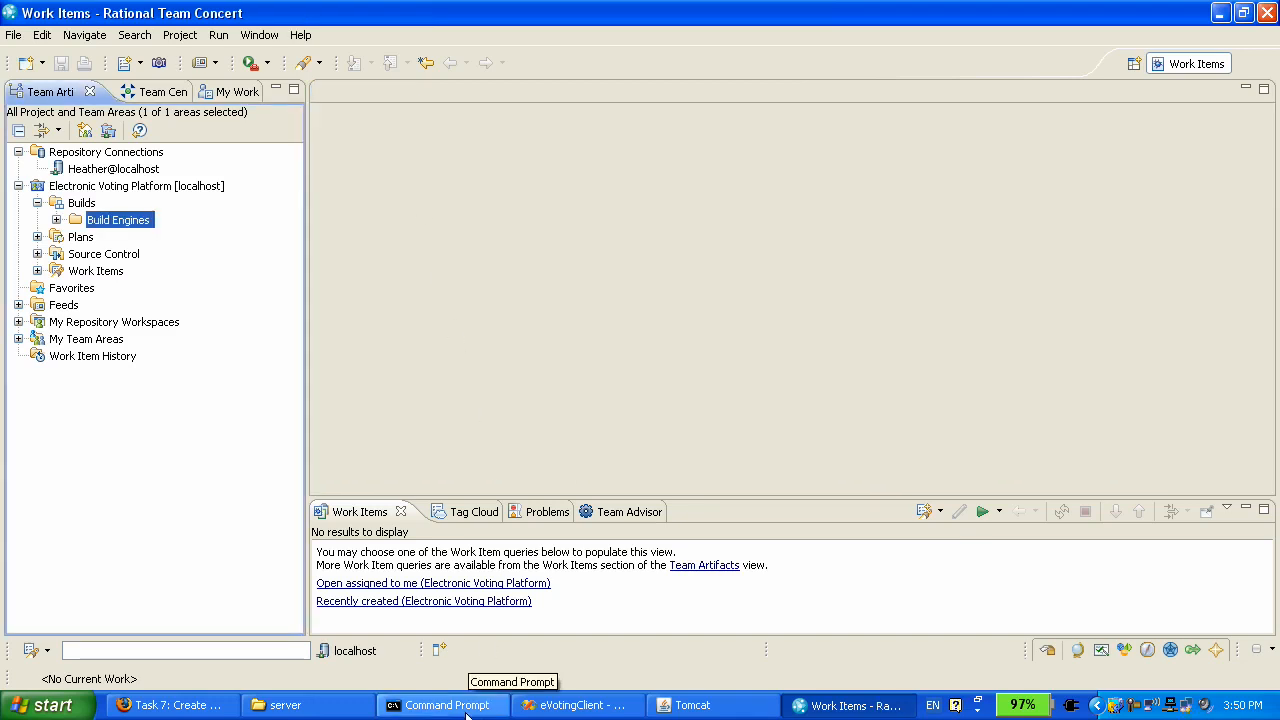
{"action": "left_click", "coordinate": [444, 704]}
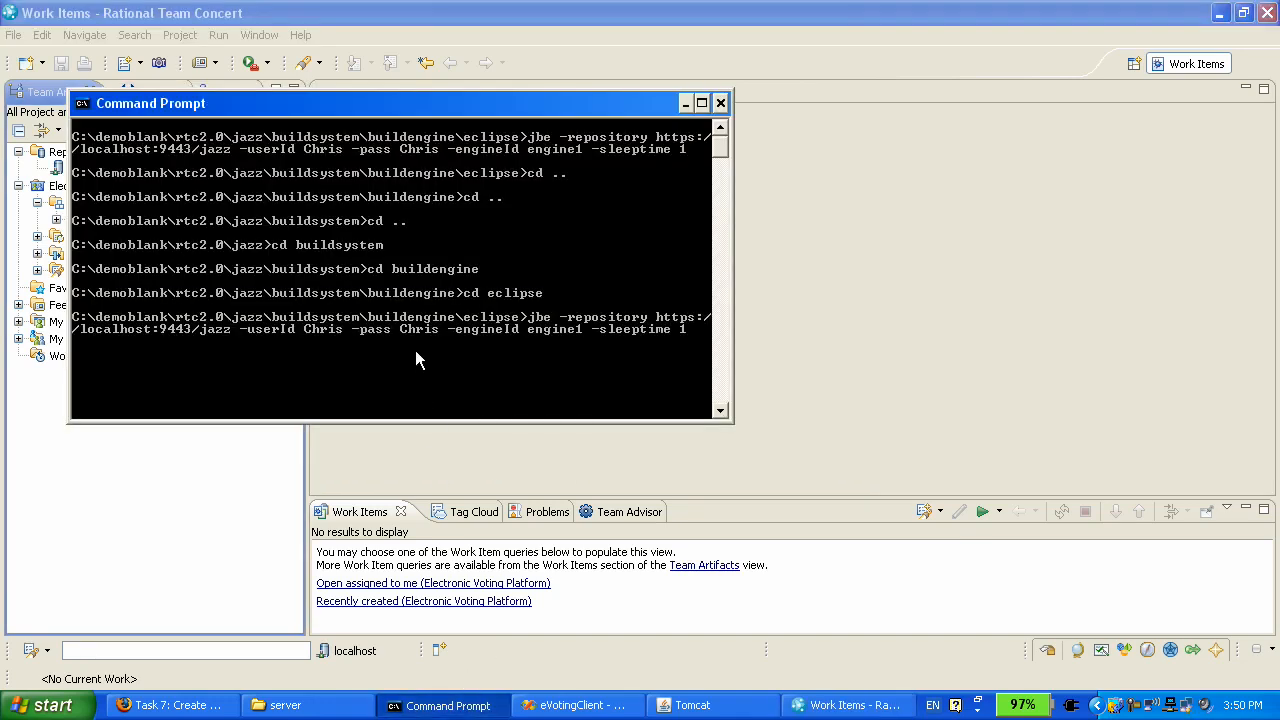
{"action": "mouse_move", "coordinate": [410, 302]}
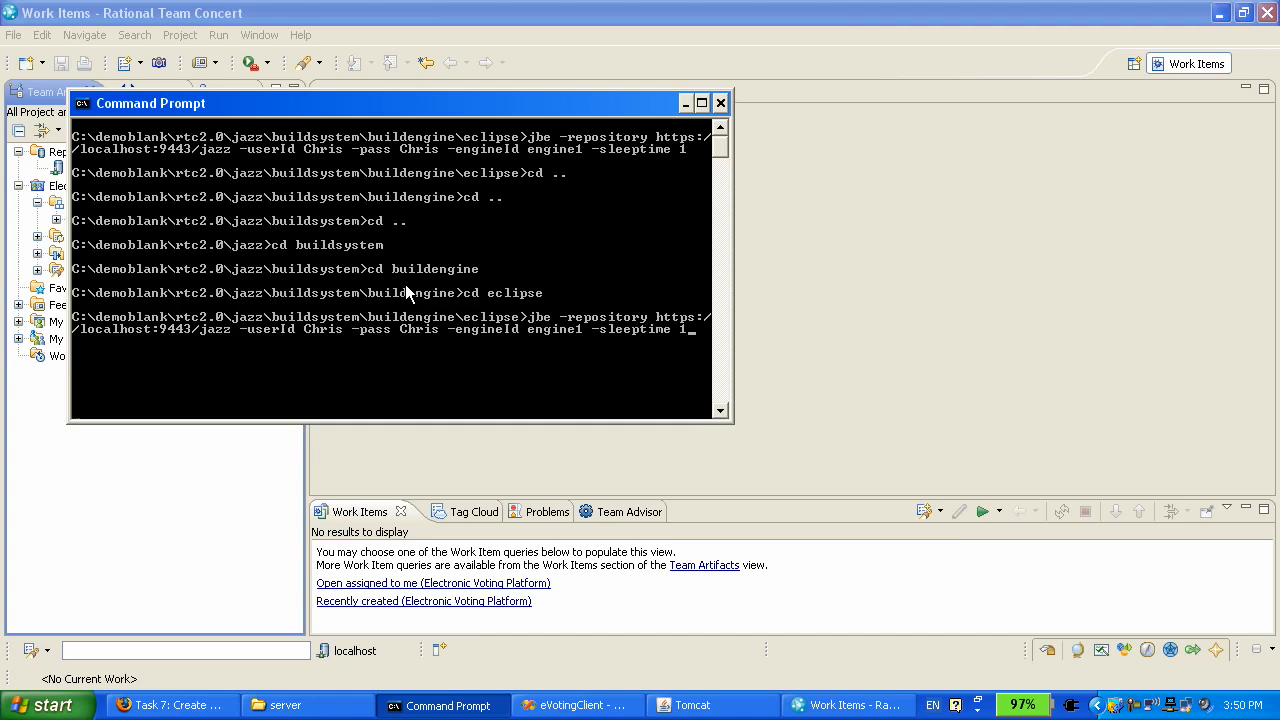
{"action": "mouse_move", "coordinate": [368, 288]}
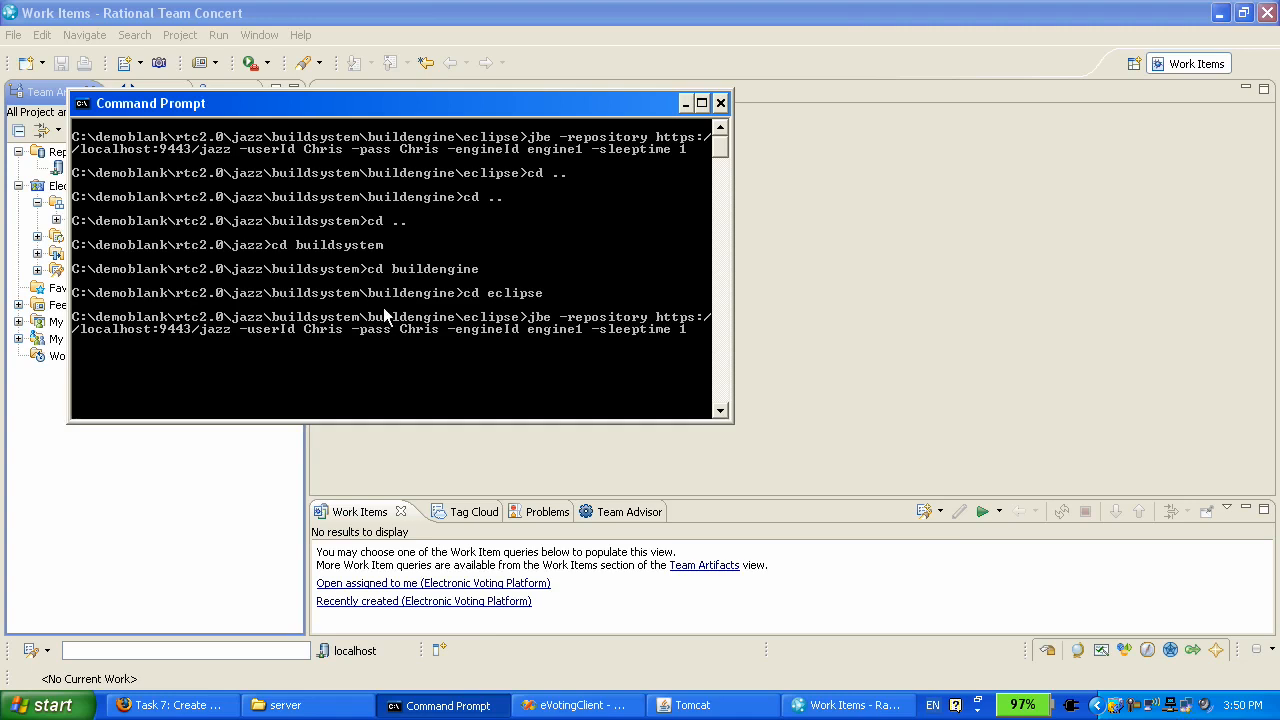
{"action": "mouse_move", "coordinate": [520, 330]}
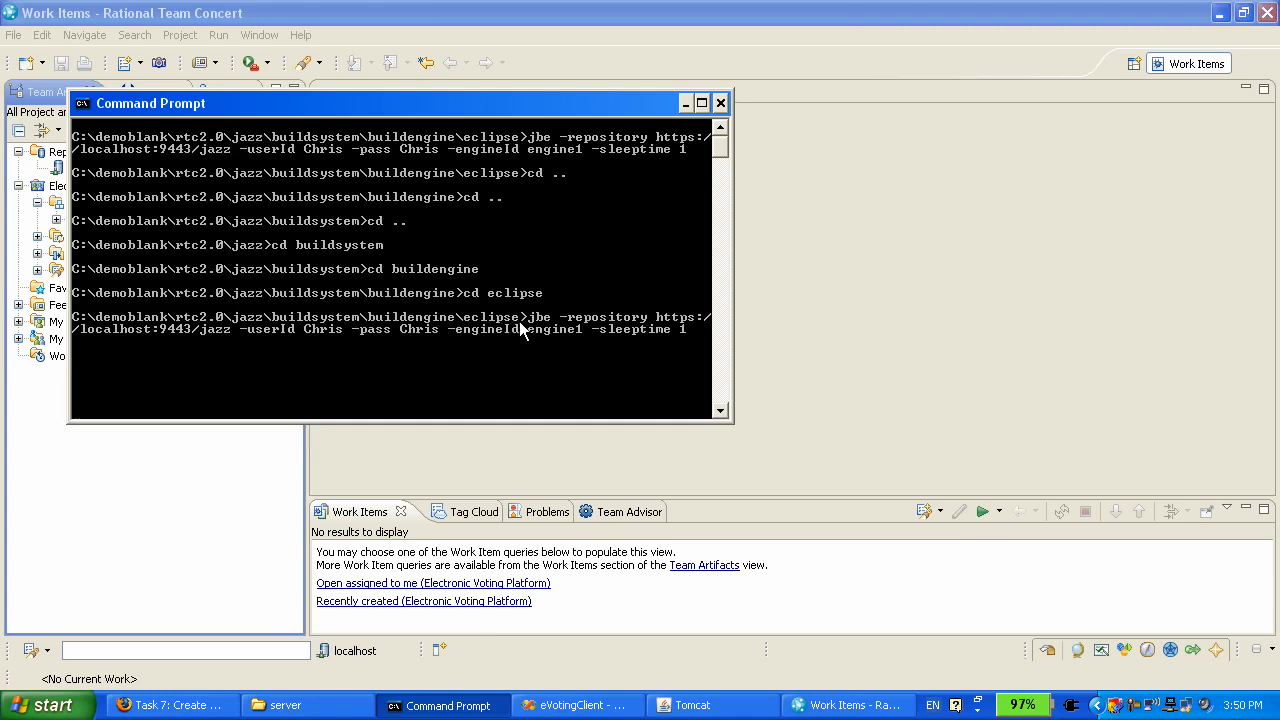
{"action": "mouse_move", "coordinate": [538, 330]}
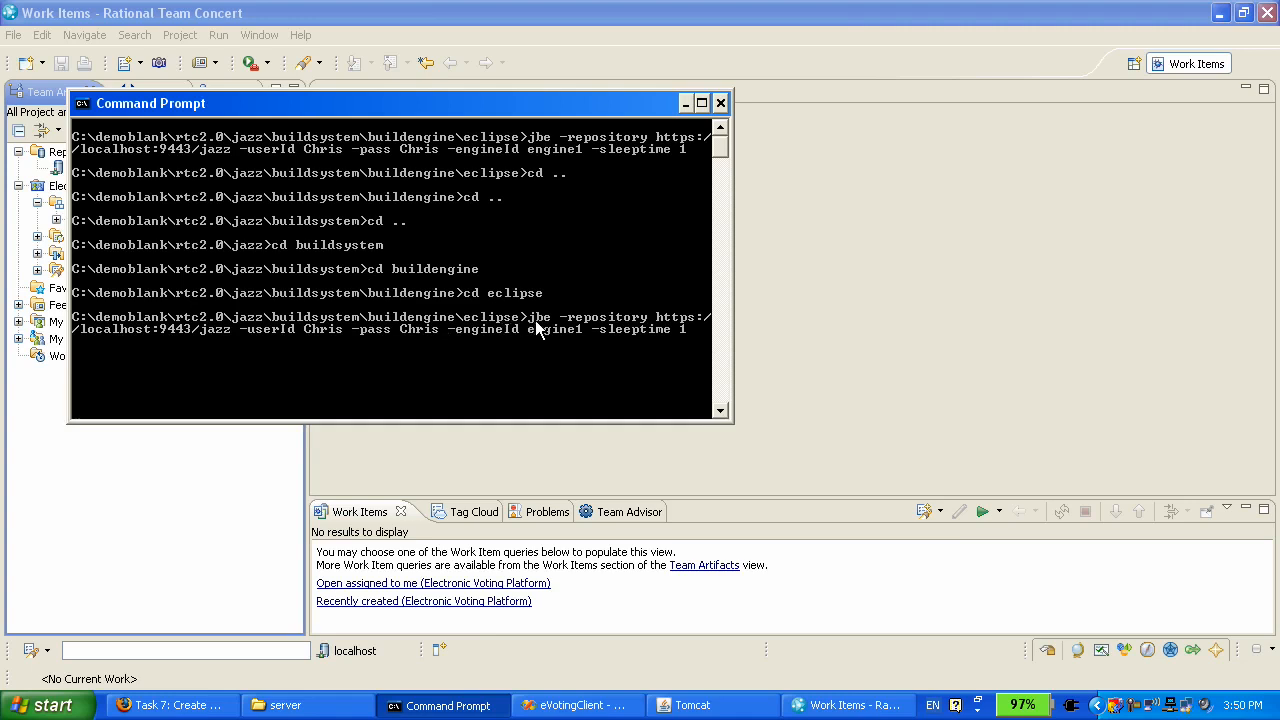
{"action": "left_click_drag", "start_coordinate": [150, 104], "coordinate": [424, 156]}
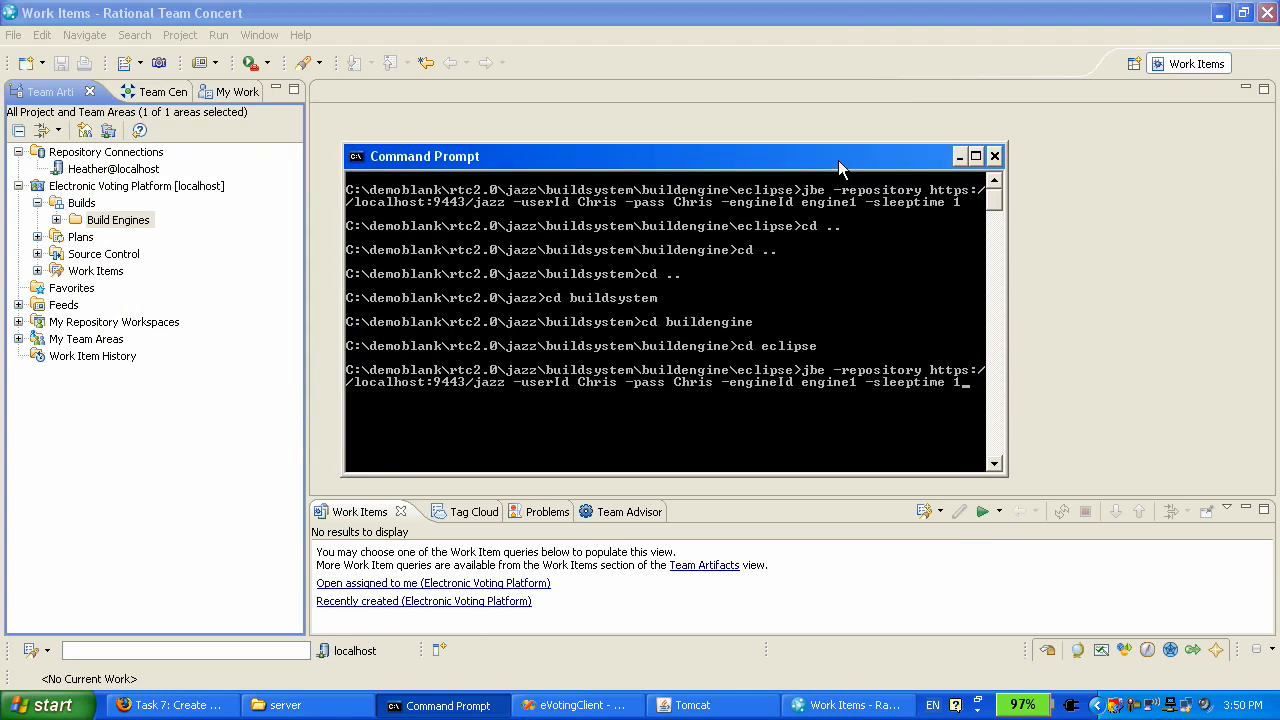
{"action": "mouse_move", "coordinate": [840, 382]}
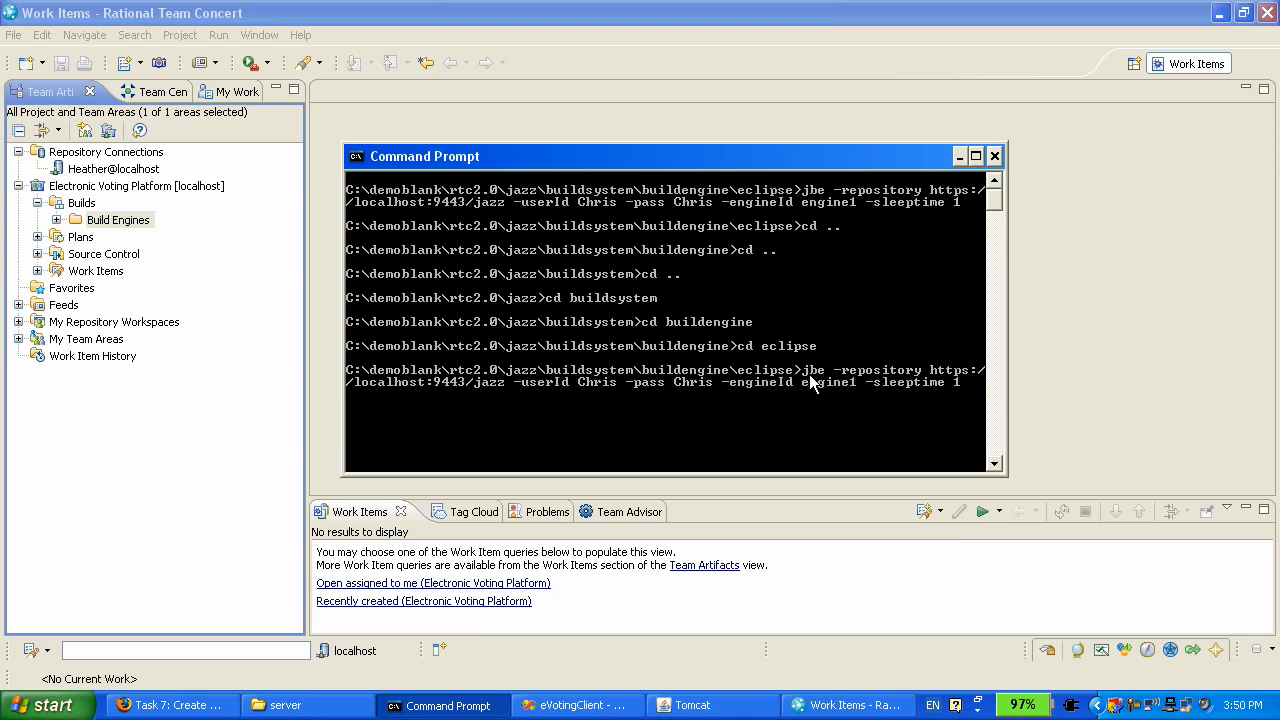
{"action": "mouse_move", "coordinate": [896, 378]}
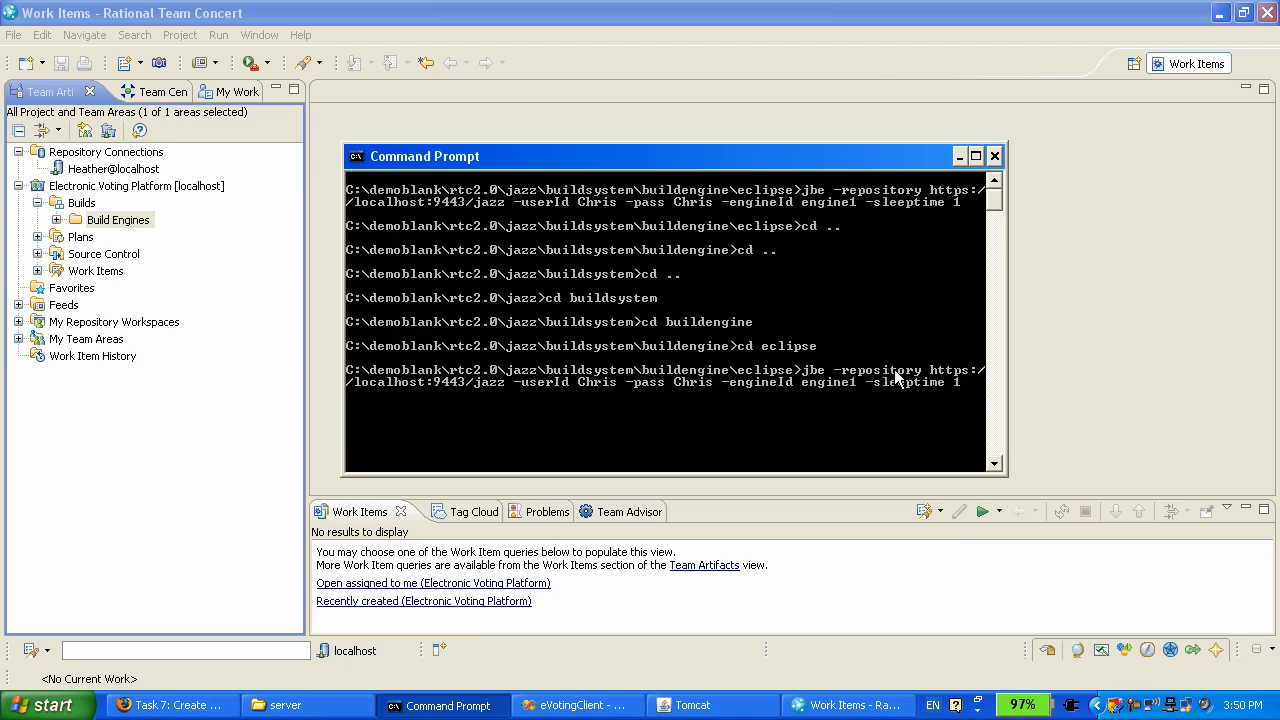
{"action": "mouse_move", "coordinate": [916, 378]}
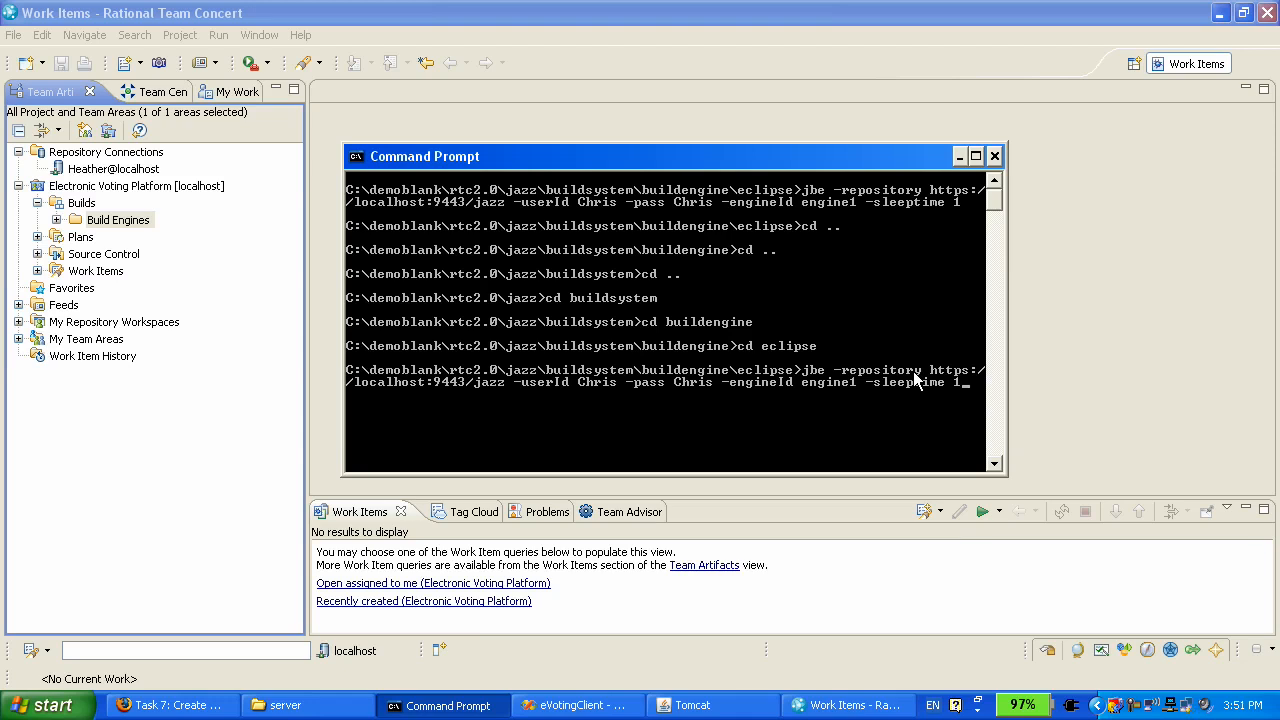
{"action": "mouse_move", "coordinate": [832, 376]}
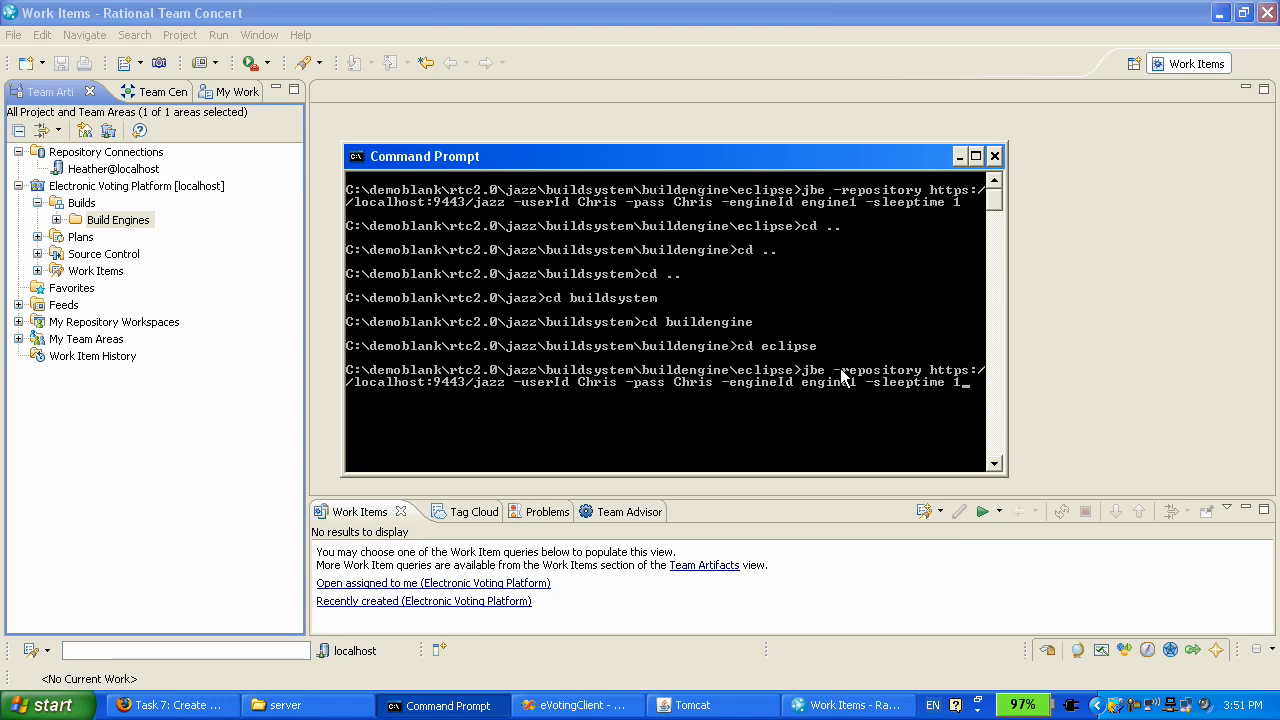
{"action": "mouse_move", "coordinate": [704, 380]}
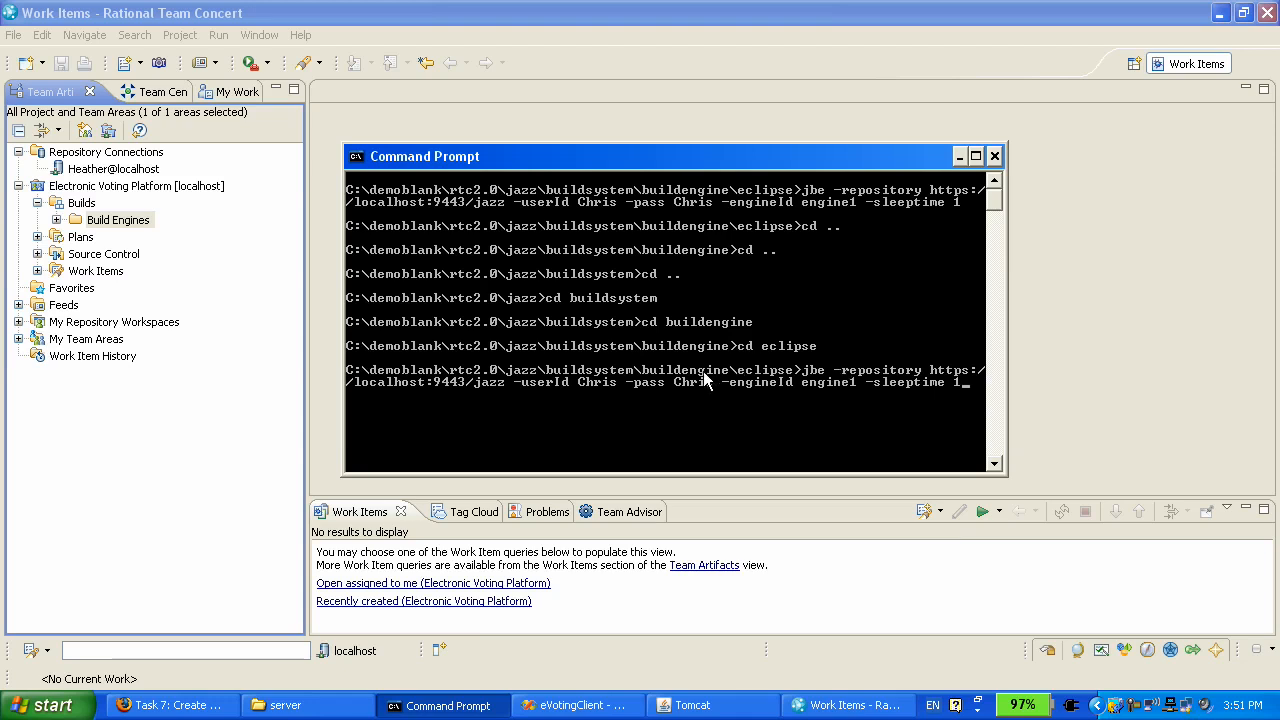
{"action": "mouse_move", "coordinate": [684, 390]}
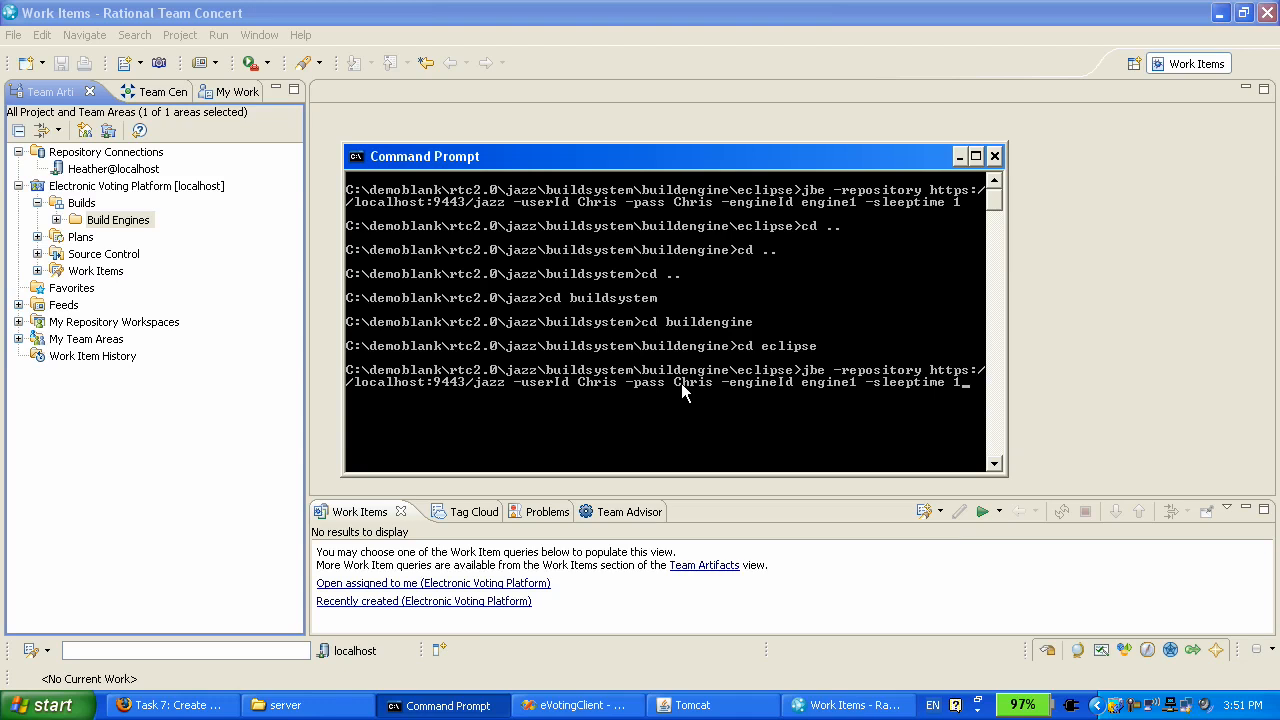
{"action": "mouse_move", "coordinate": [742, 344]}
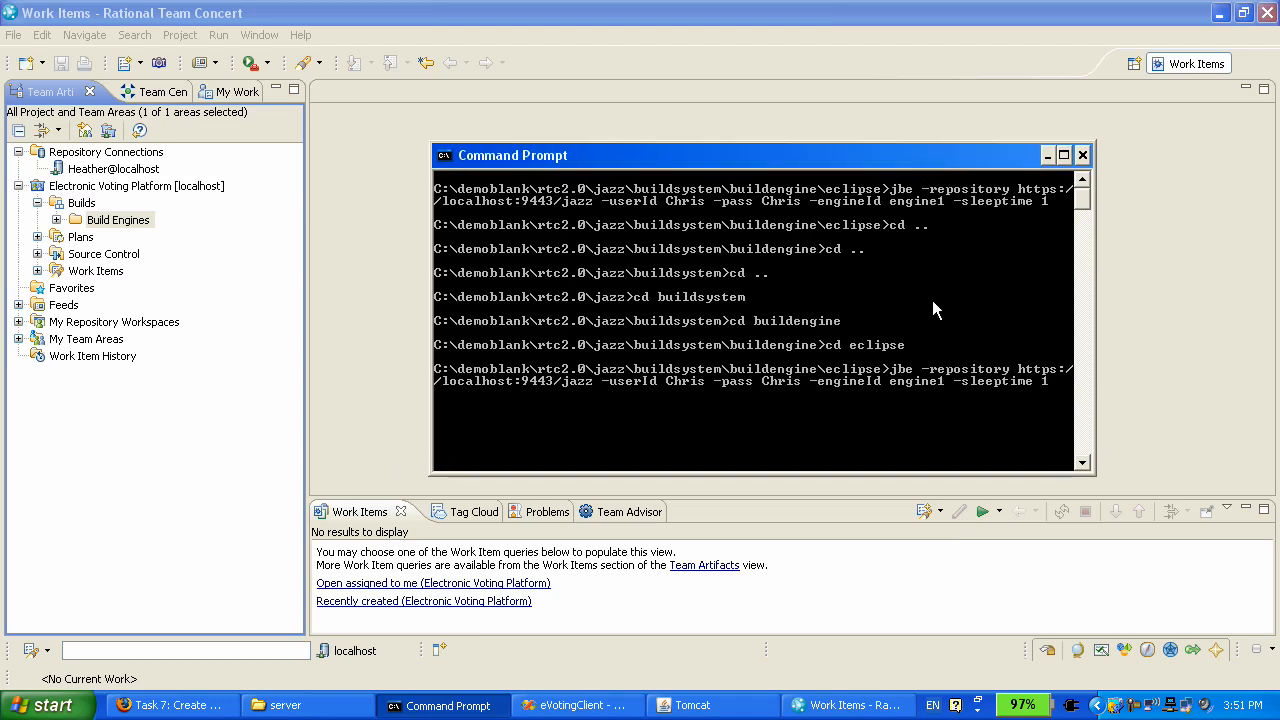
{"action": "mouse_move", "coordinate": [1004, 390]}
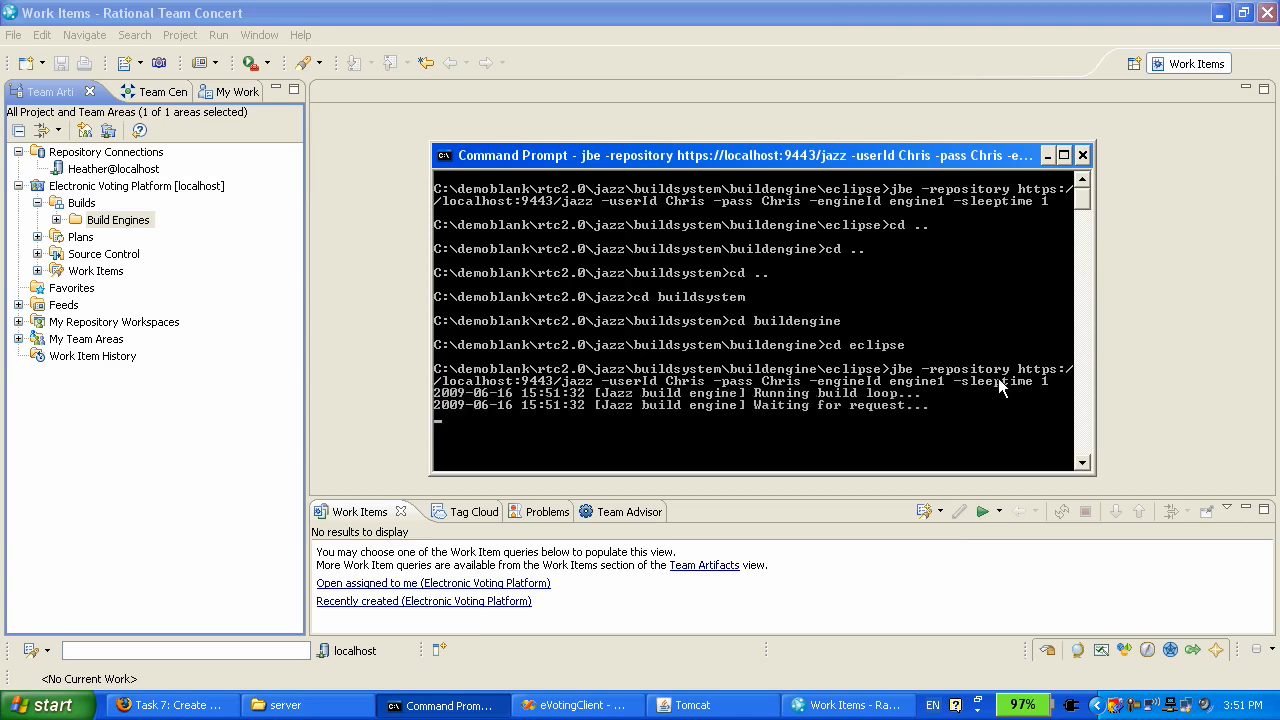
{"action": "mouse_move", "coordinate": [940, 410]}
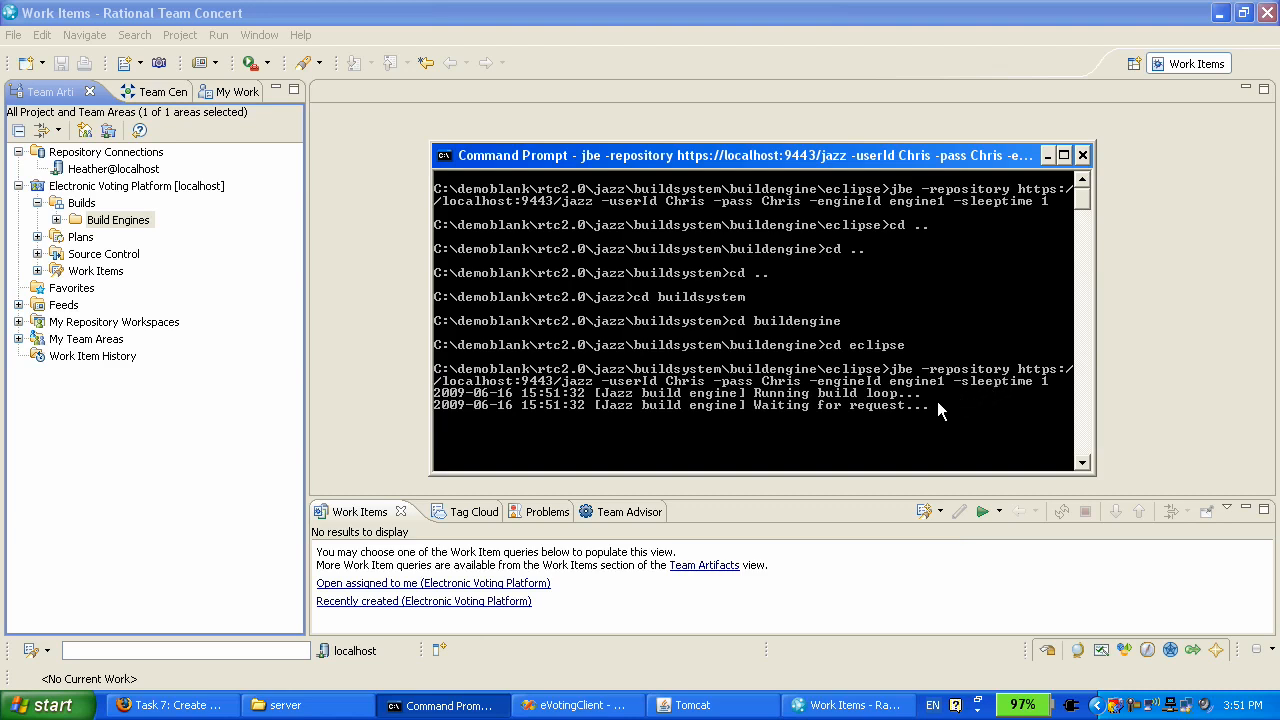
{"action": "mouse_move", "coordinate": [540, 24]}
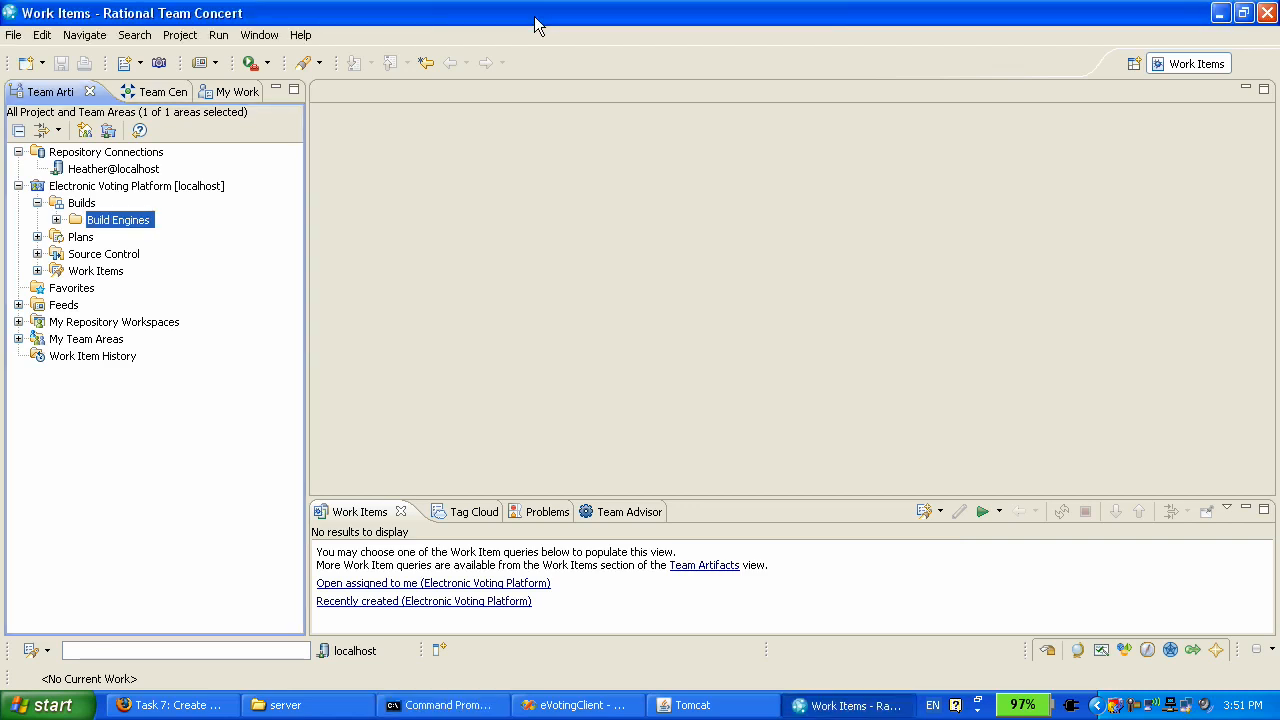
Start a new build definition using the Command Line - Jazz Build Engine template.
{"action": "right_click", "coordinate": [82, 202]}
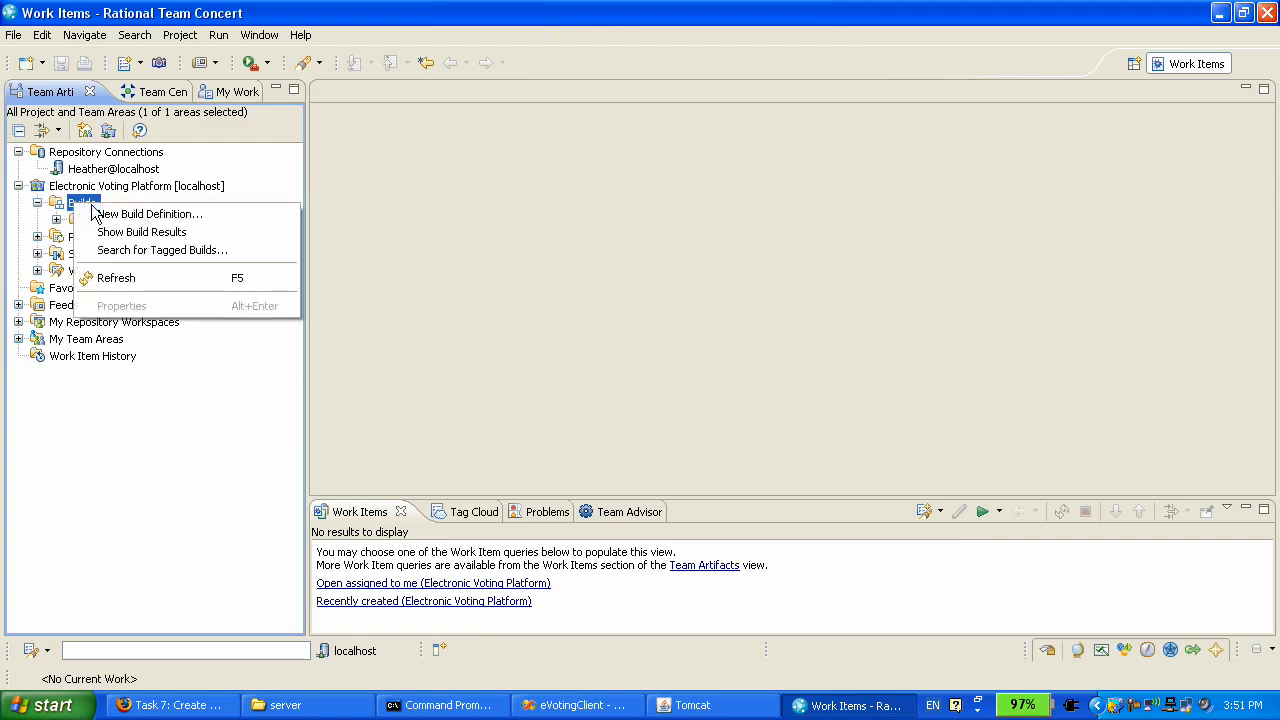
{"action": "left_click", "coordinate": [148, 212]}
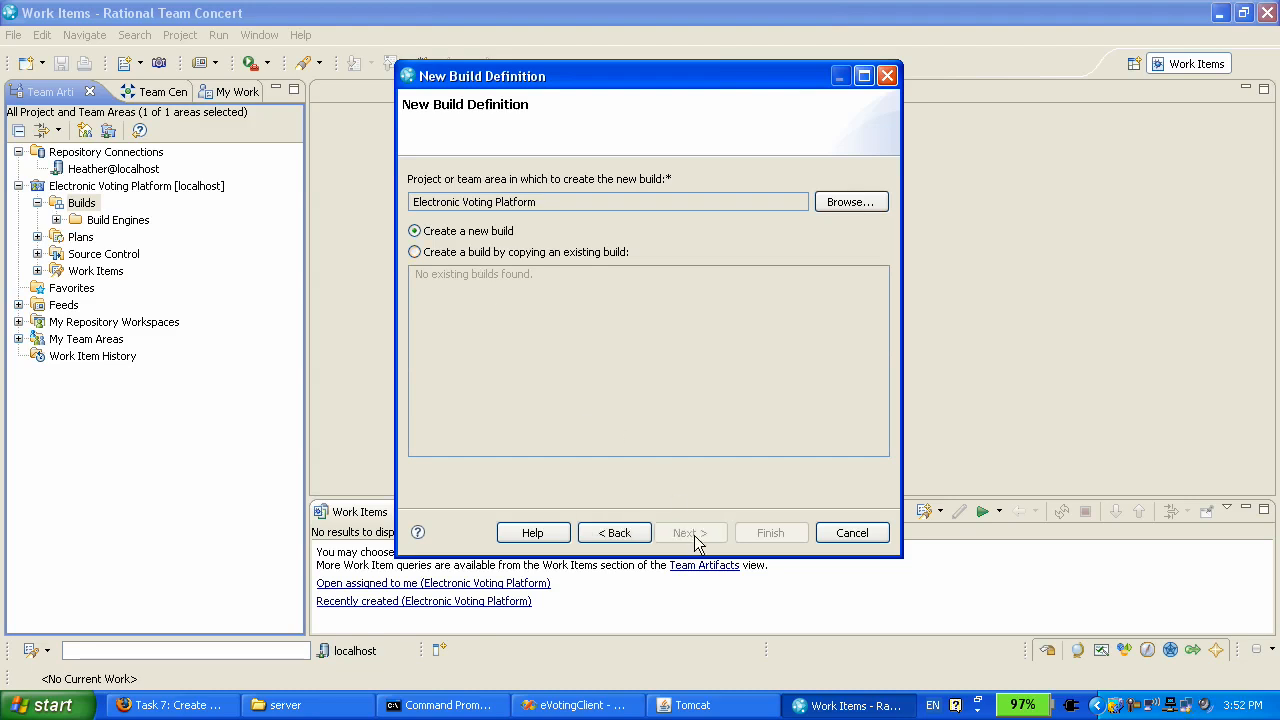
{"action": "left_click", "coordinate": [688, 532]}
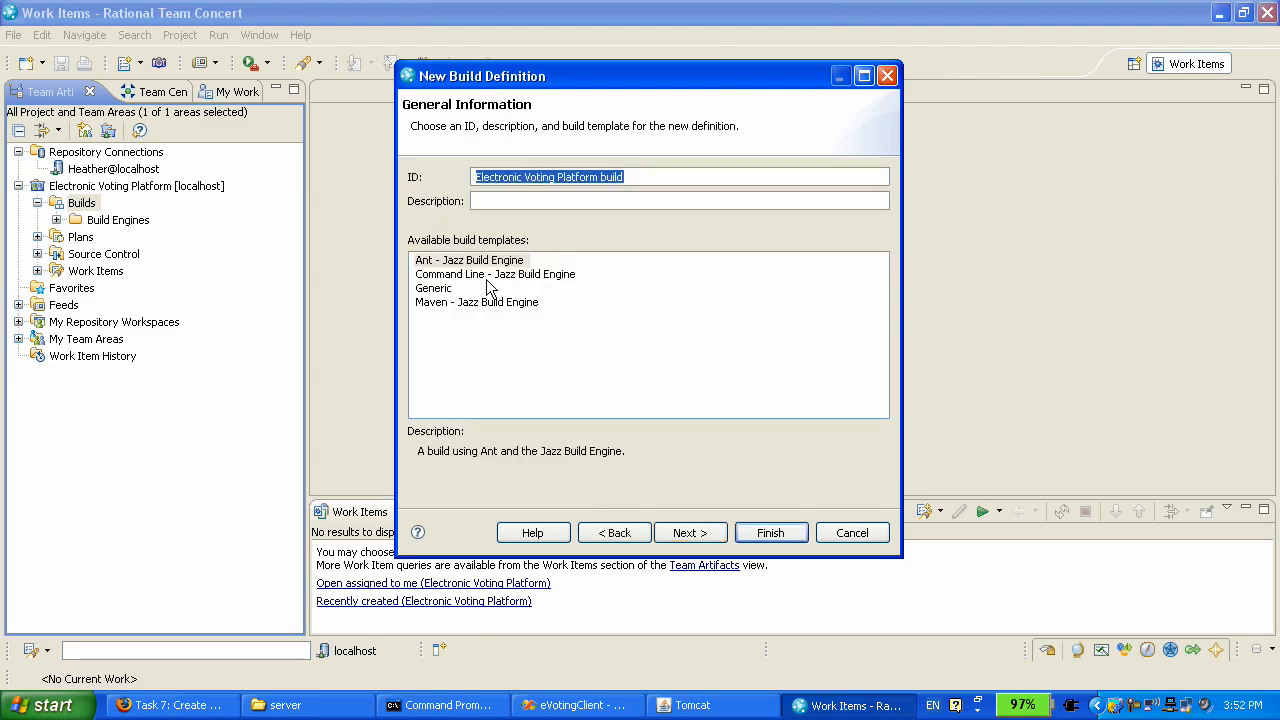
{"action": "left_click", "coordinate": [494, 274]}
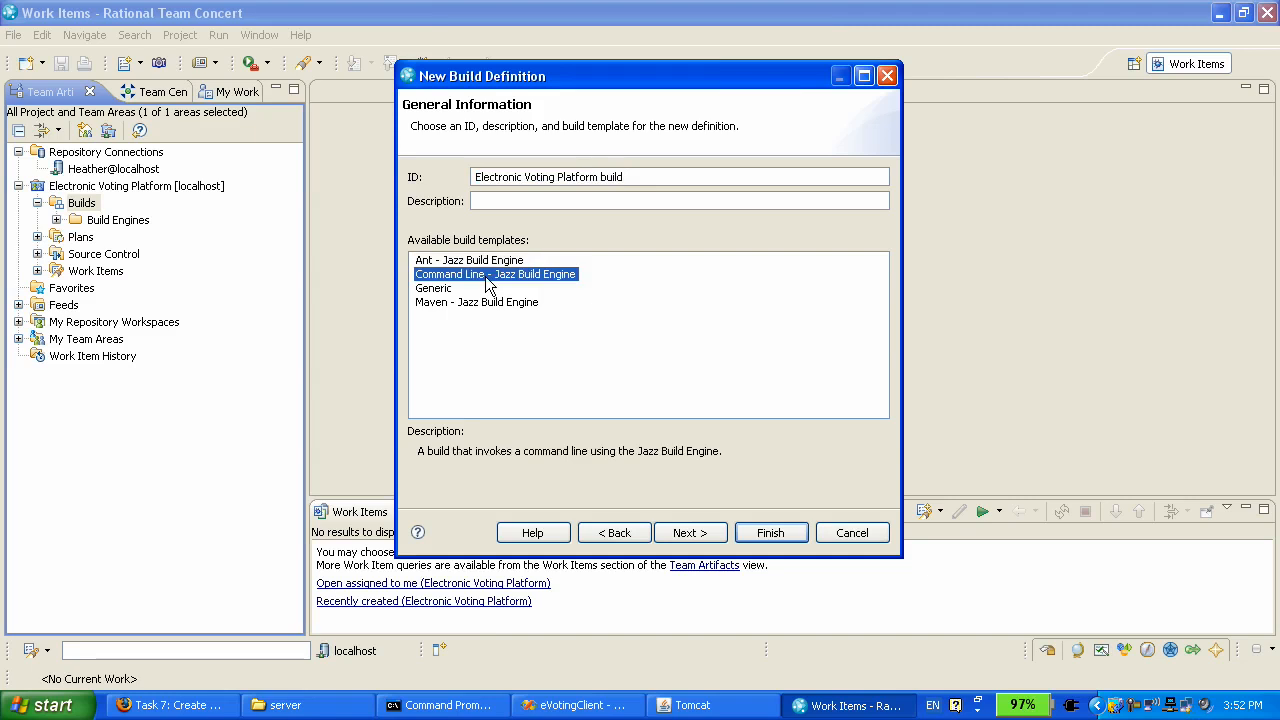
{"action": "mouse_move", "coordinate": [496, 282]}
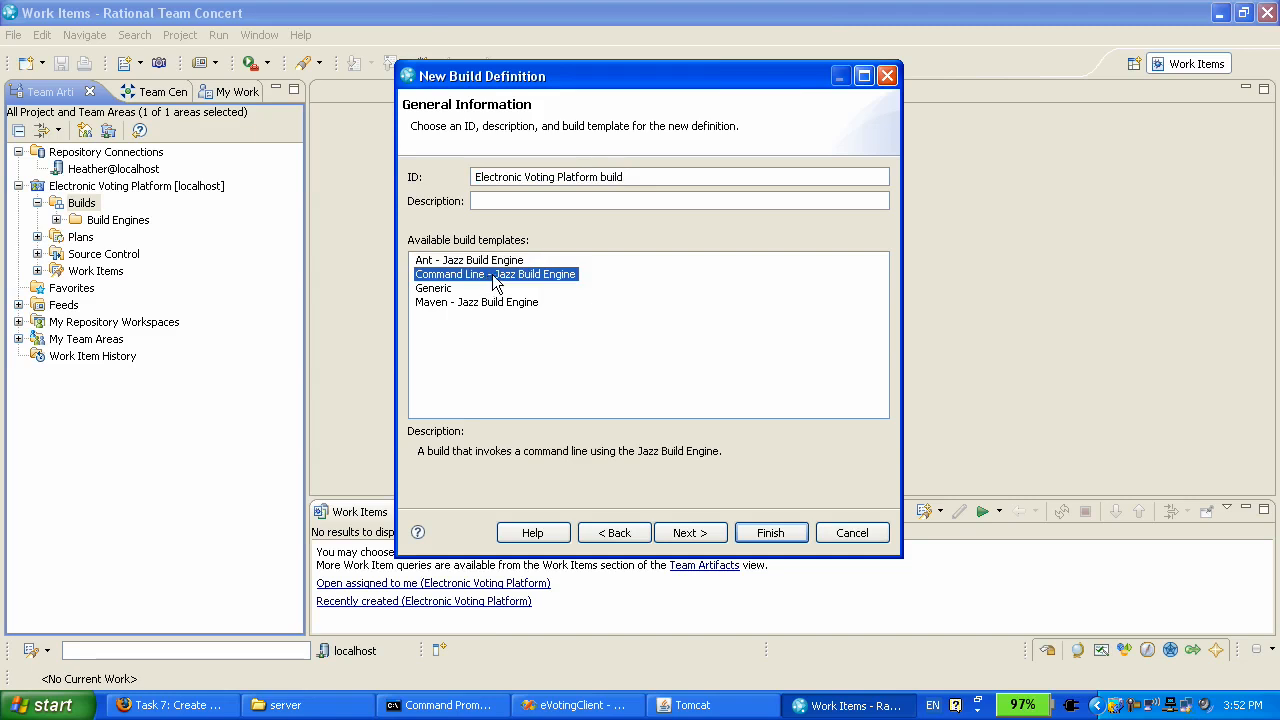
{"action": "mouse_move", "coordinate": [690, 532]}
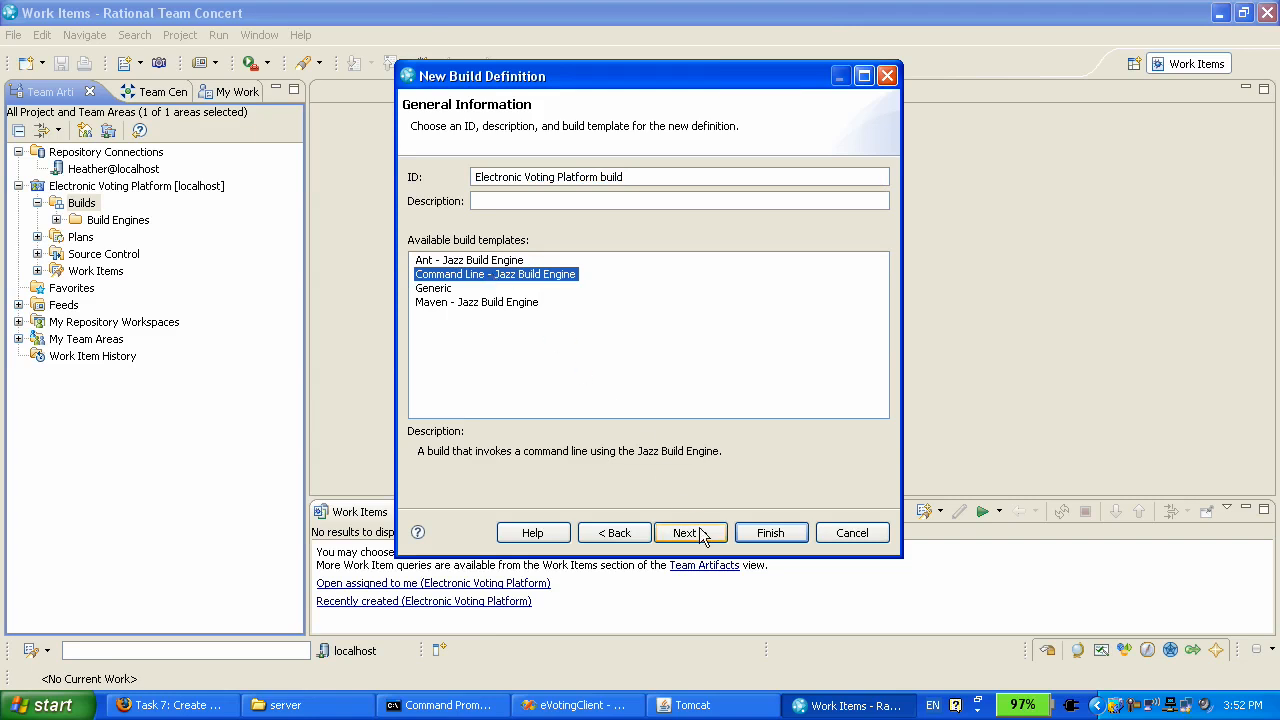
{"action": "left_click", "coordinate": [690, 532]}
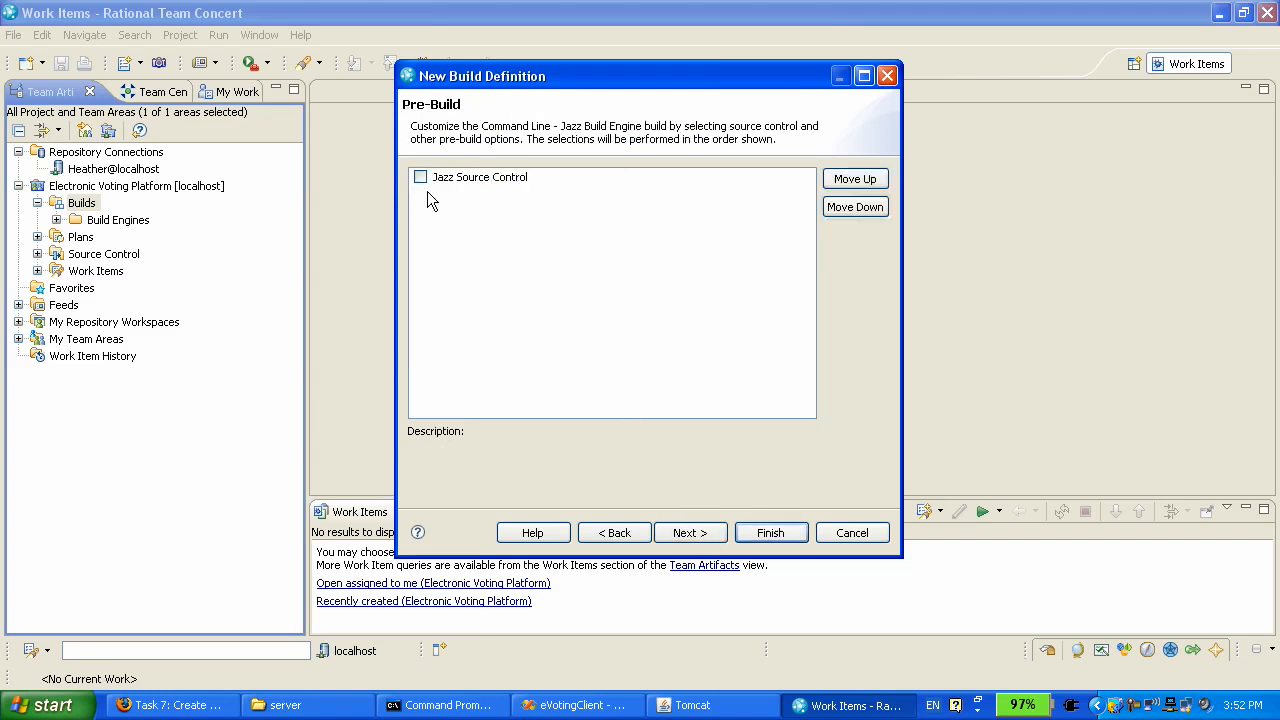
Enable Jazz Source Control pre-build loading and finish creating Electronic Voting Platform build.
{"action": "left_click", "coordinate": [480, 176]}
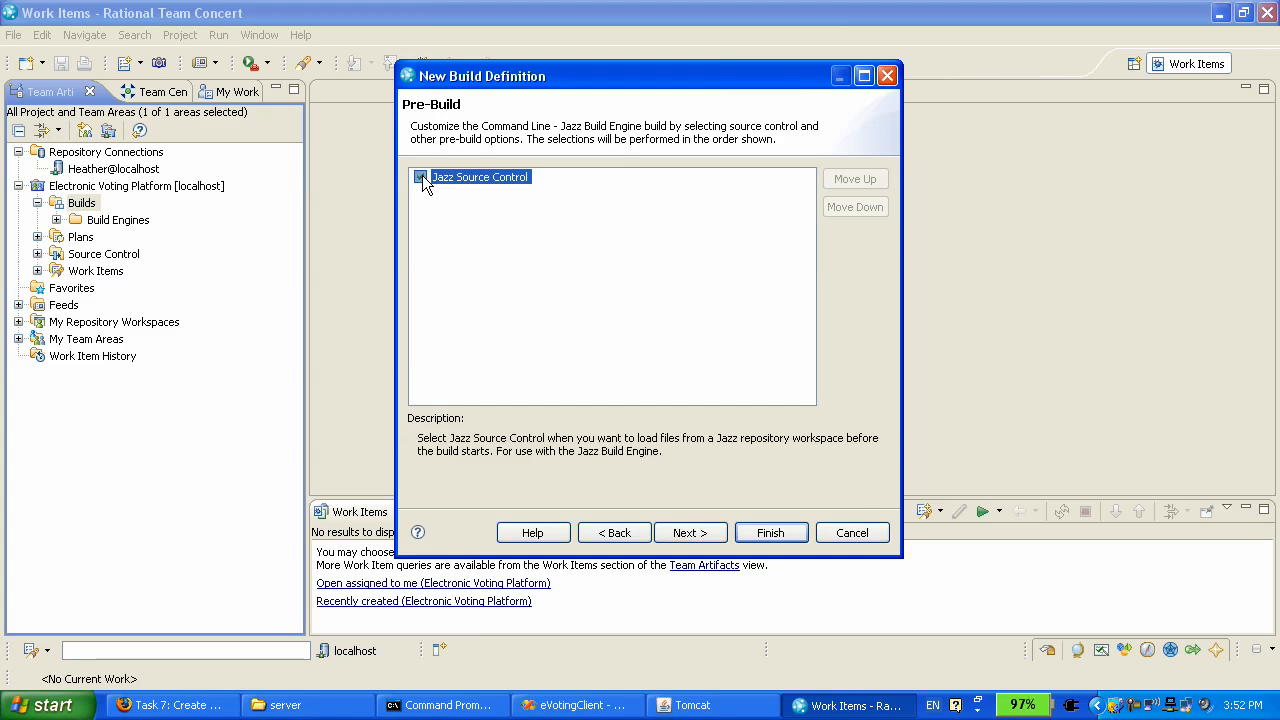
{"action": "left_click", "coordinate": [420, 176]}
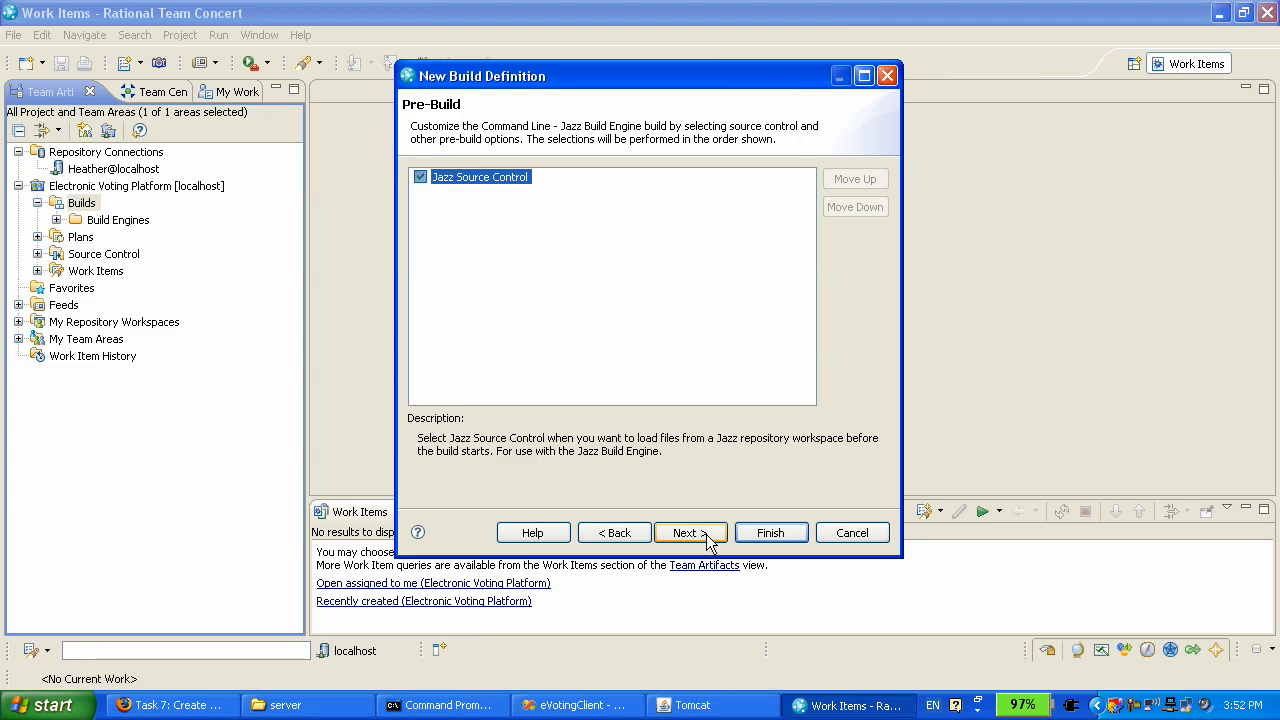
{"action": "left_click", "coordinate": [690, 532]}
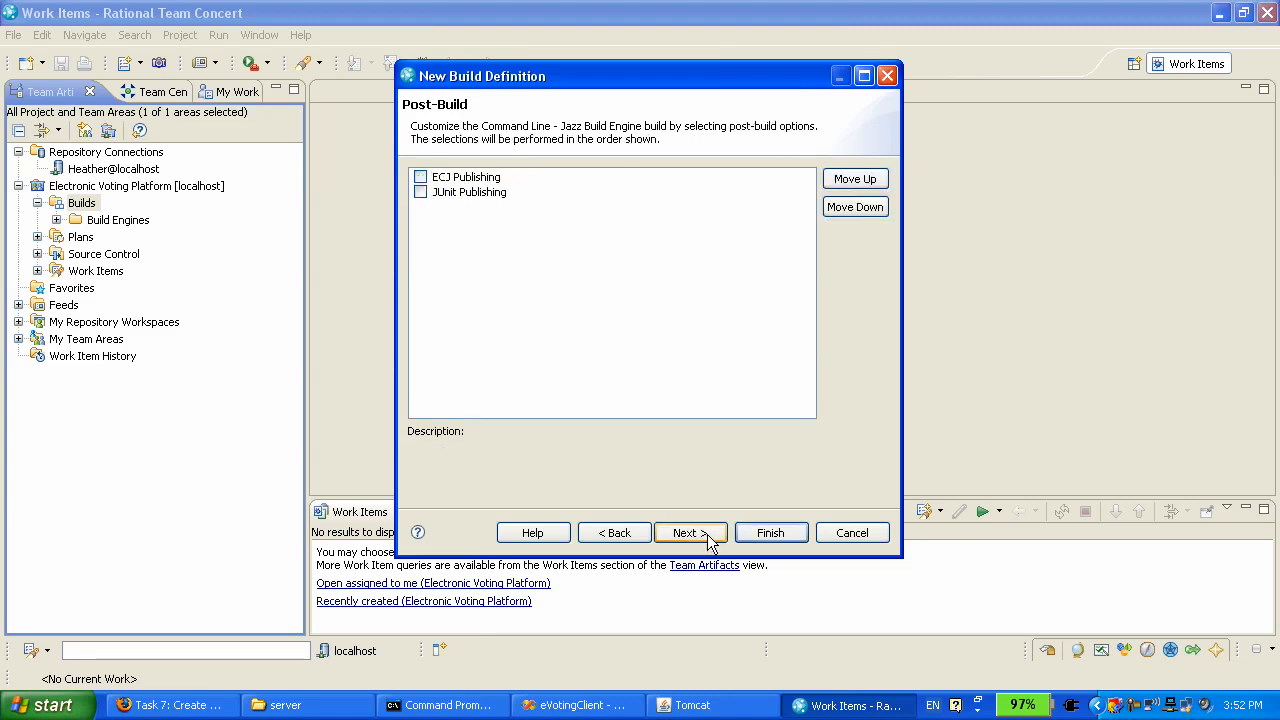
{"action": "left_click", "coordinate": [690, 532]}
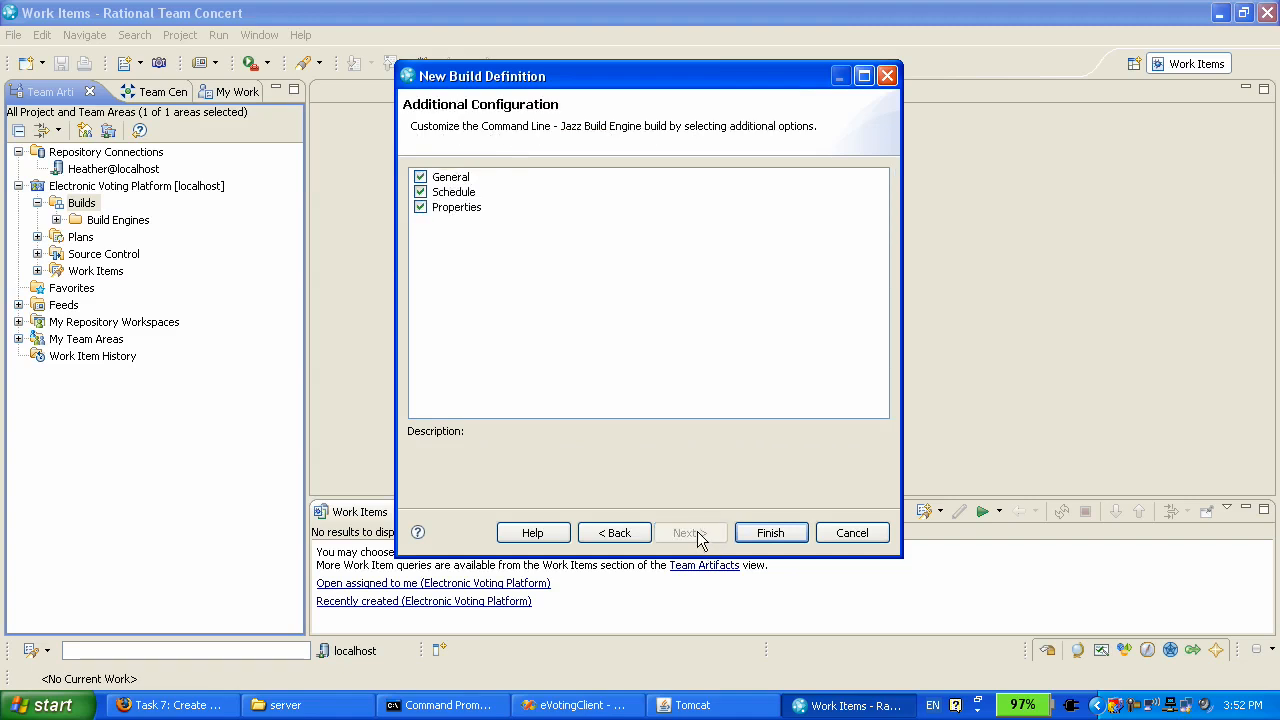
{"action": "left_click", "coordinate": [770, 532]}
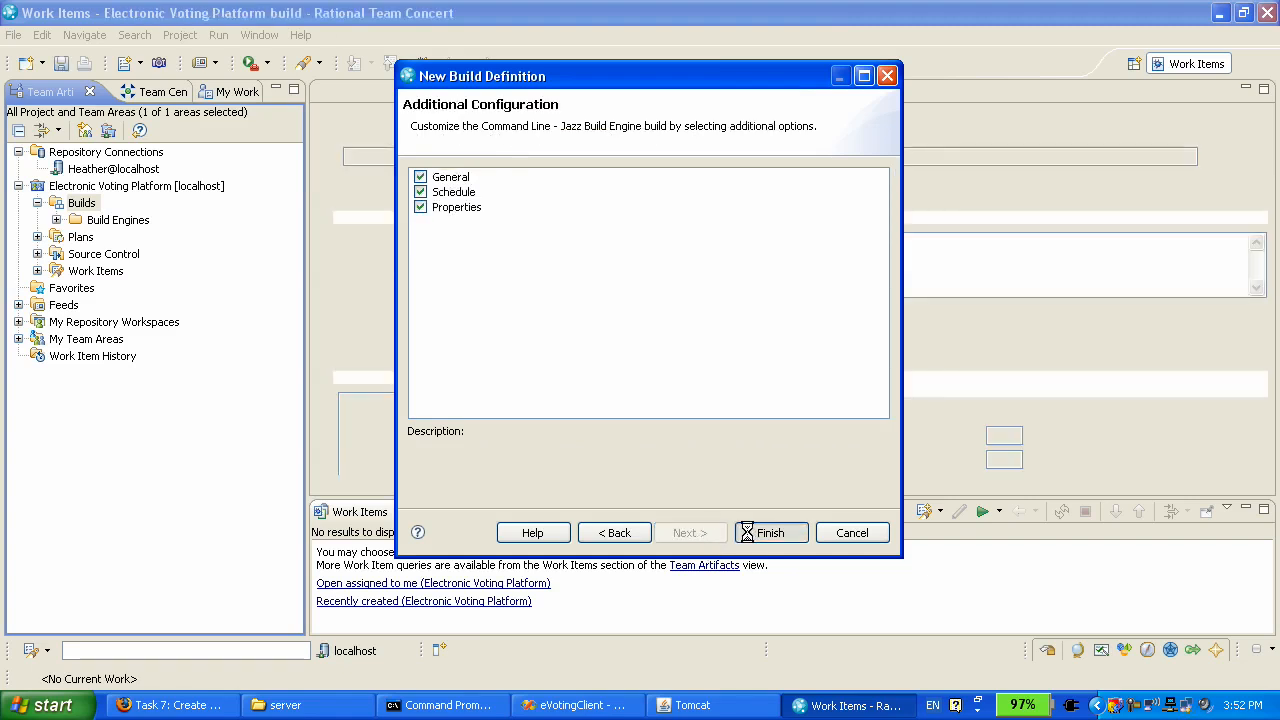
{"action": "left_click", "coordinate": [770, 532]}
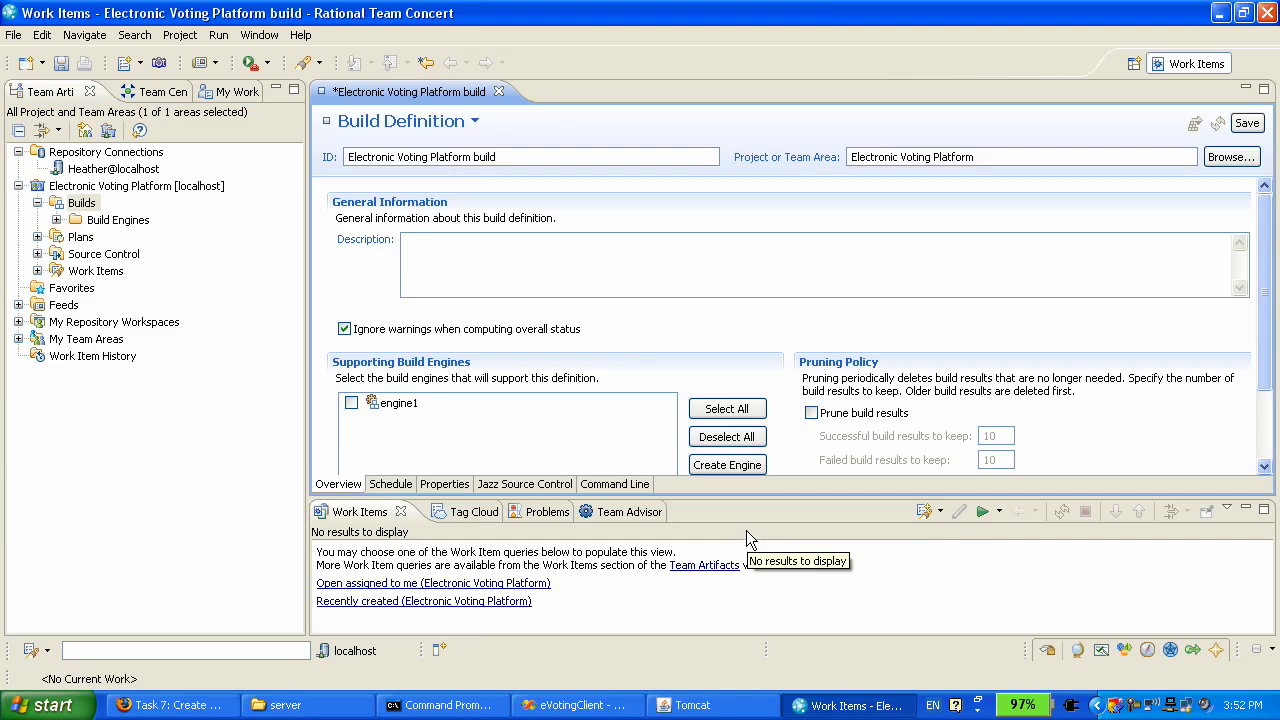
{"action": "mouse_move", "coordinate": [382, 424]}
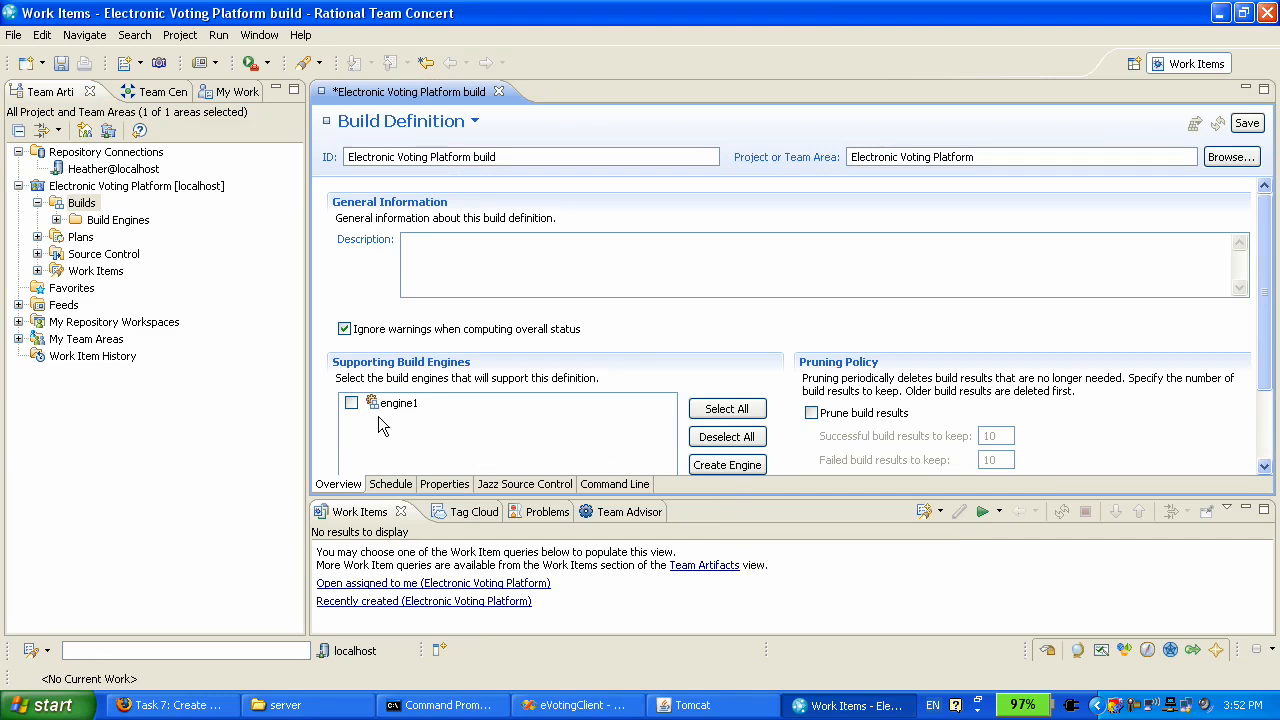
Tick engine1 in the Overview's Supporting Build Engines list.
{"action": "left_click", "coordinate": [352, 402]}
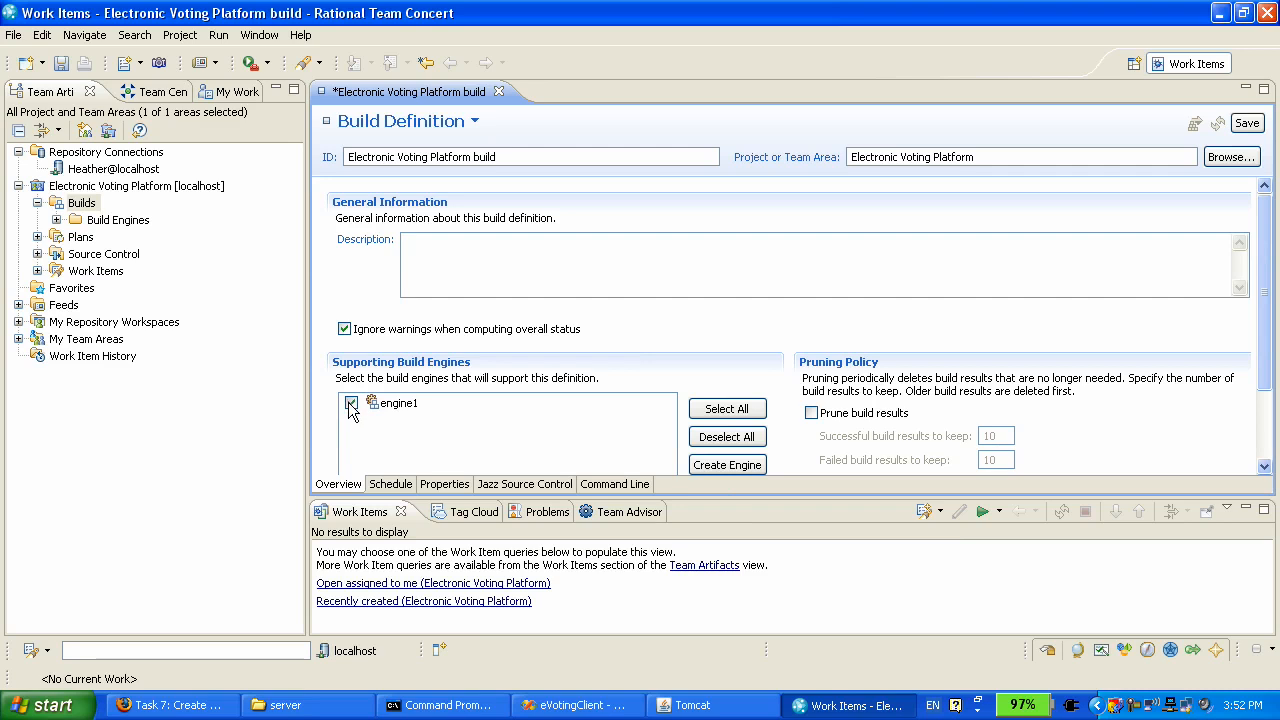
{"action": "left_click", "coordinate": [352, 402]}
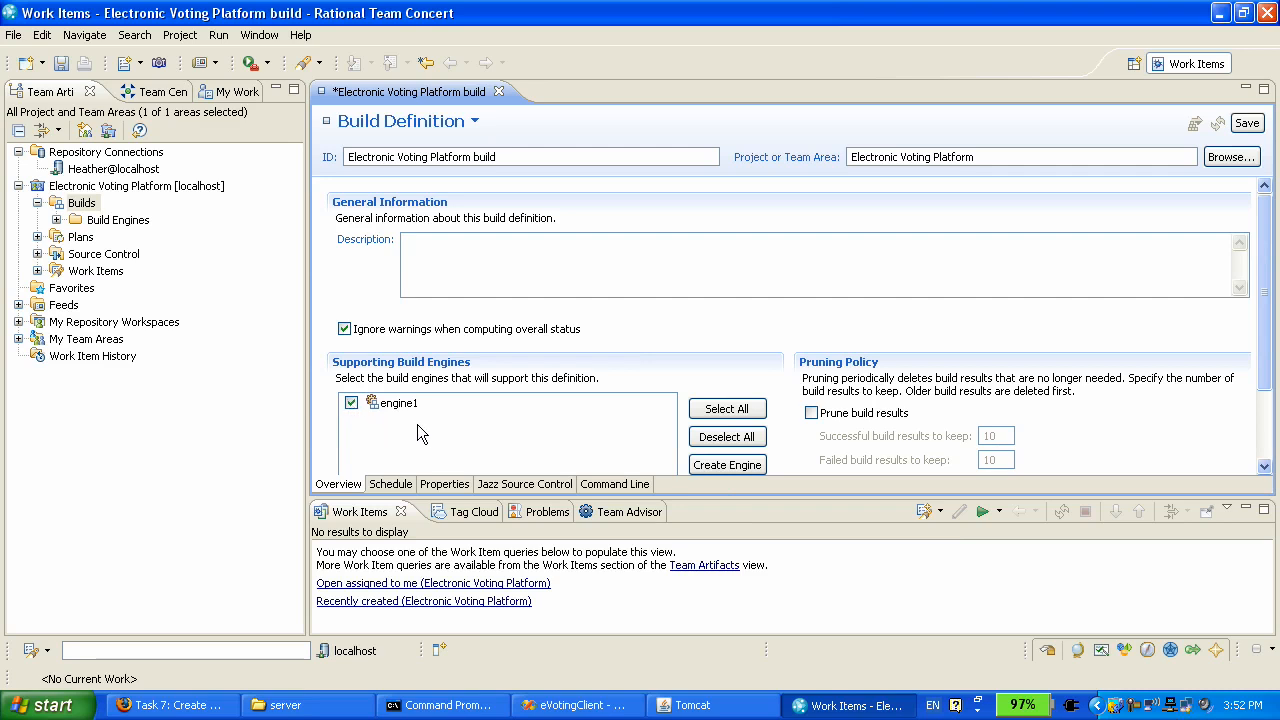
{"action": "mouse_move", "coordinate": [500, 492]}
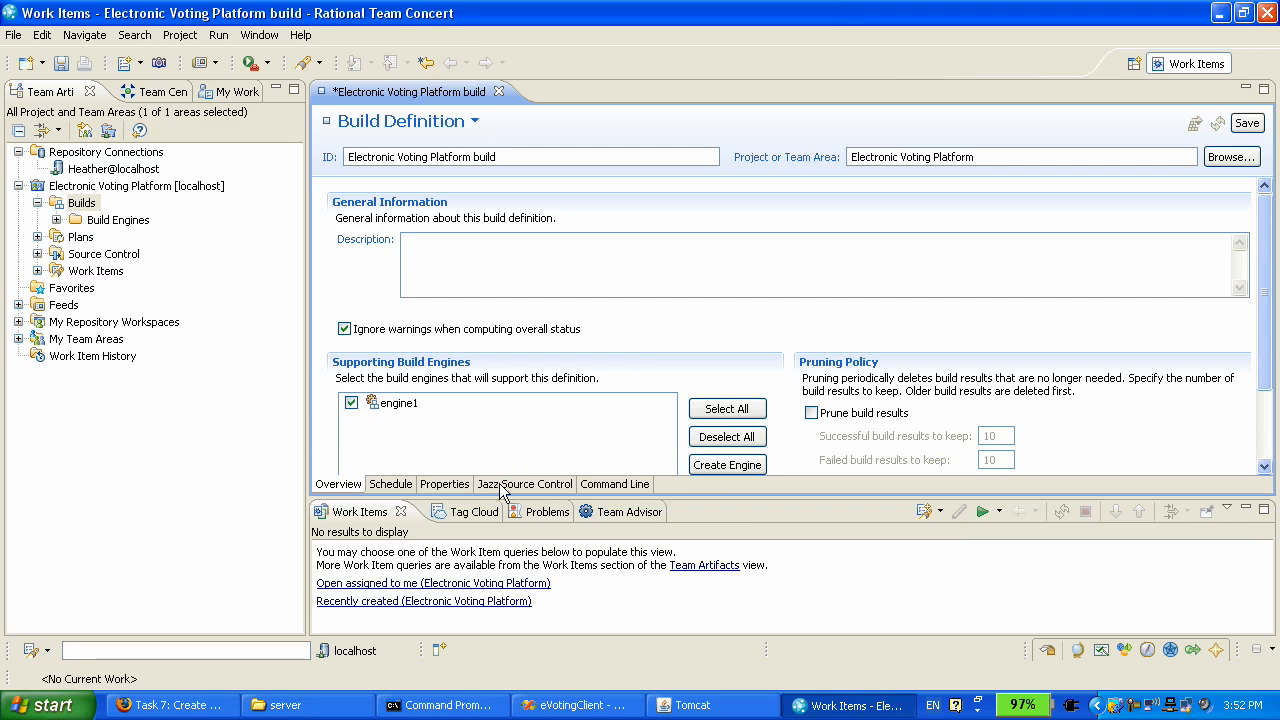
On Jazz Source Control, create workspace Electronic Voting Platform Stream Workspace2 flowing with the project stream.
{"action": "left_click", "coordinate": [524, 484]}
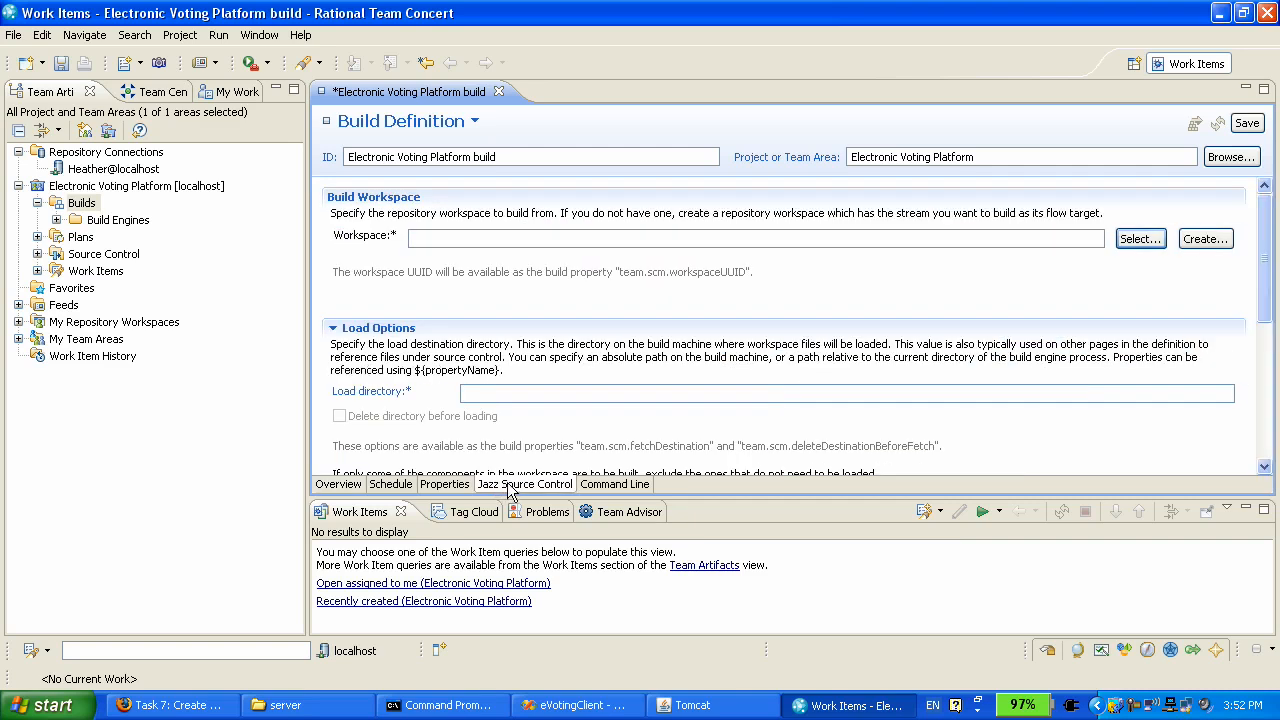
{"action": "mouse_move", "coordinate": [620, 272]}
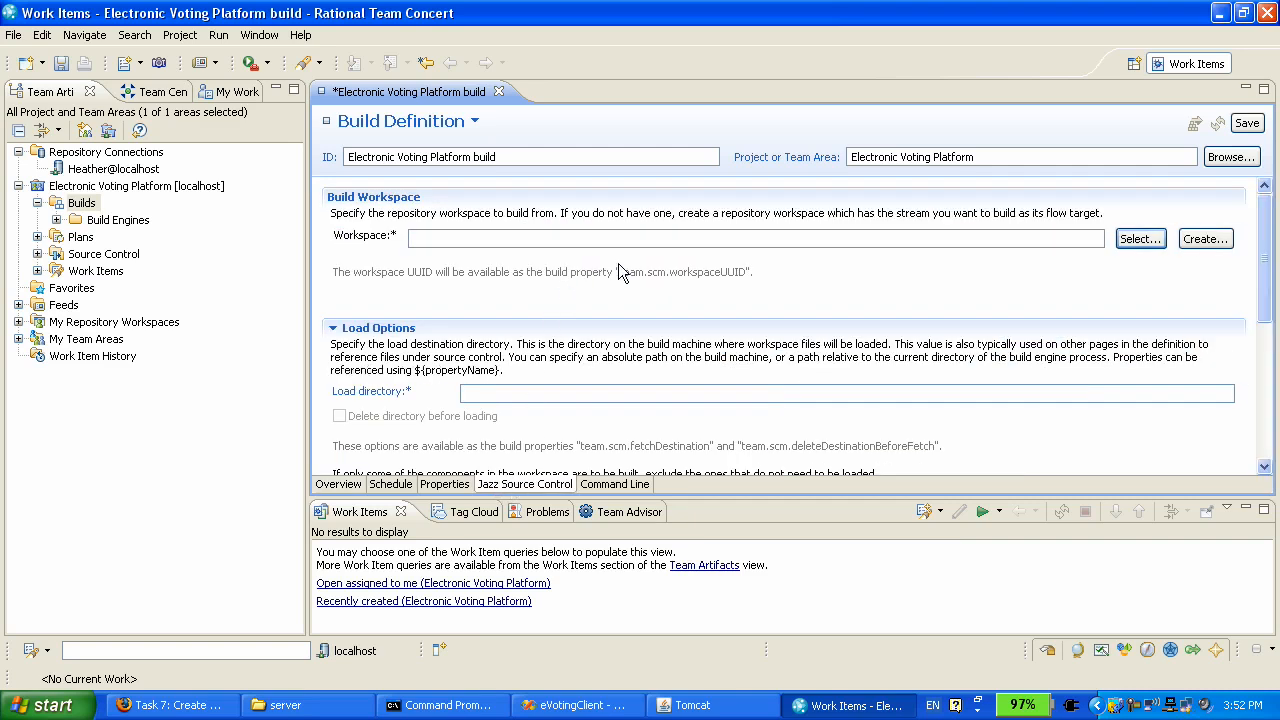
{"action": "mouse_move", "coordinate": [1204, 238]}
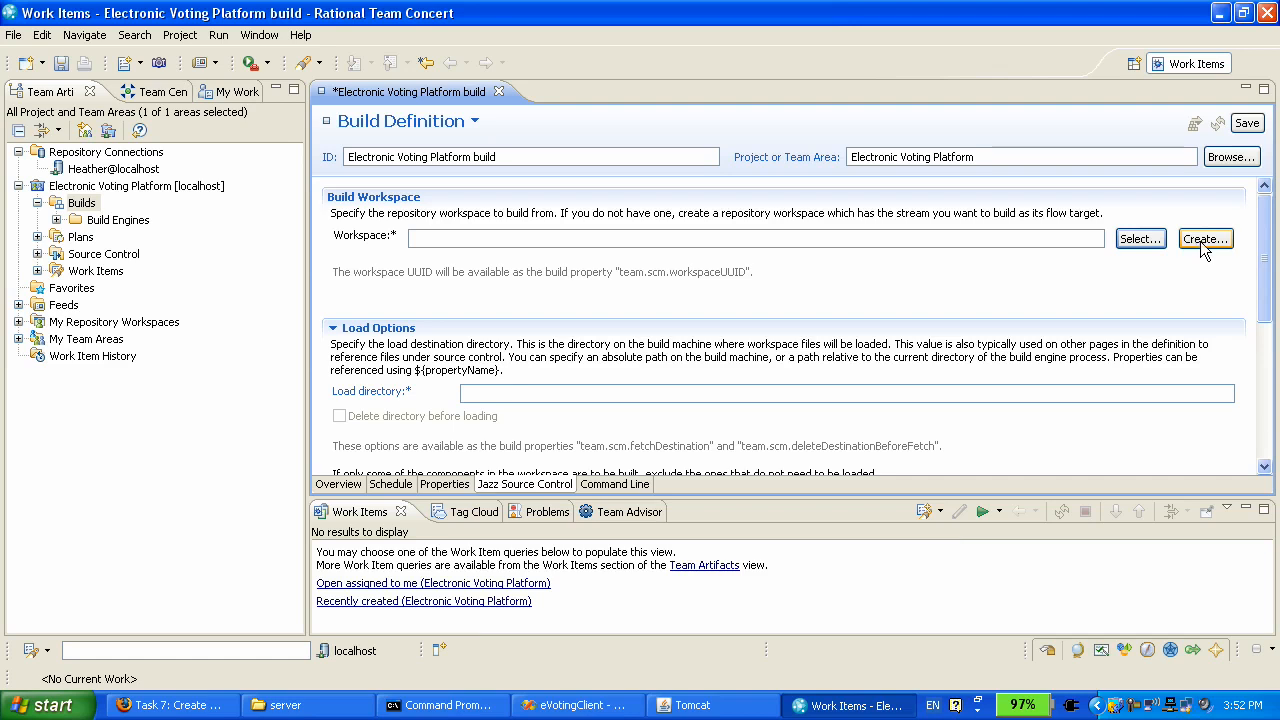
{"action": "left_click", "coordinate": [1204, 238]}
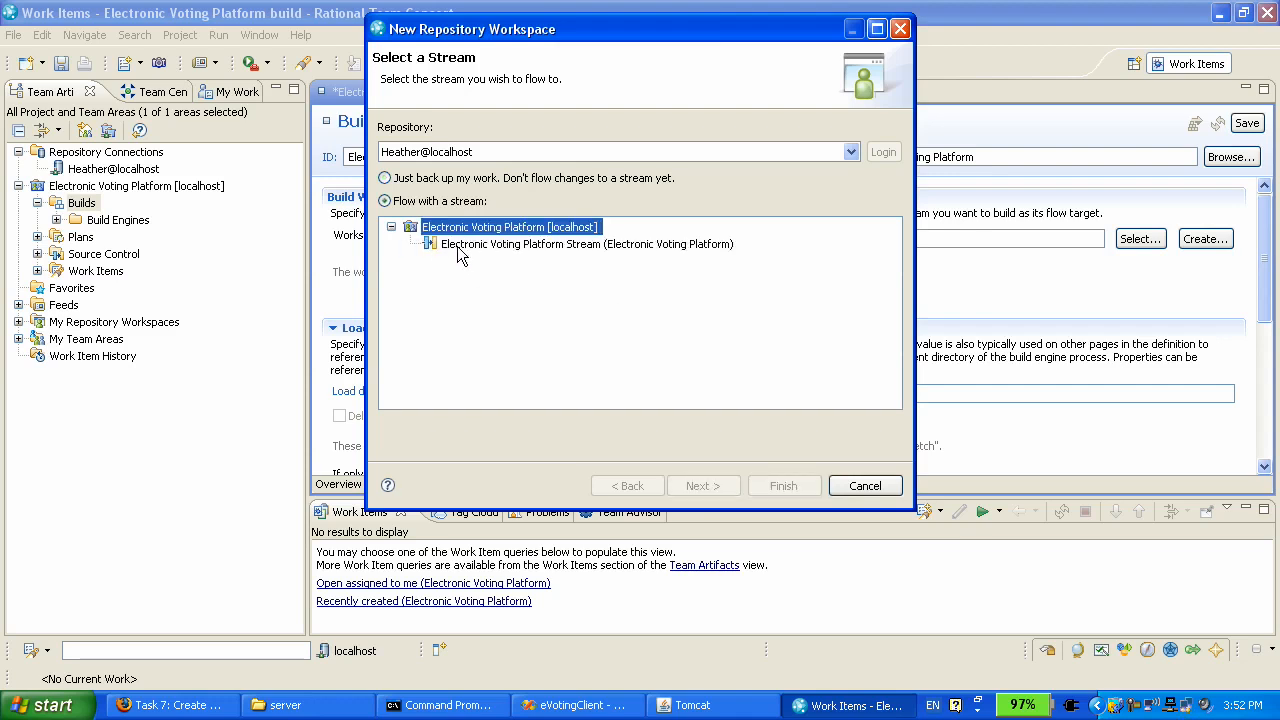
{"action": "left_click", "coordinate": [588, 244]}
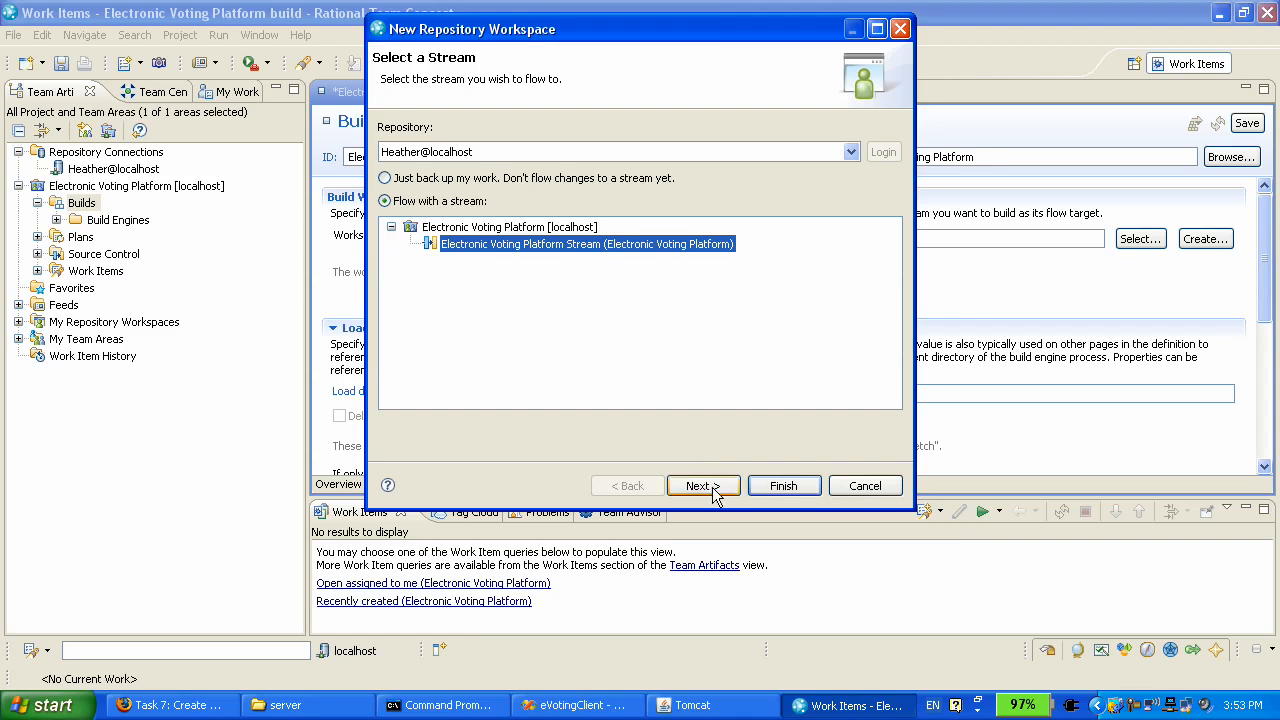
{"action": "left_click", "coordinate": [704, 486]}
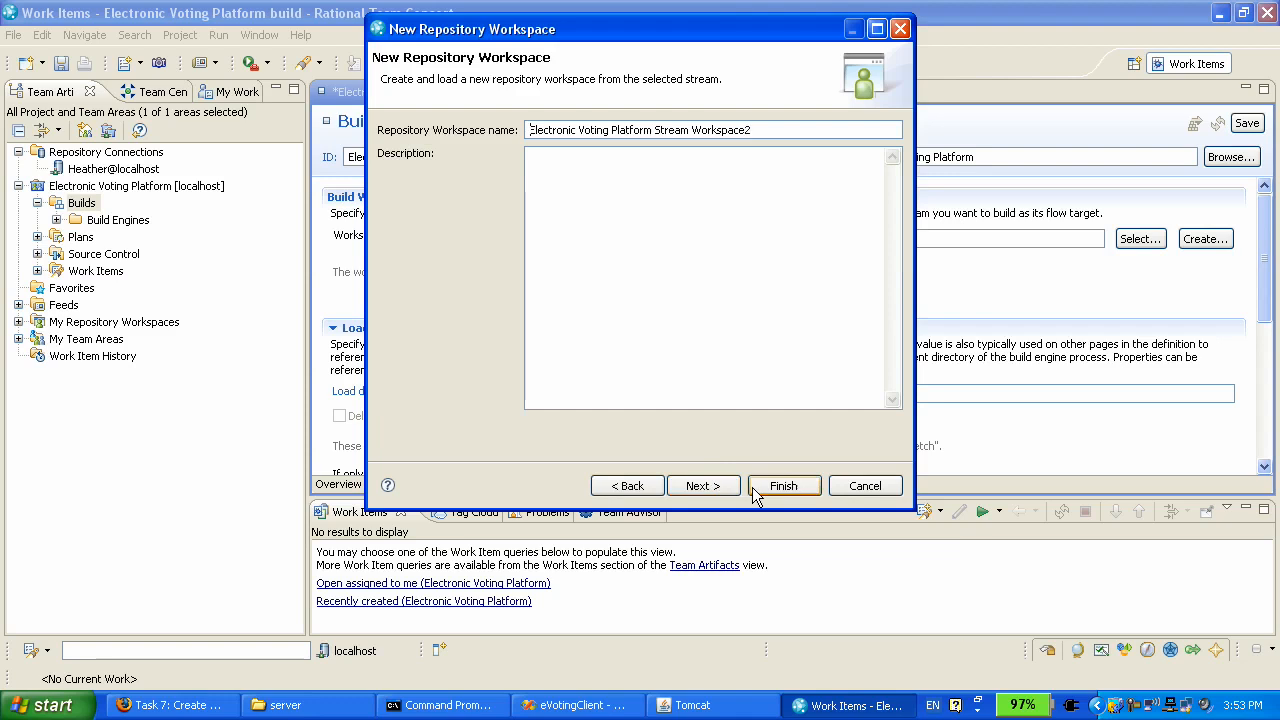
{"action": "left_click", "coordinate": [704, 486]}
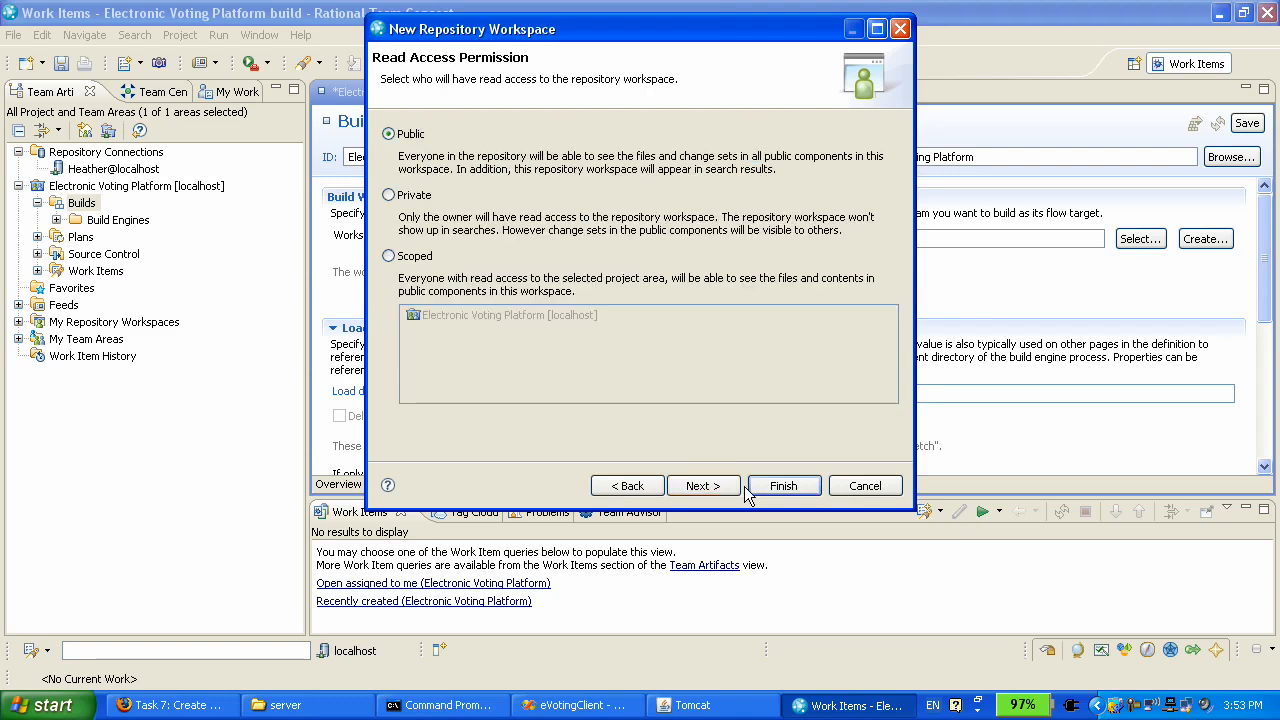
{"action": "left_click", "coordinate": [704, 486]}
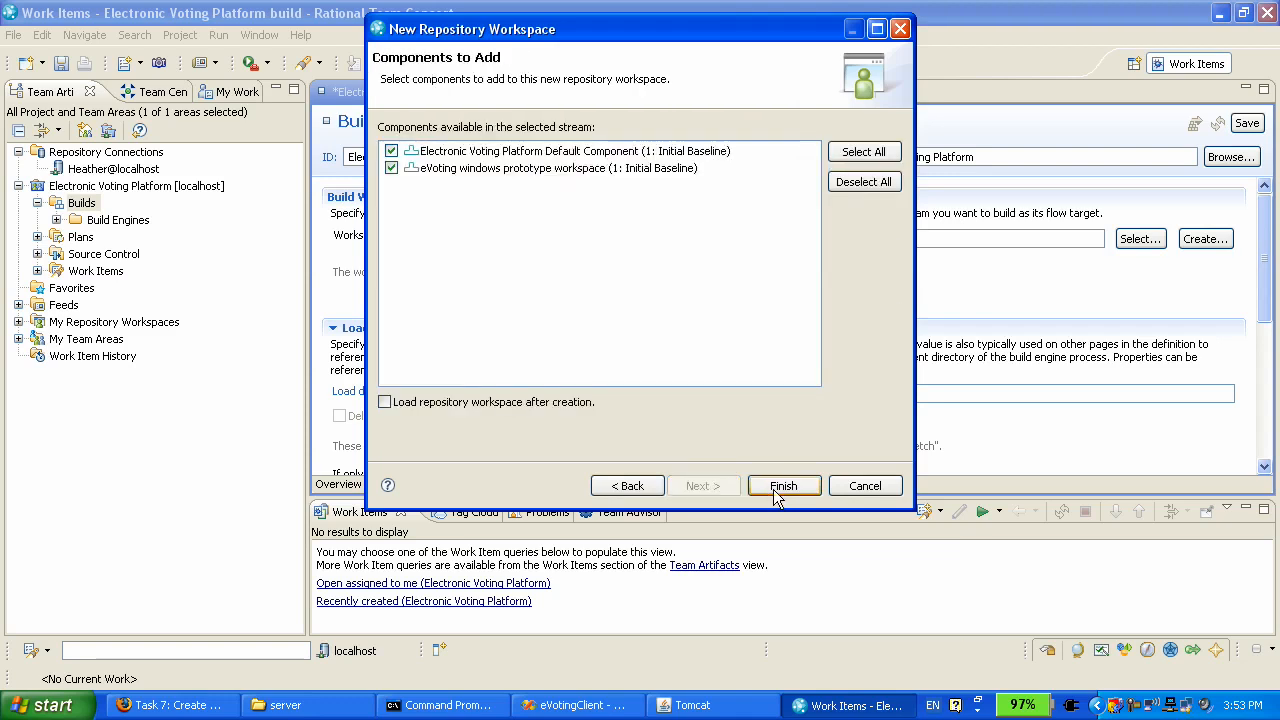
{"action": "left_click", "coordinate": [784, 486]}
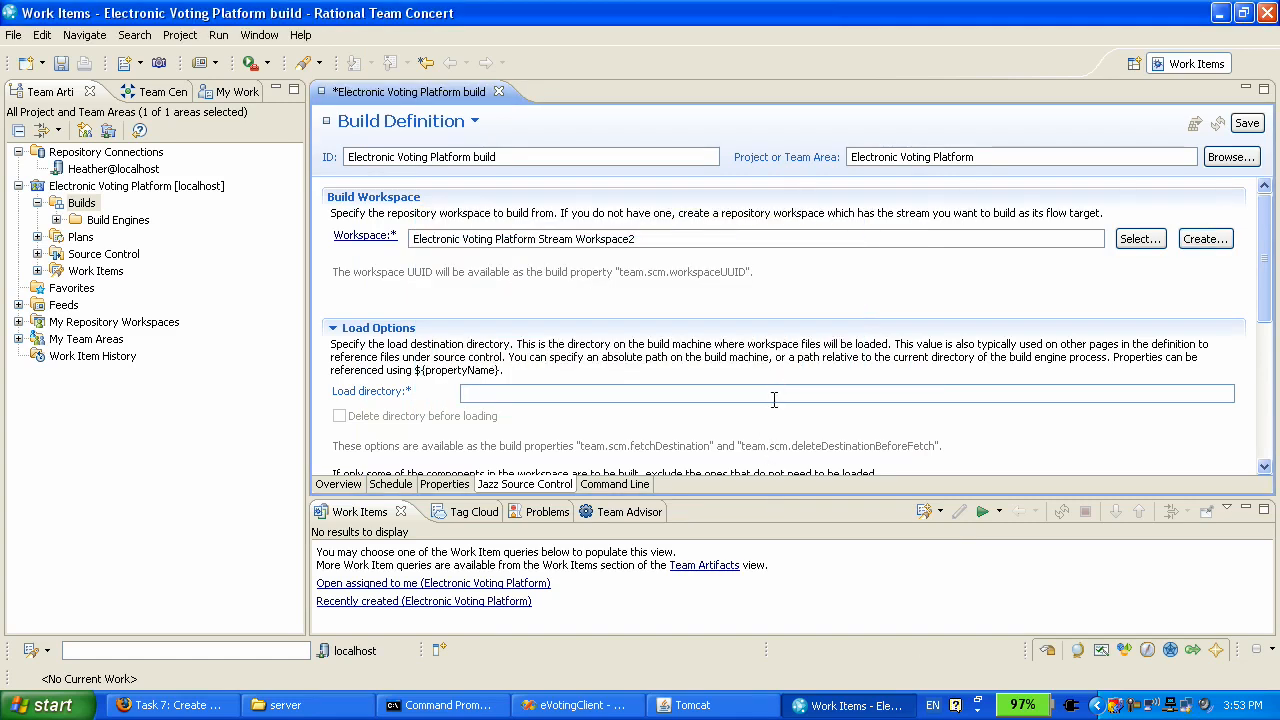
{"action": "mouse_move", "coordinate": [768, 396]}
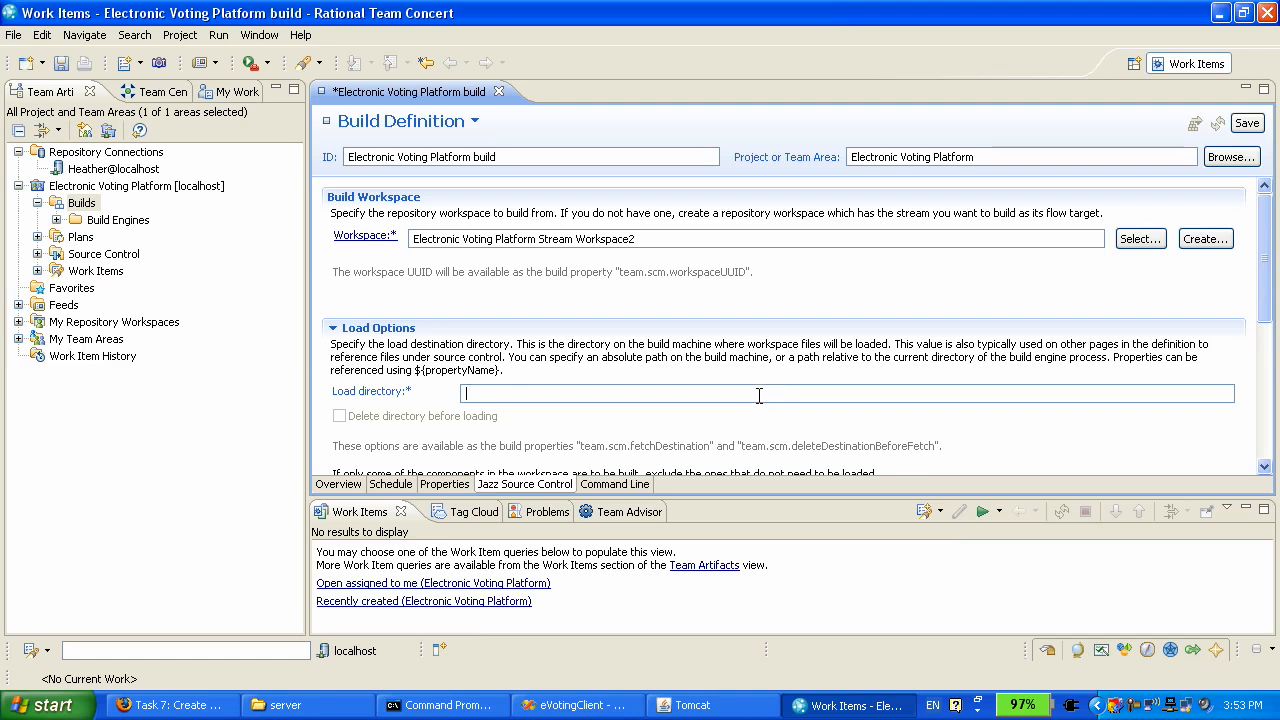
Set load directory c:\demoblank\build with delete-before-loading enabled, then move to Command Line settings.
{"action": "type", "text": "c"}
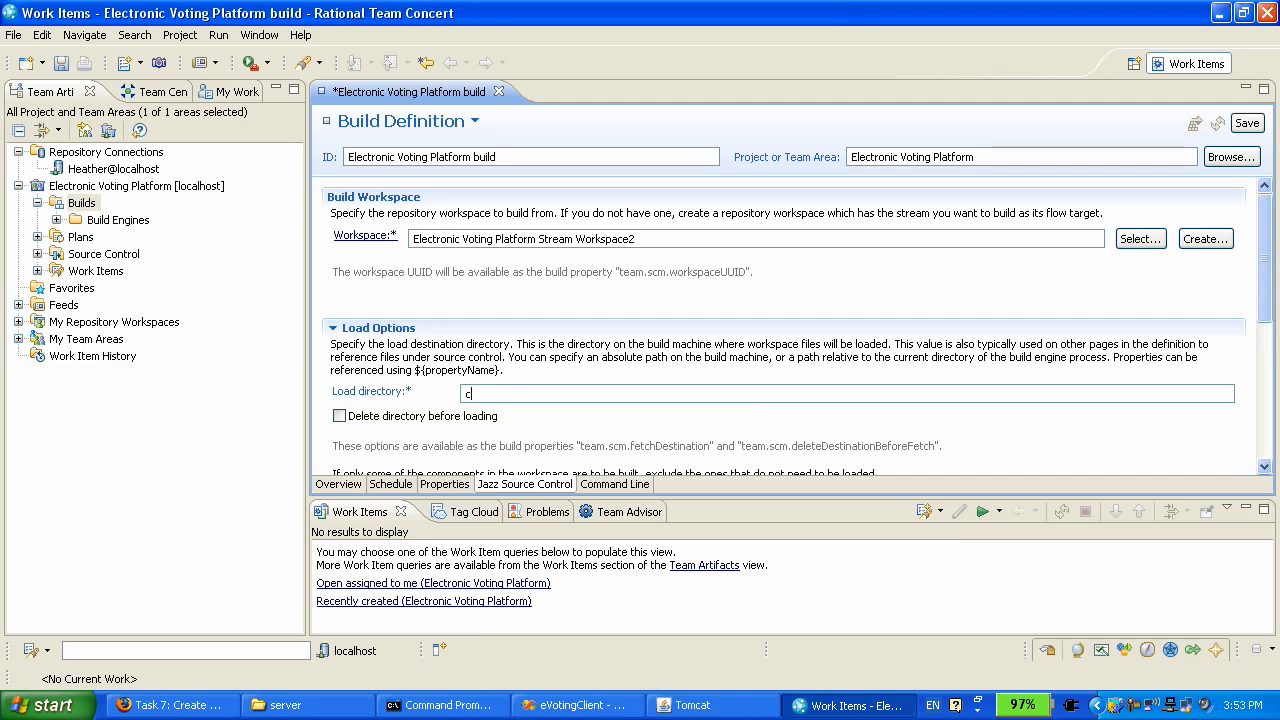
{"action": "type", "text": ":"}
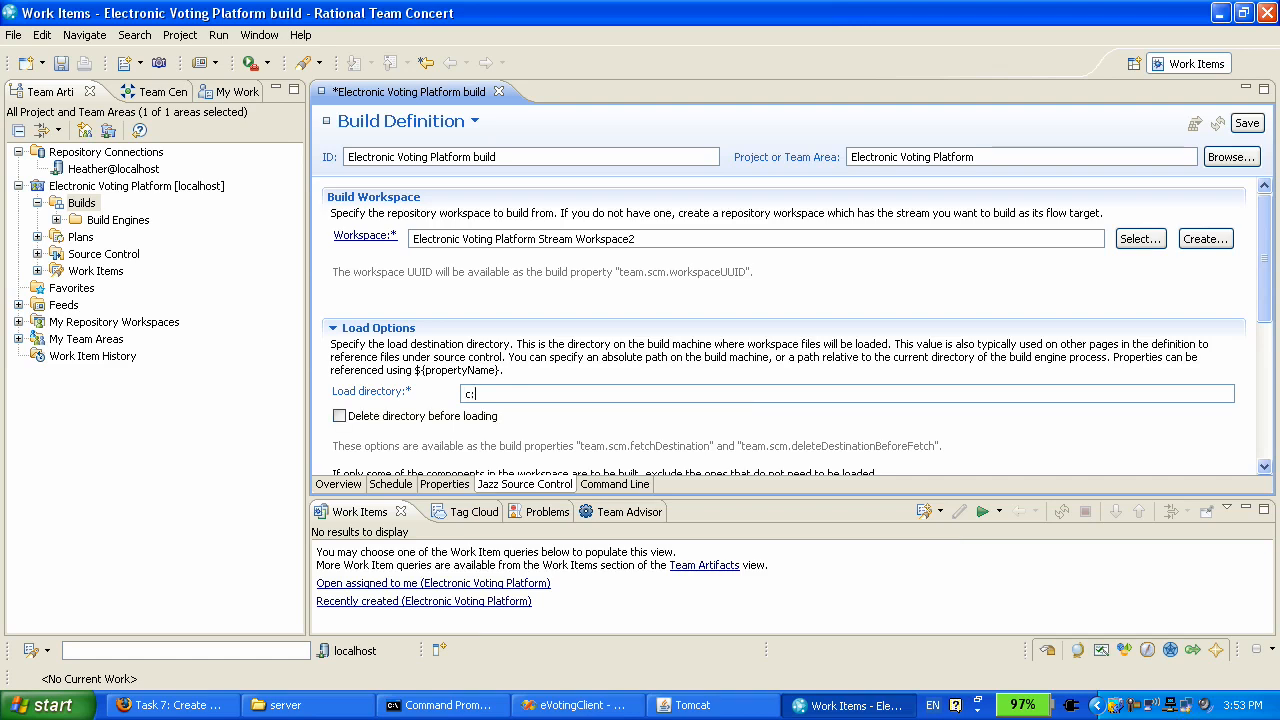
{"action": "type", "text": "demoblank\\b"}
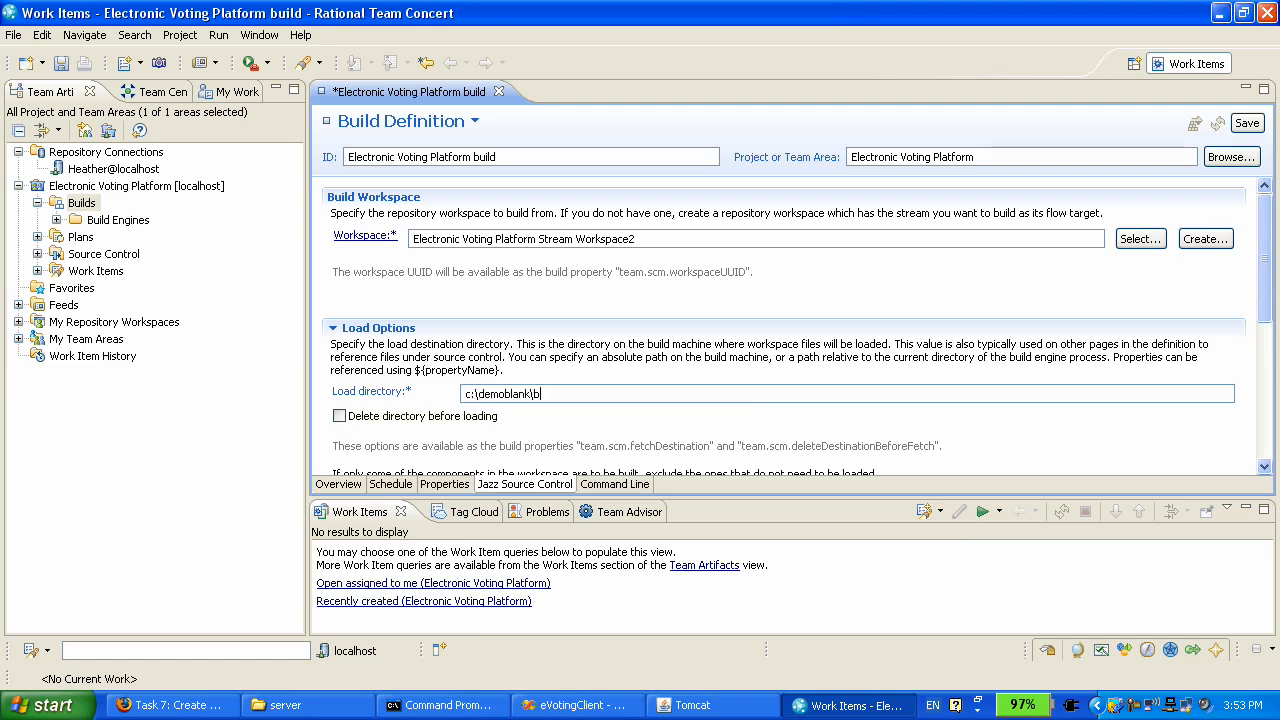
{"action": "type", "text": "uild"}
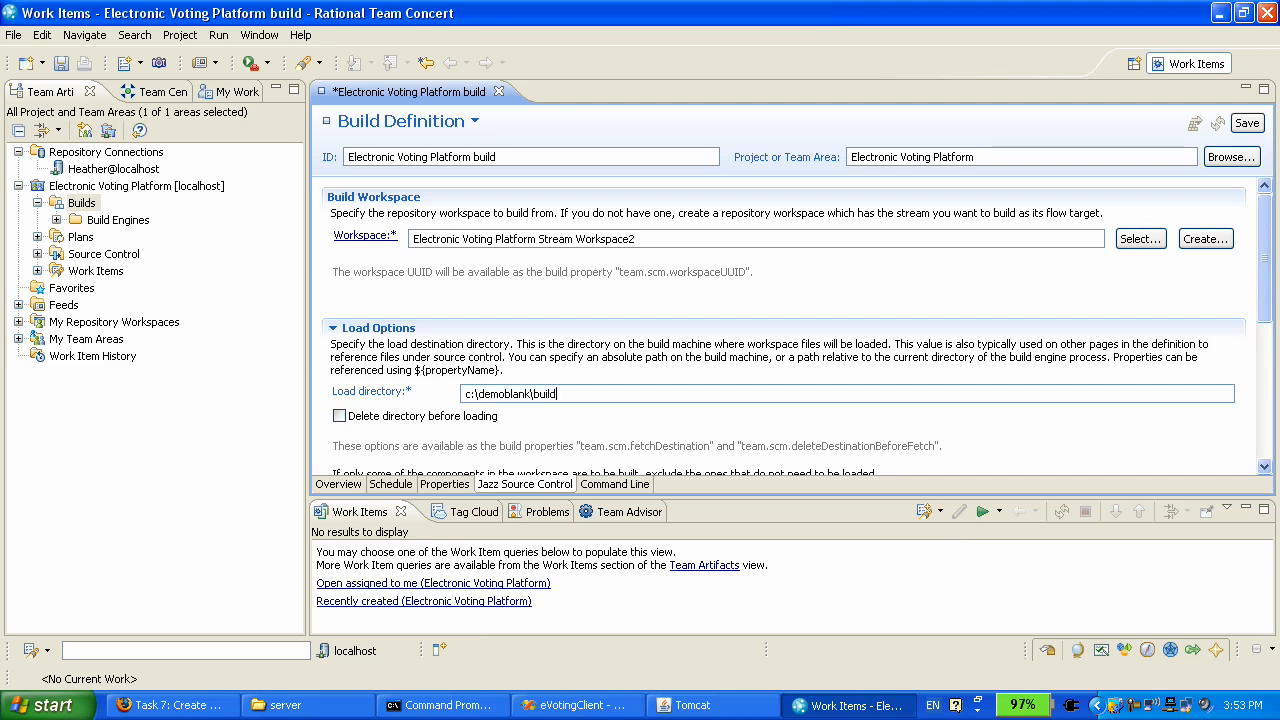
{"action": "left_click", "coordinate": [340, 416]}
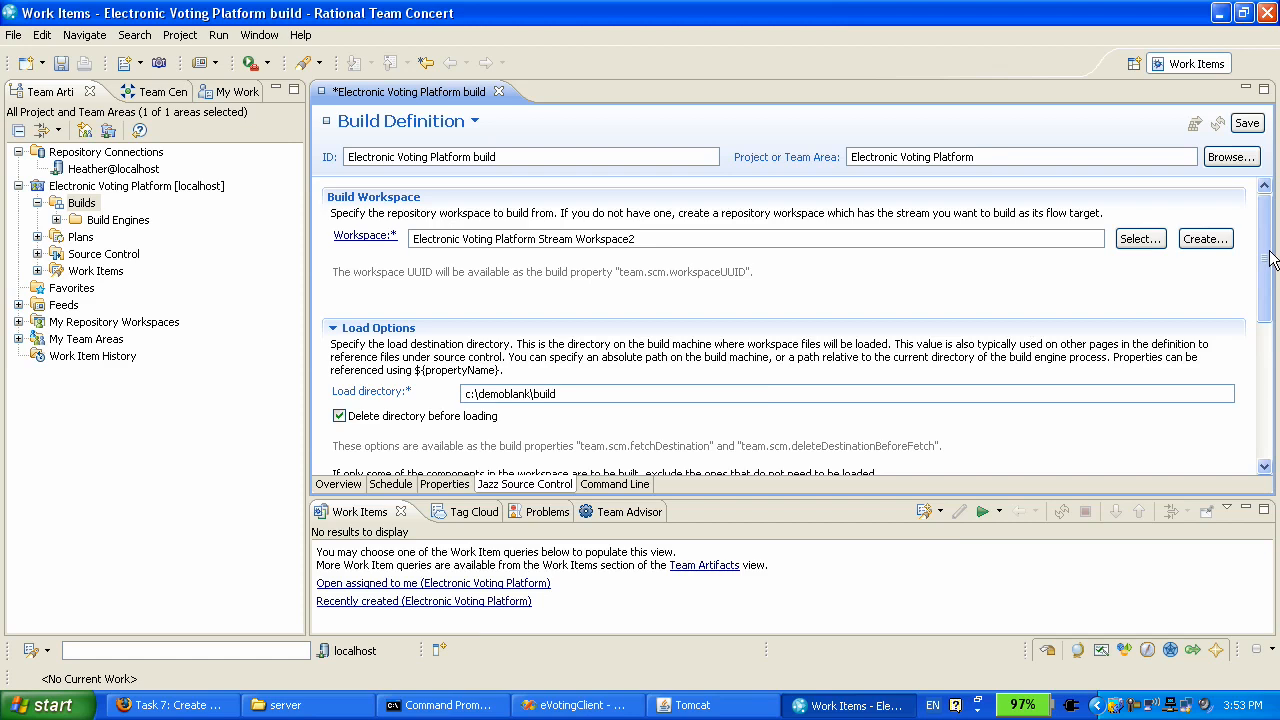
{"action": "scroll", "scroll_direction": "down", "scroll_amount": 3}
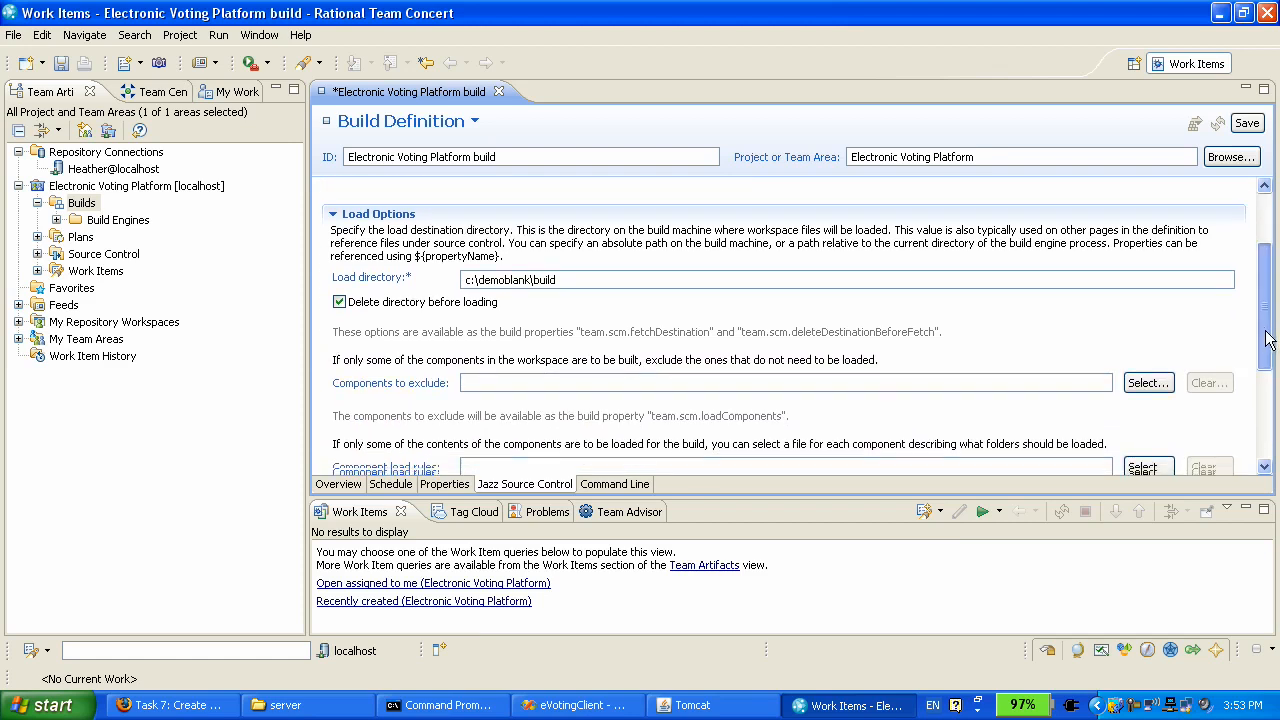
{"action": "scroll", "scroll_direction": "down", "scroll_amount": 3}
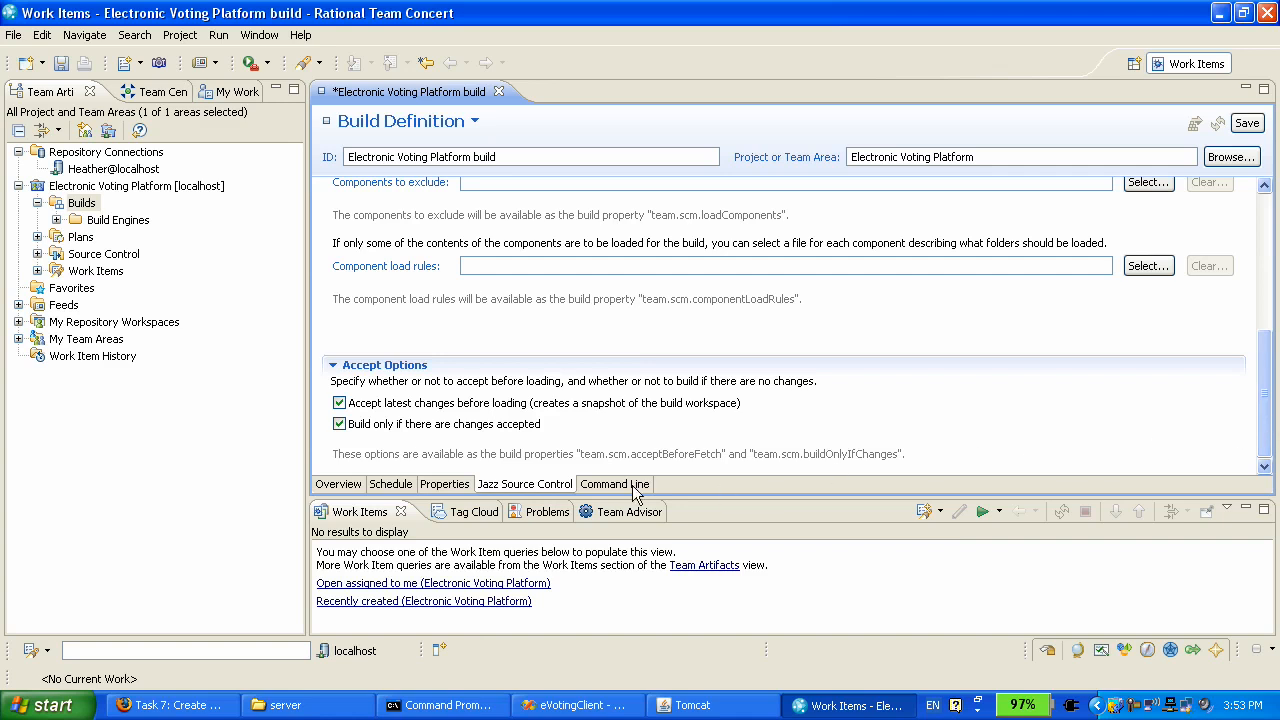
{"action": "left_click", "coordinate": [614, 484]}
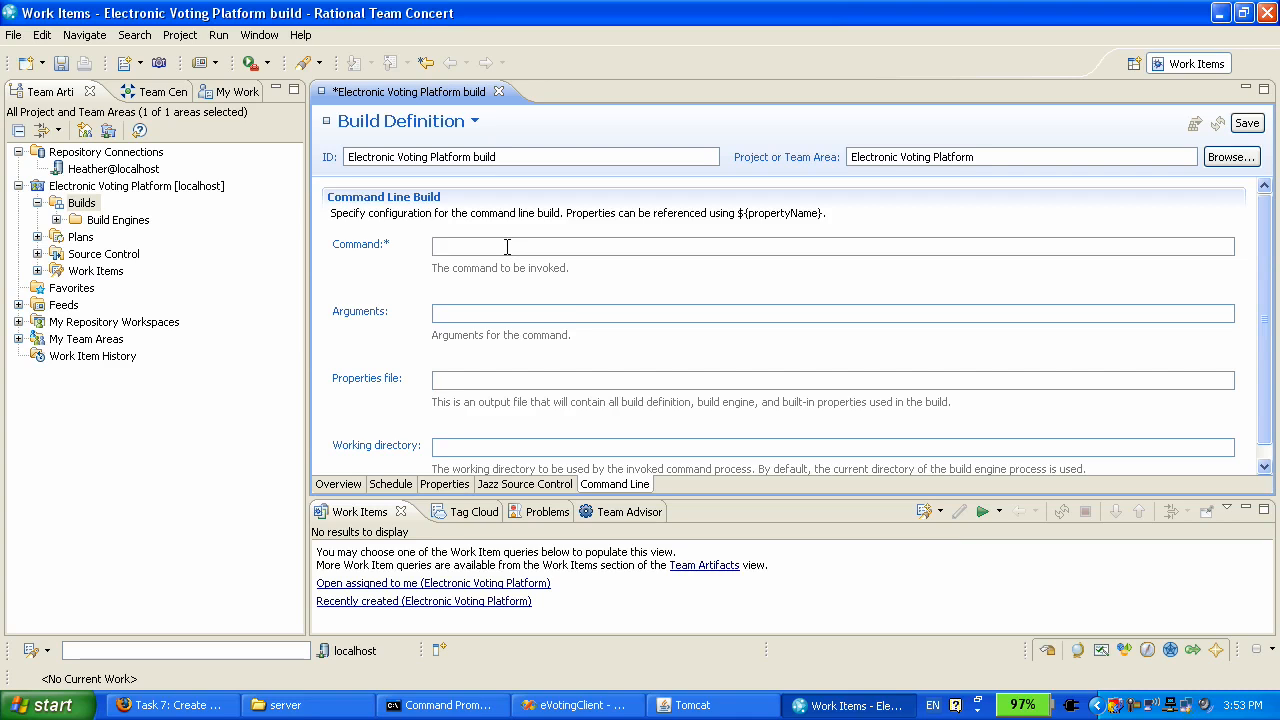
Enter the command cmd /c c:\demoblank\buildScript\build.bat.
{"action": "left_click", "coordinate": [500, 246]}
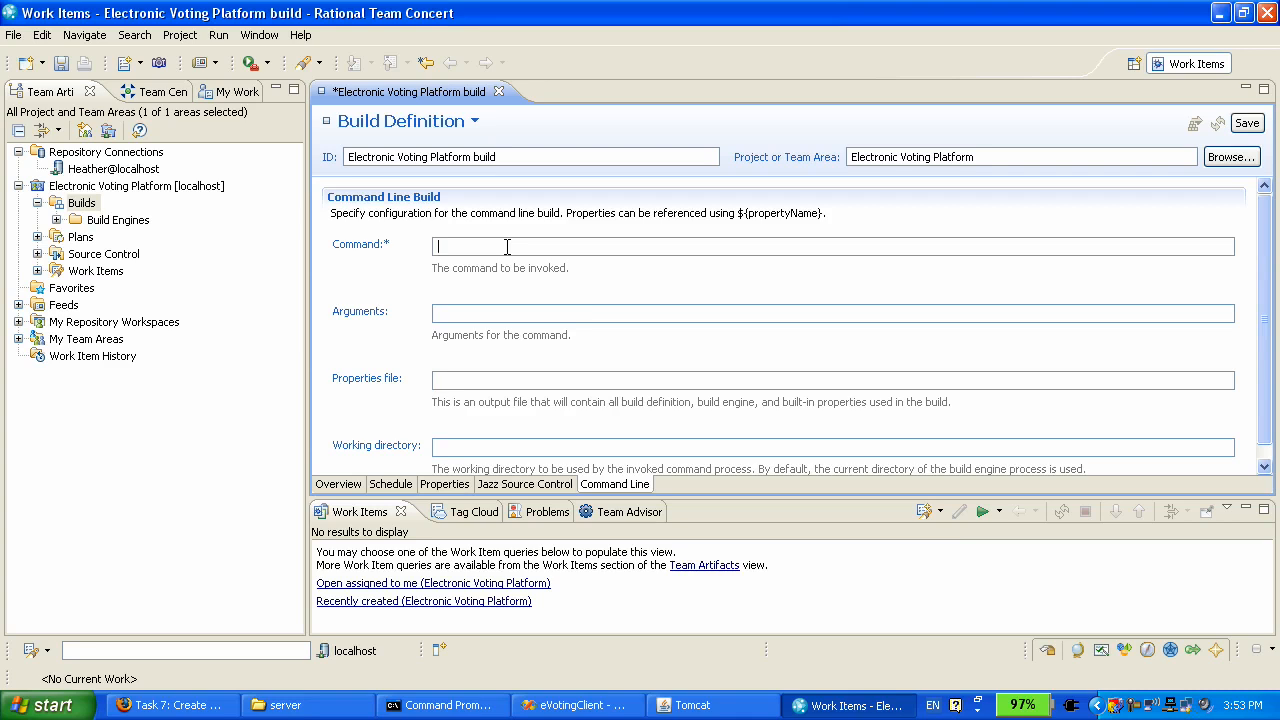
{"action": "type", "text": "cmd /c"}
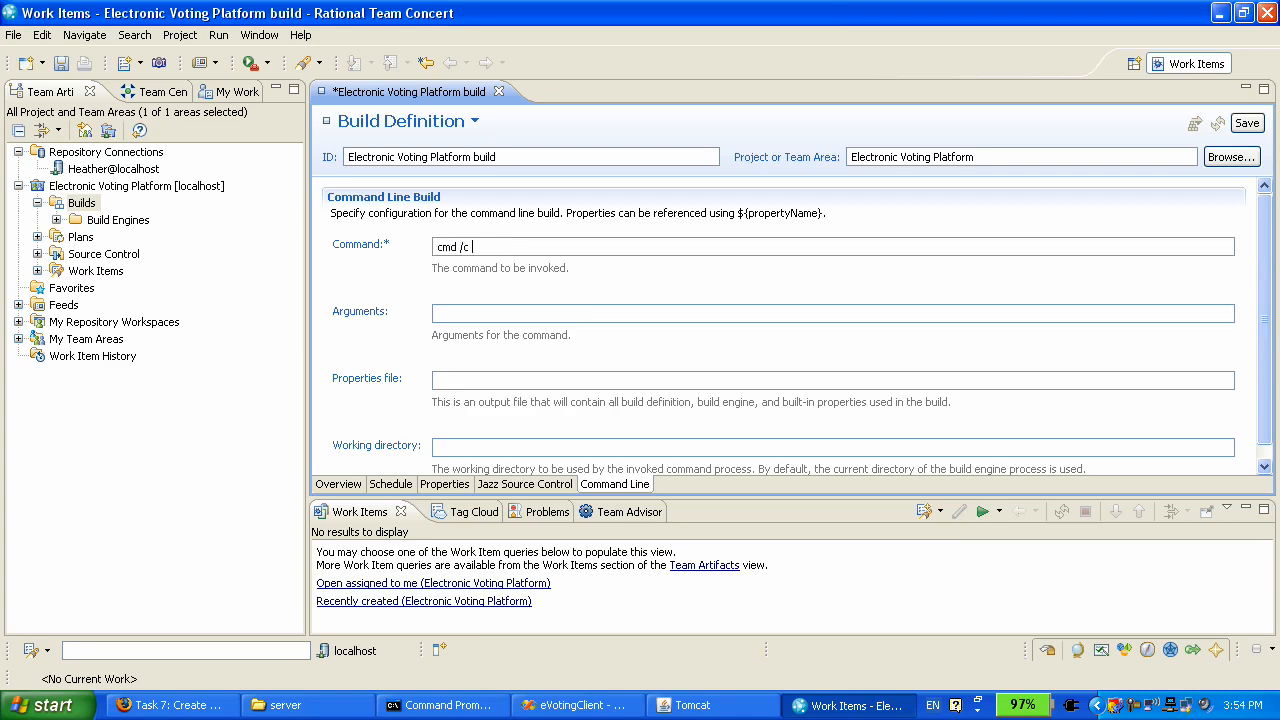
{"action": "type", "text": "c:\\"}
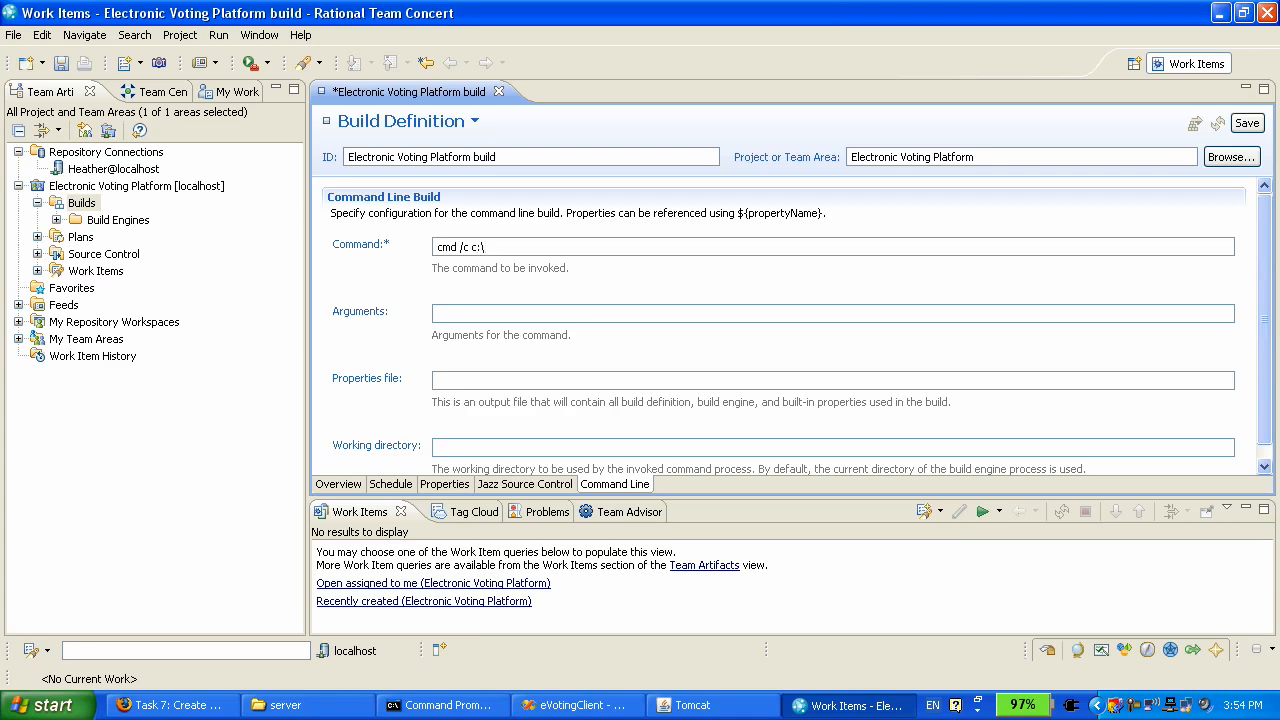
{"action": "type", "text": "demoblank"}
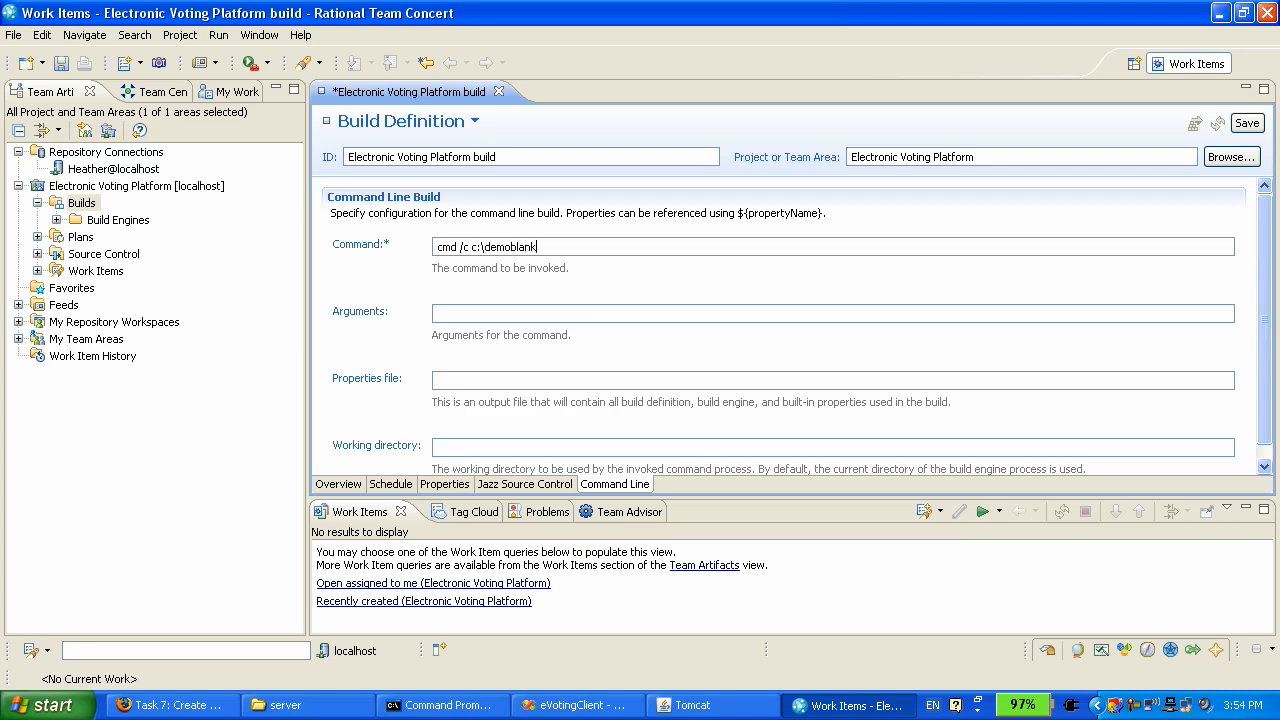
{"action": "type", "text": "\\builds"}
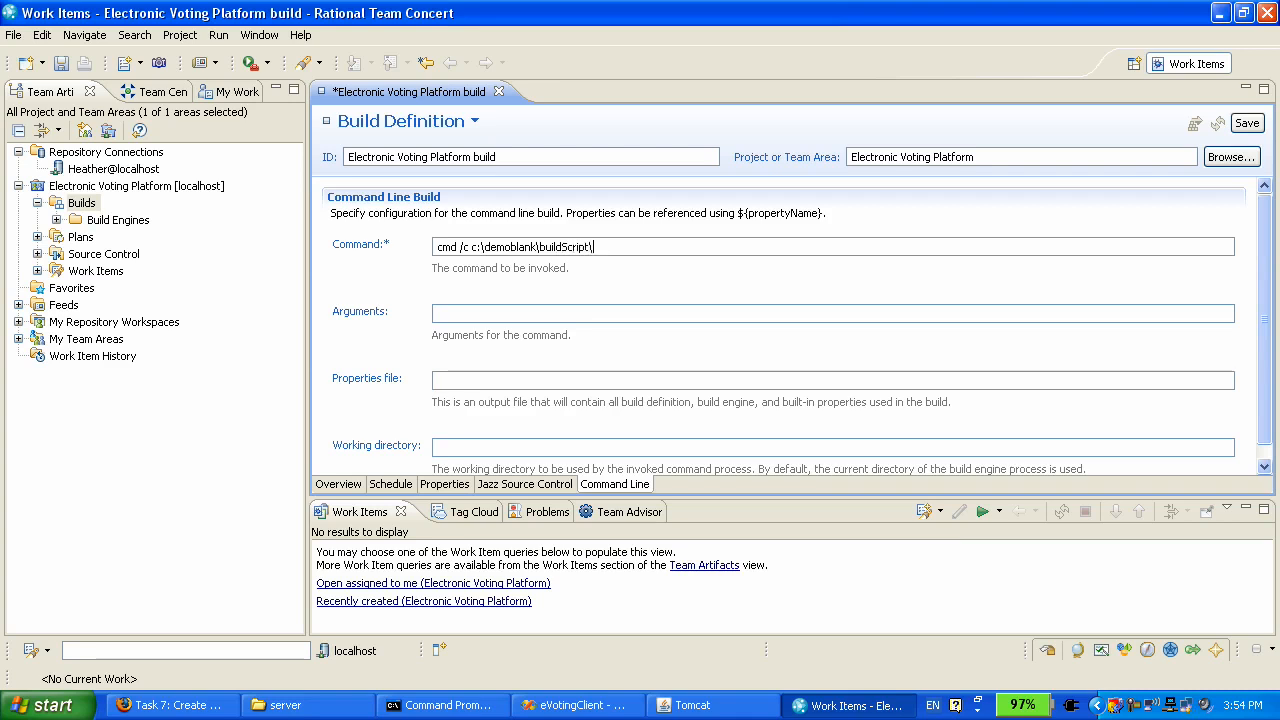
{"action": "type", "text": "build.bat"}
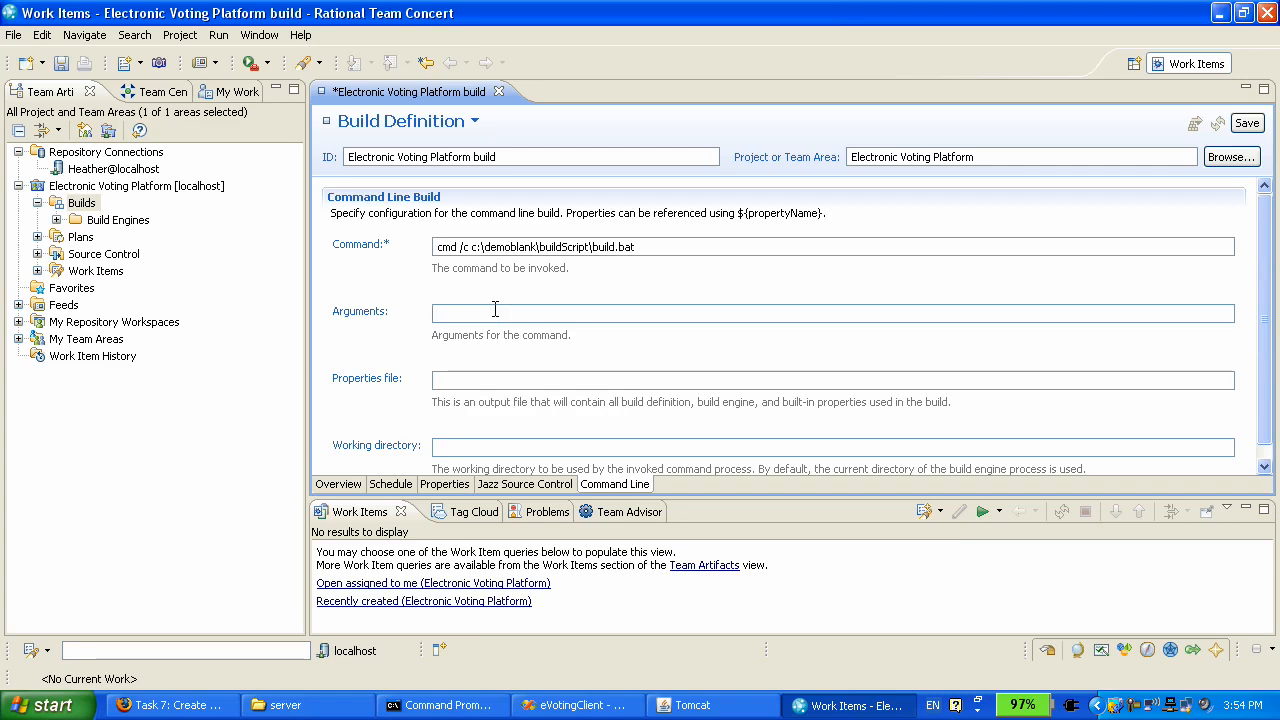
{"action": "type", "text": "<sleep milliseconds=\"10\"/>"}
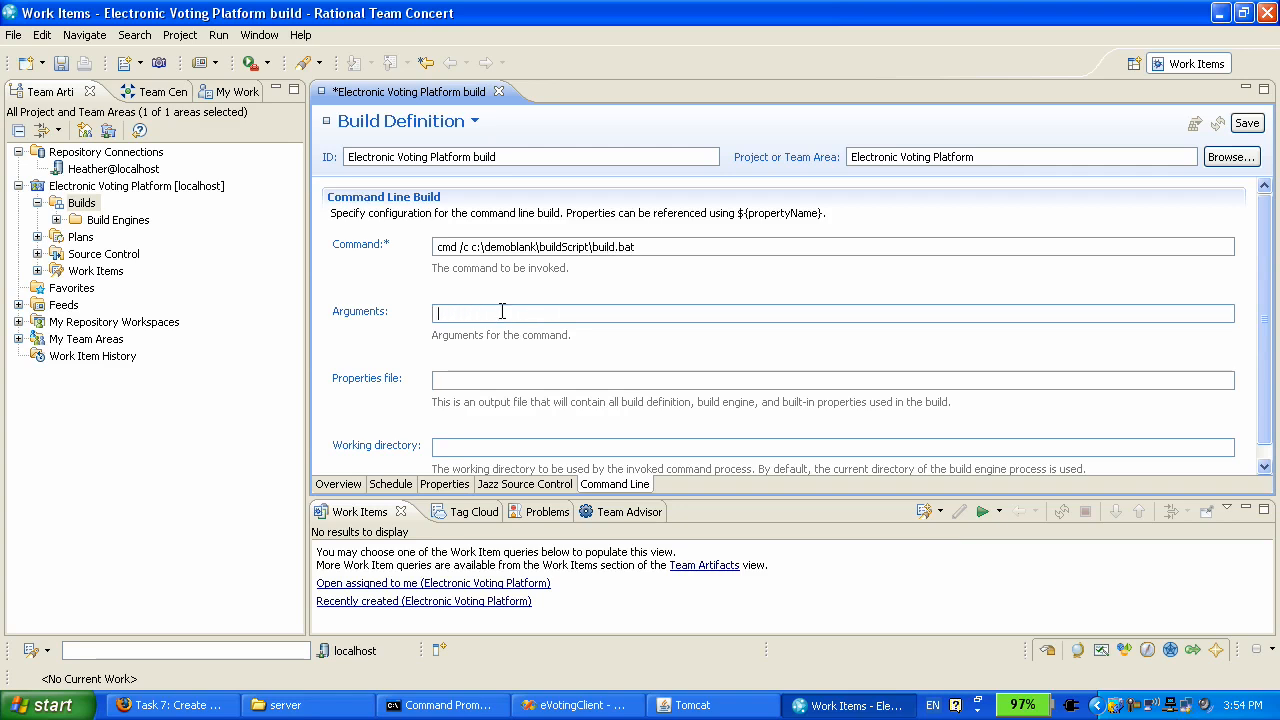
Enter the arguments ${repositoryAddress} ${buildResultUUID}.
{"action": "type", "text": "${"}
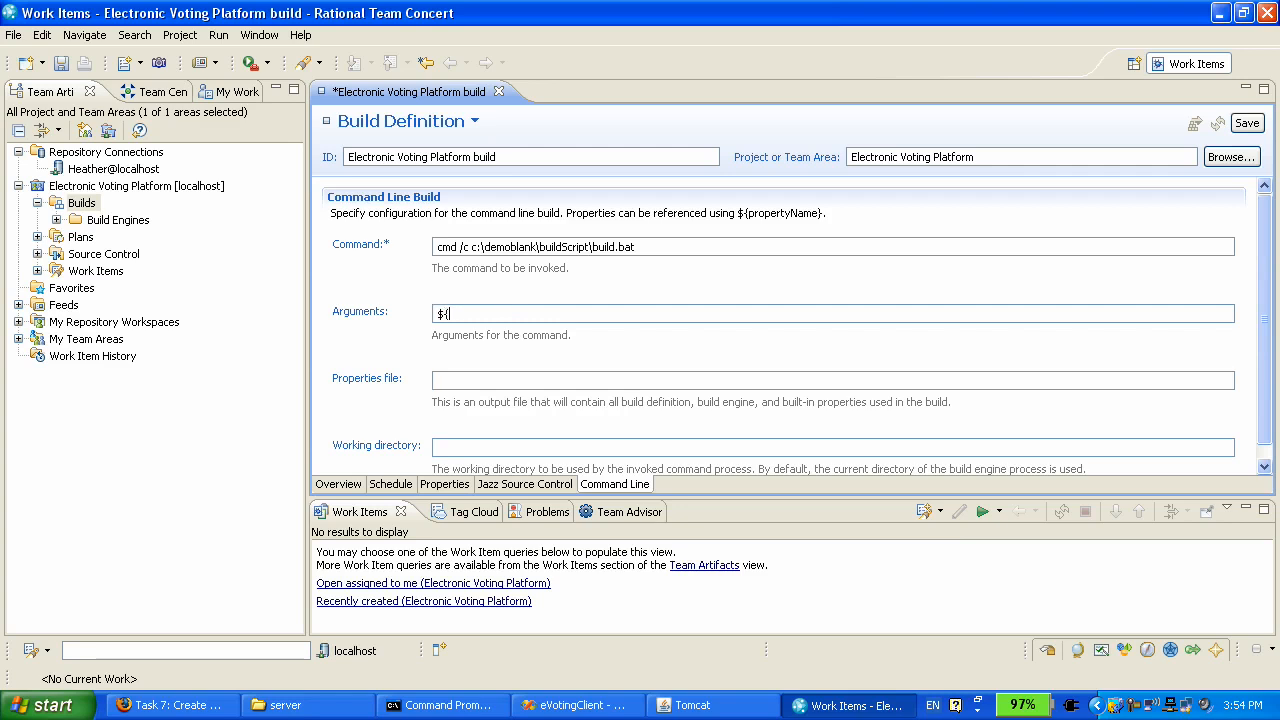
{"action": "type", "text": "repositoryA"}
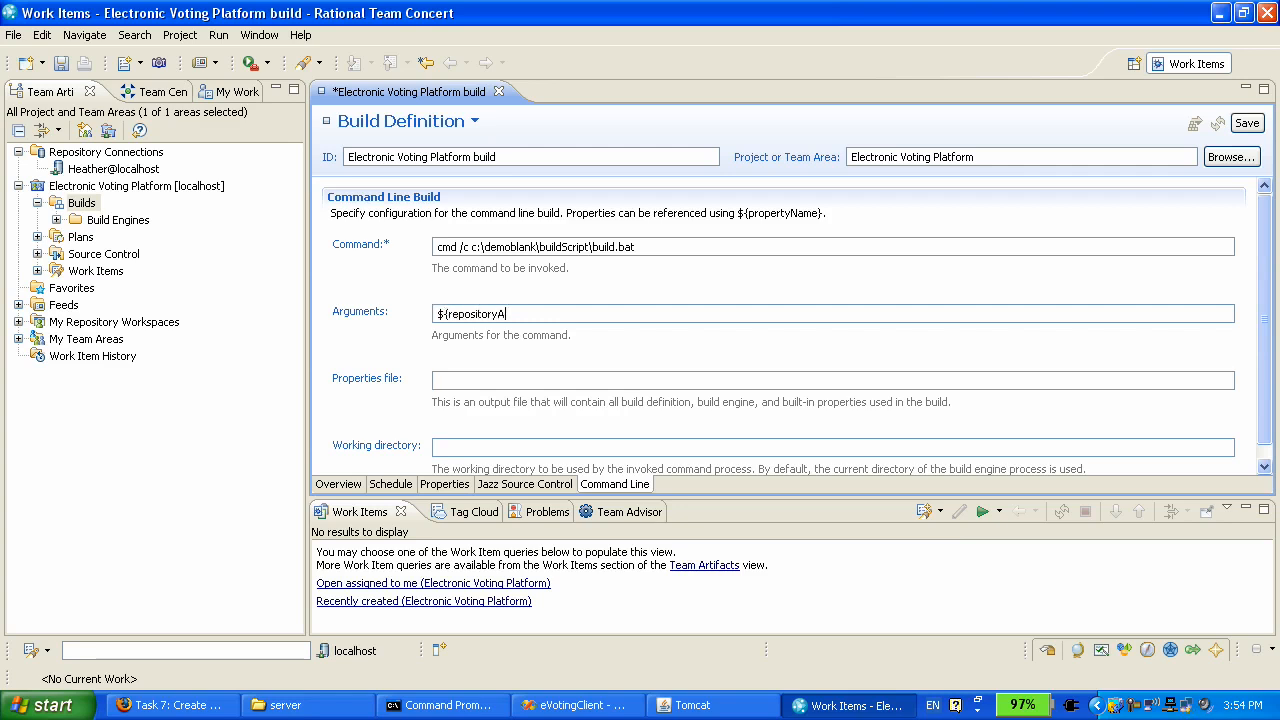
{"action": "type", "text": "ddress"}
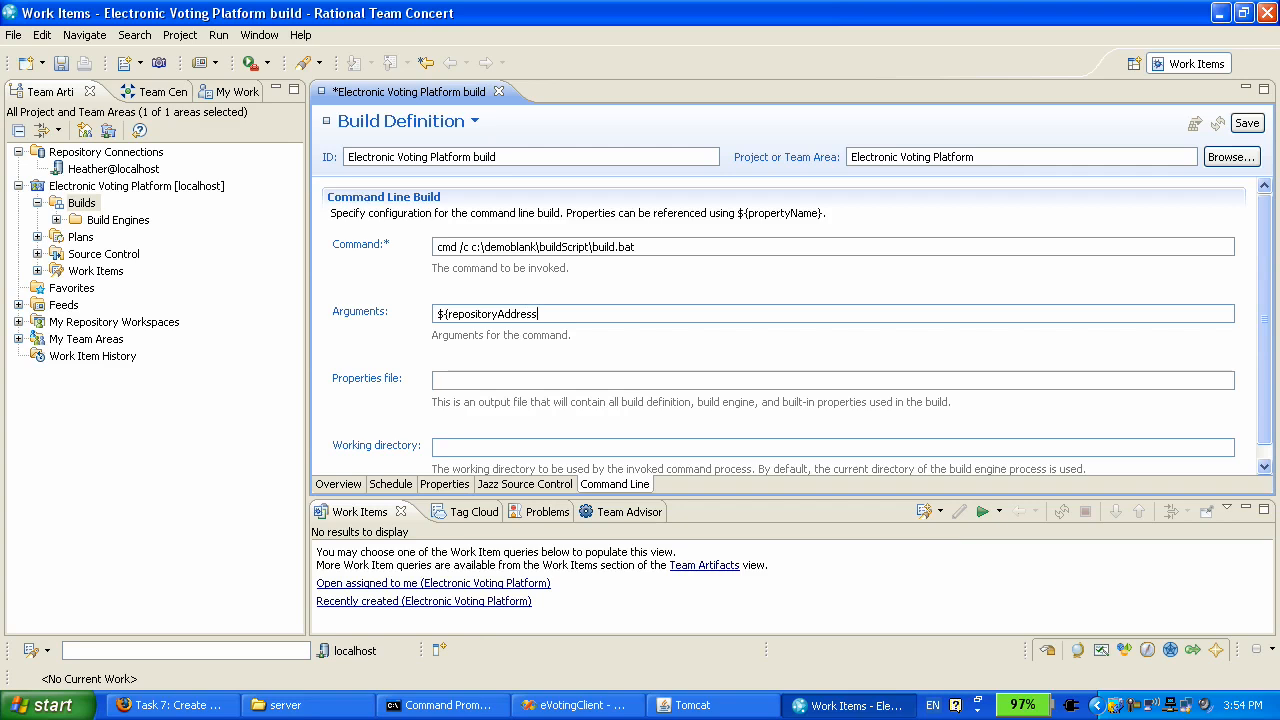
{"action": "type", "text": "}"}
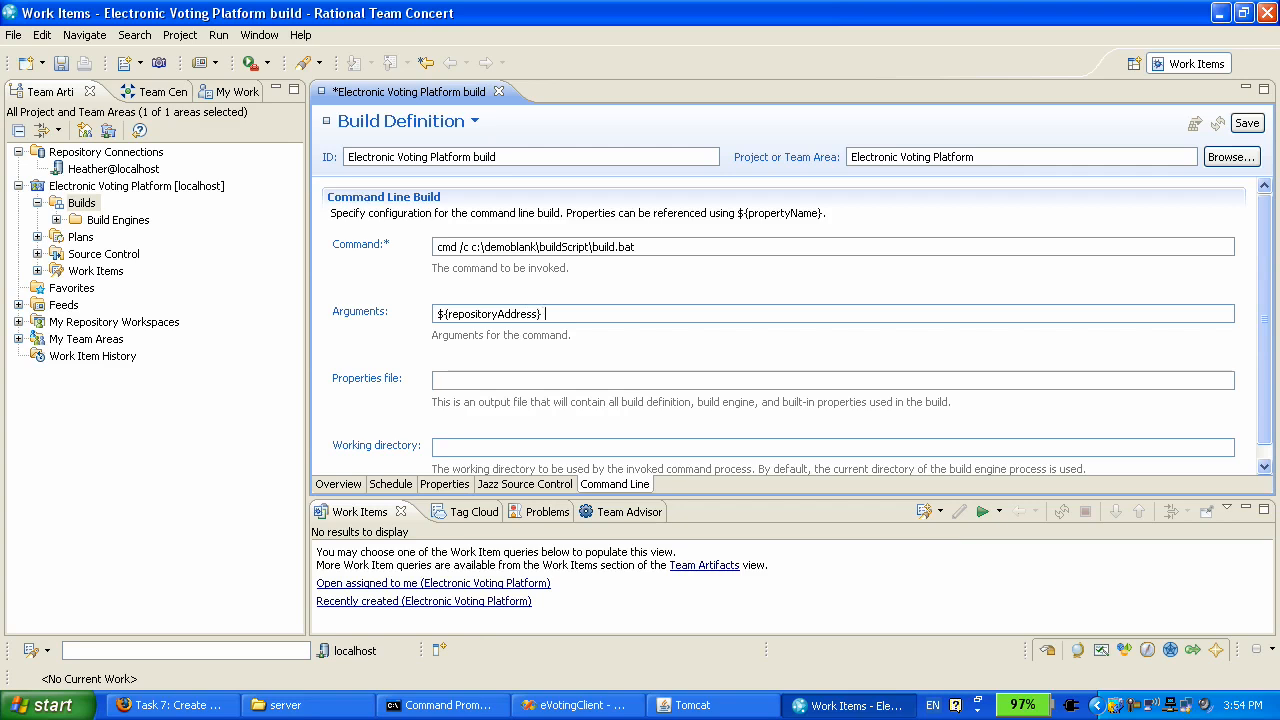
{"action": "type", "text": "${"}
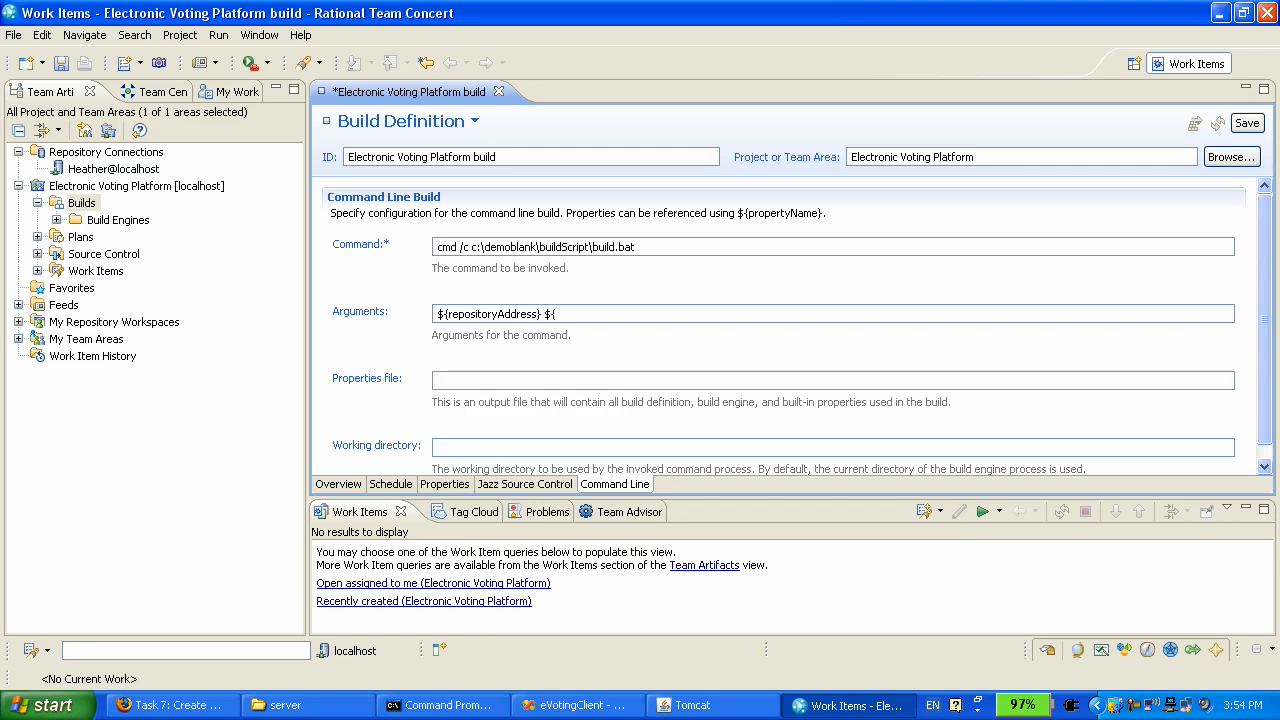
{"action": "type", "text": "buildRes"}
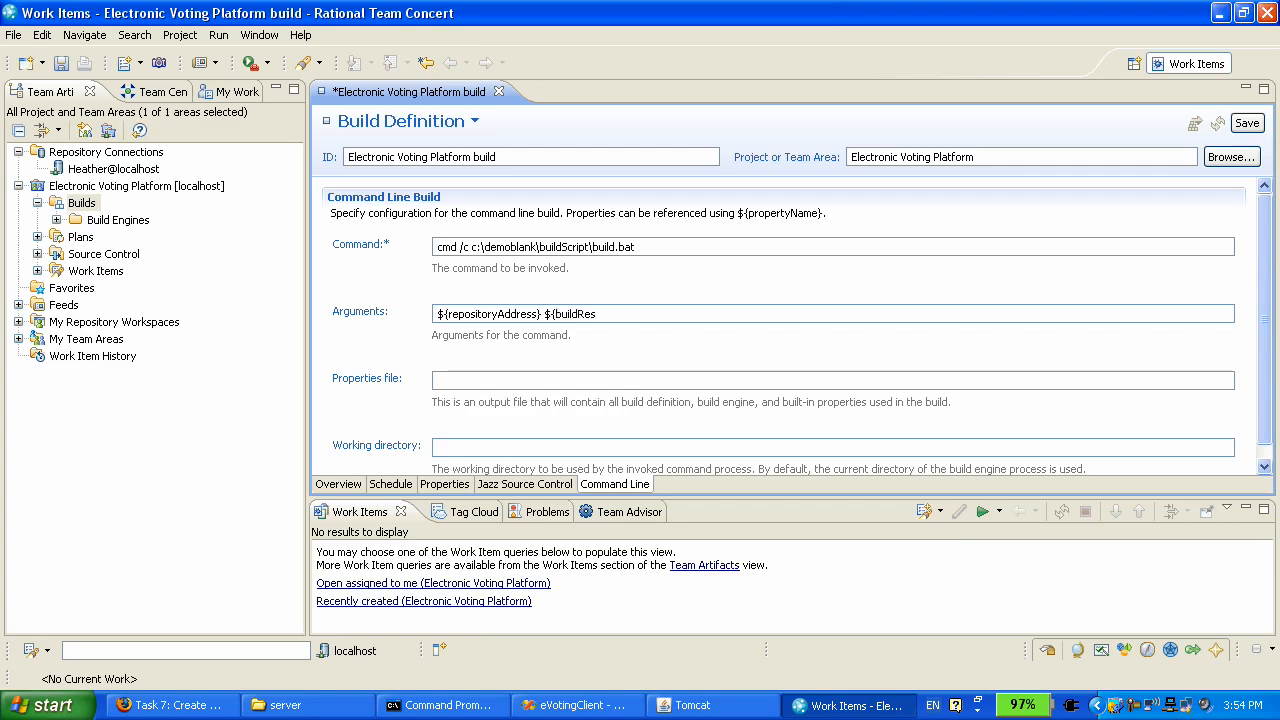
{"action": "type", "text": "ult"}
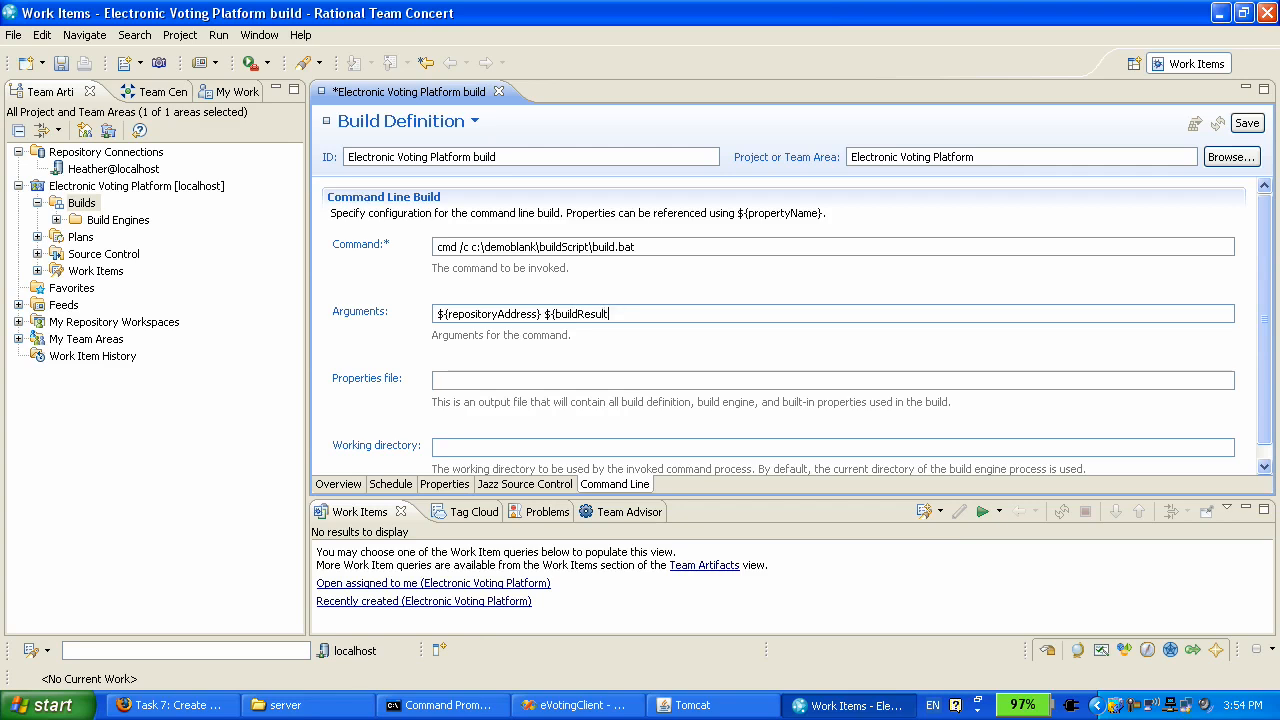
{"action": "type", "text": "UL"}
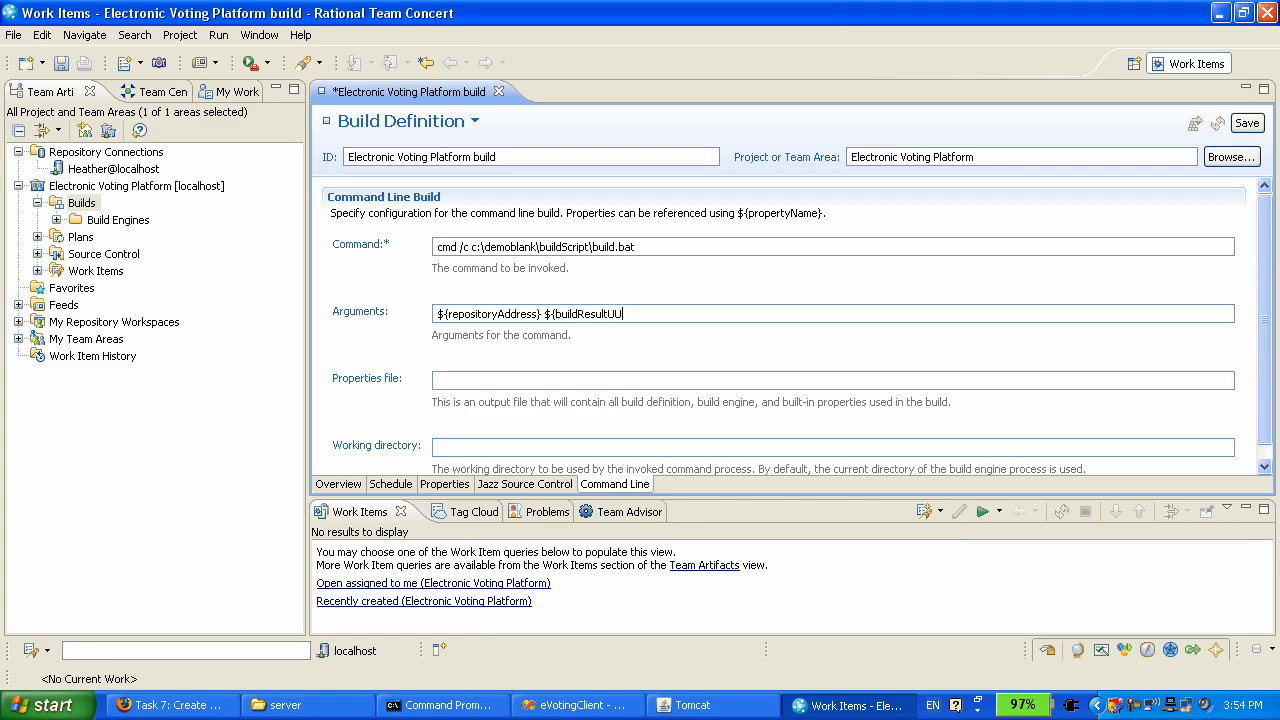
{"action": "type", "text": "ID}"}
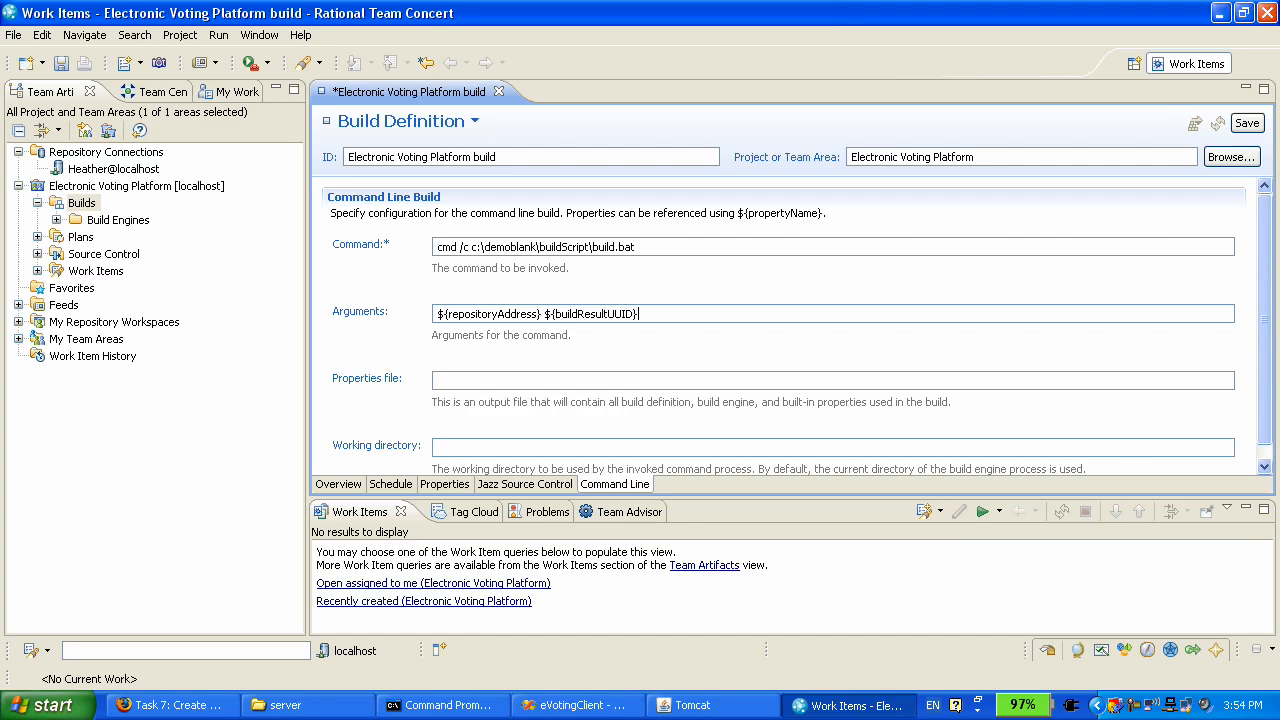
{"action": "mouse_move", "coordinate": [700, 316]}
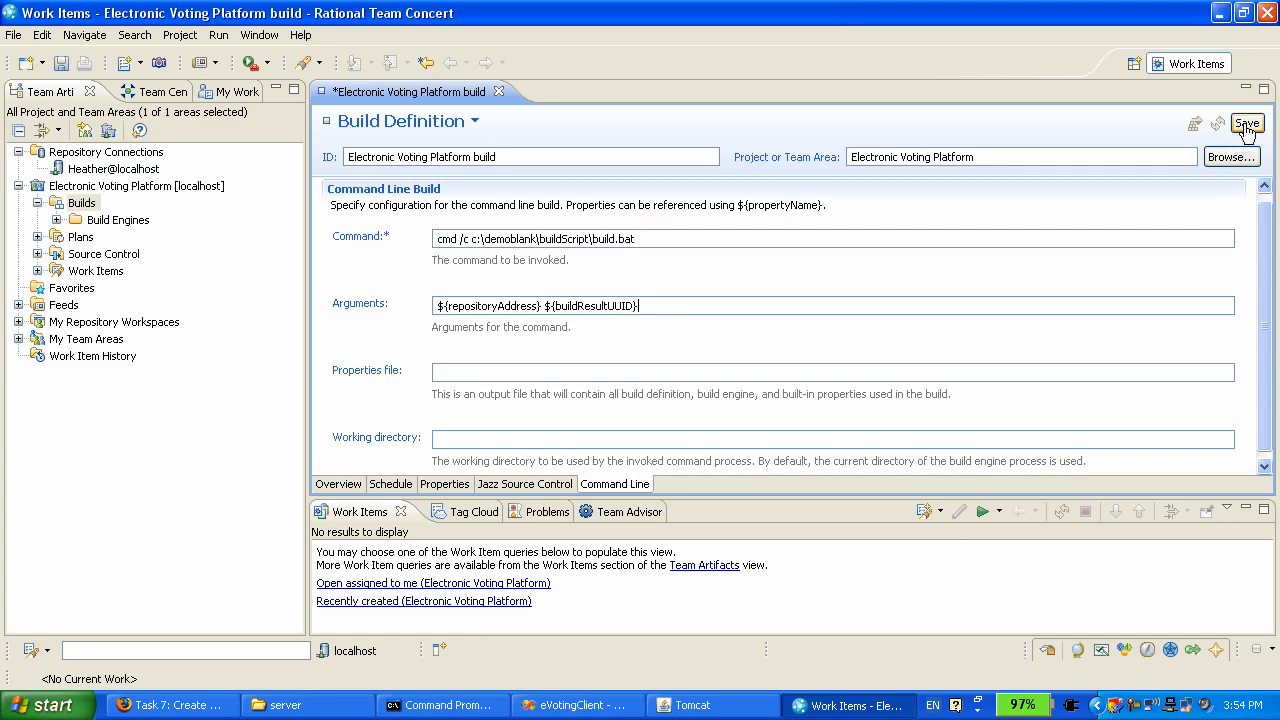
Save the Electronic Voting Platform build definition and submit a build request for it.
{"action": "left_click", "coordinate": [1248, 124]}
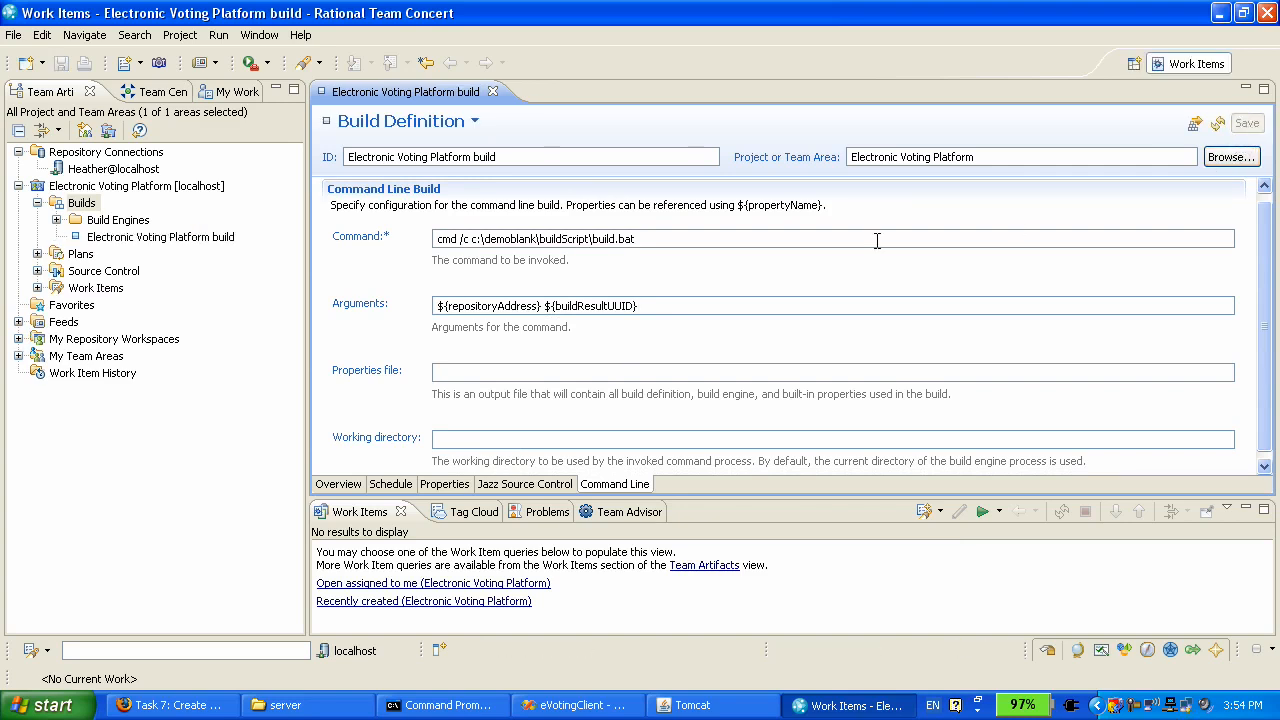
{"action": "left_click", "coordinate": [160, 236]}
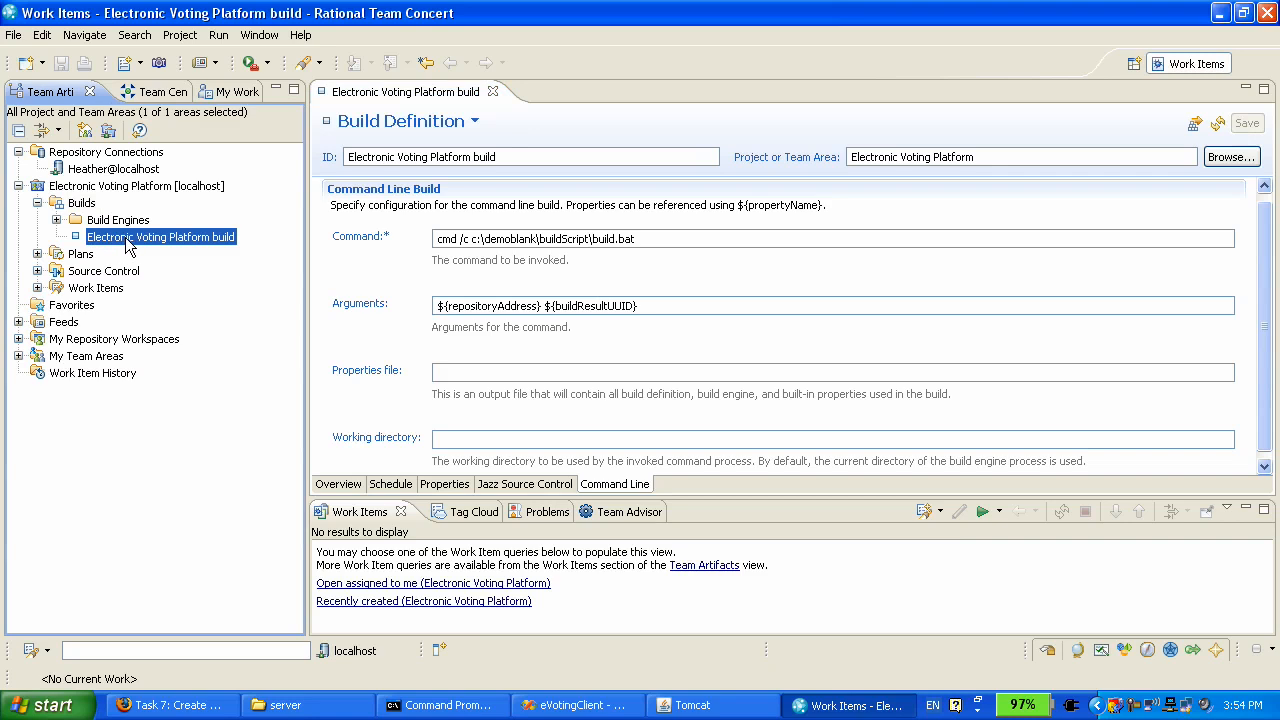
{"action": "right_click", "coordinate": [160, 236]}
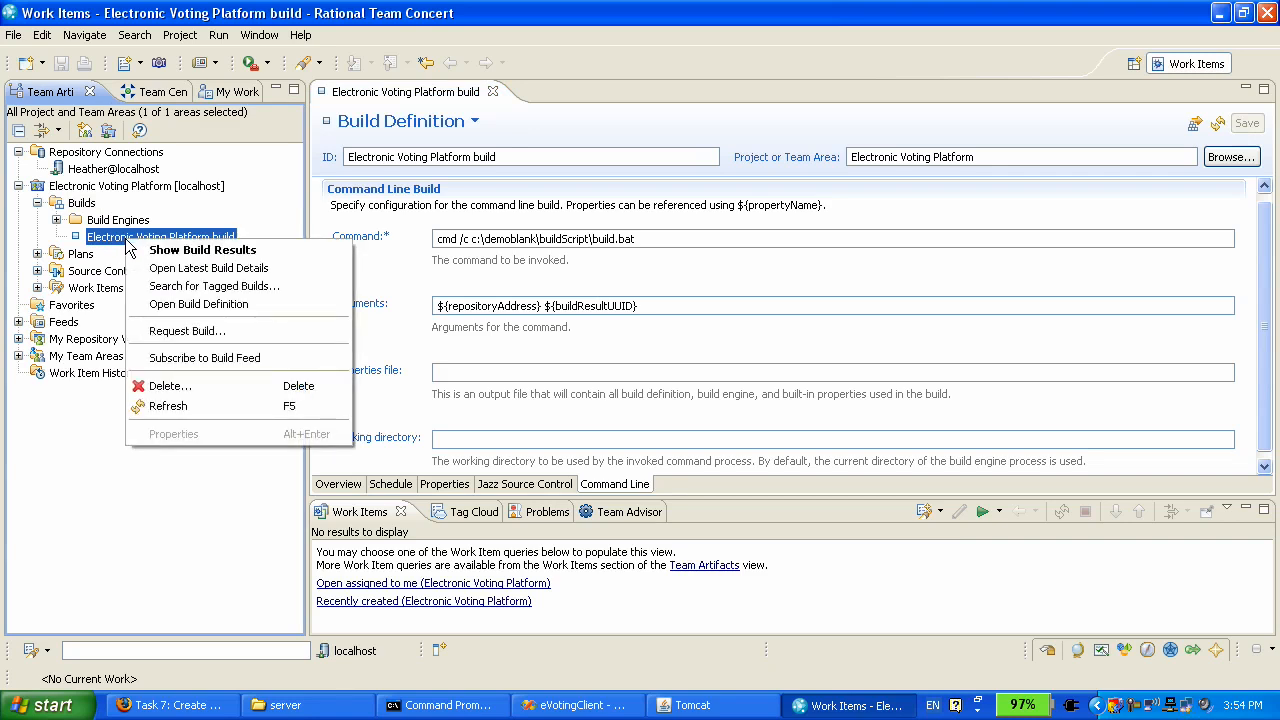
{"action": "left_click", "coordinate": [186, 330]}
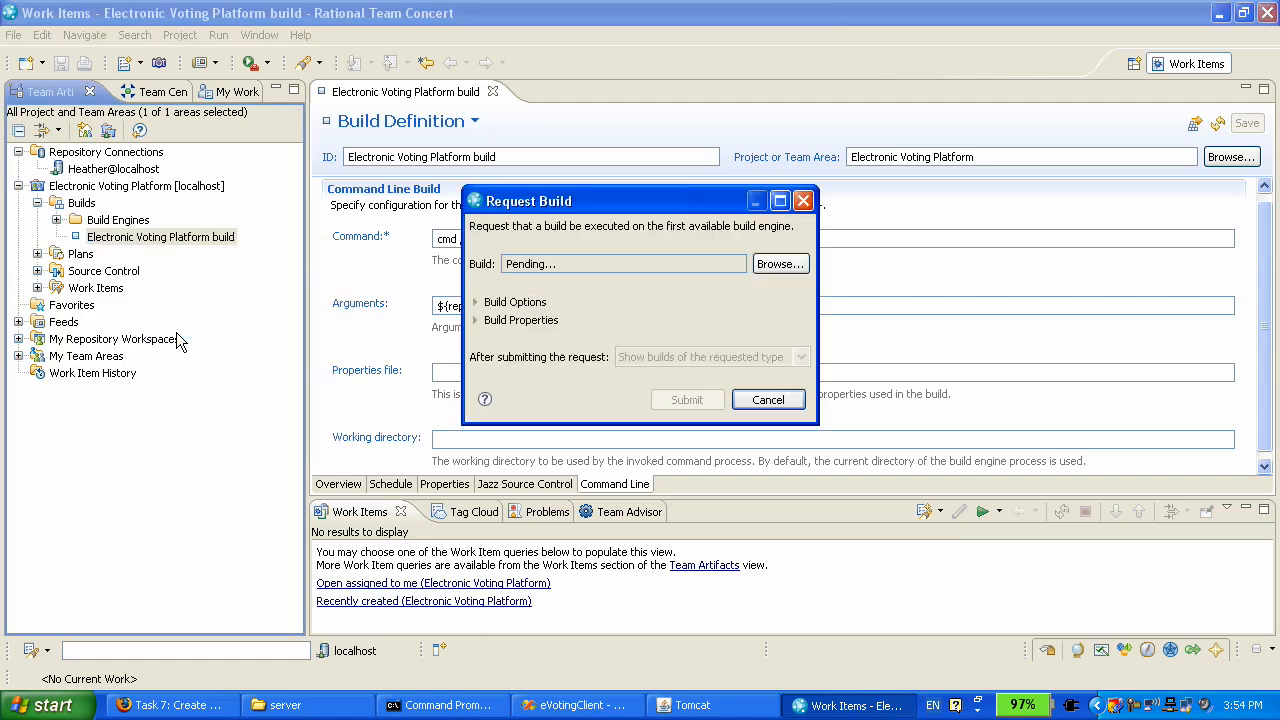
{"action": "left_click", "coordinate": [688, 400]}
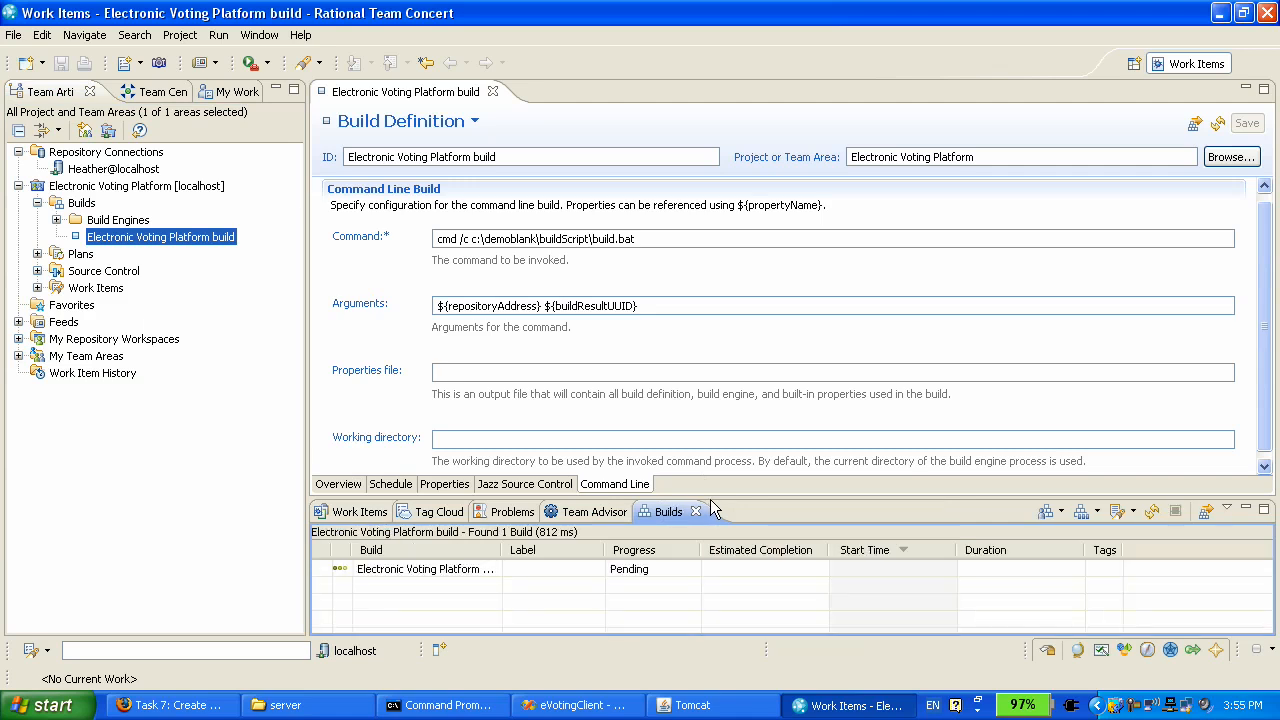
{"action": "mouse_move", "coordinate": [712, 500]}
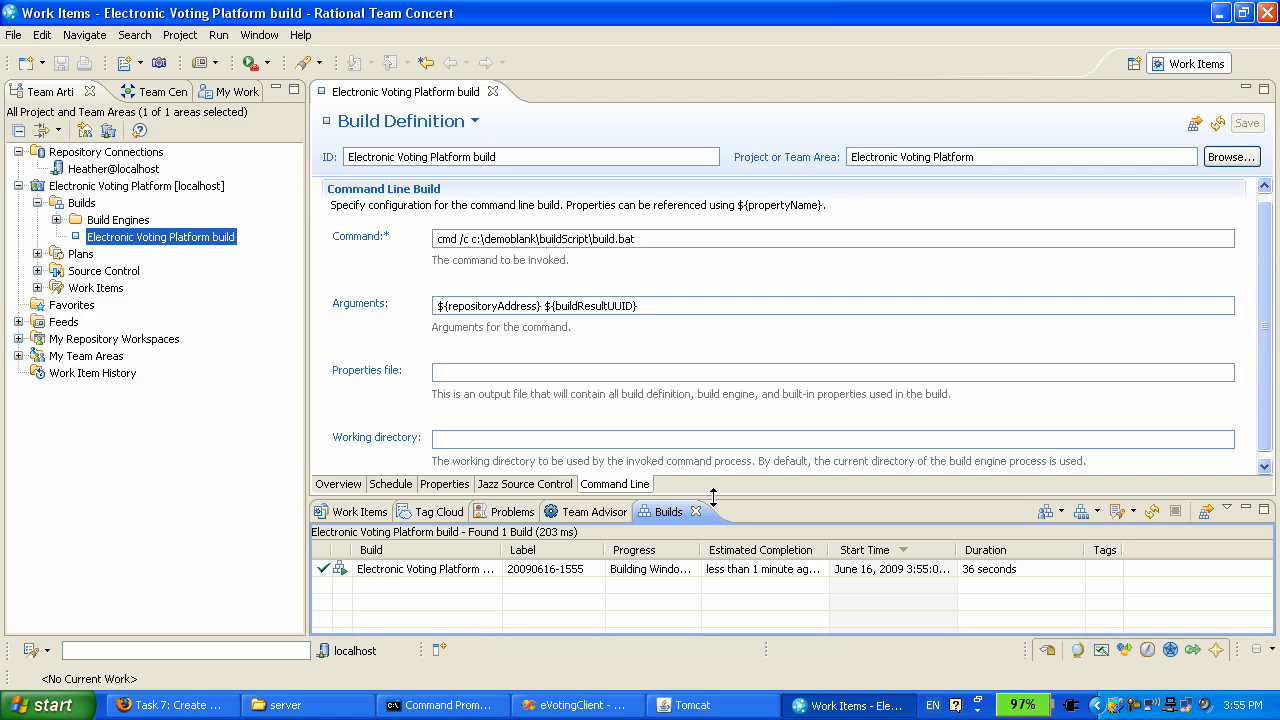
{"action": "mouse_move", "coordinate": [692, 548]}
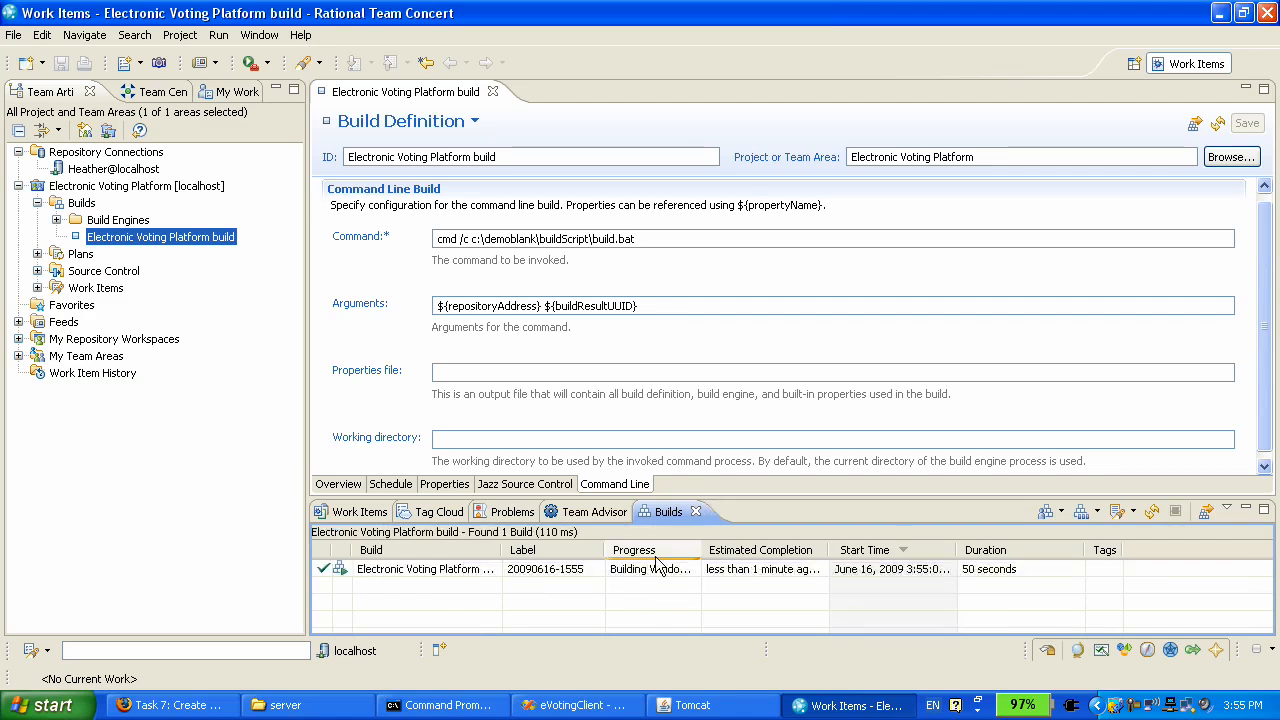
{"action": "left_click", "coordinate": [650, 568]}
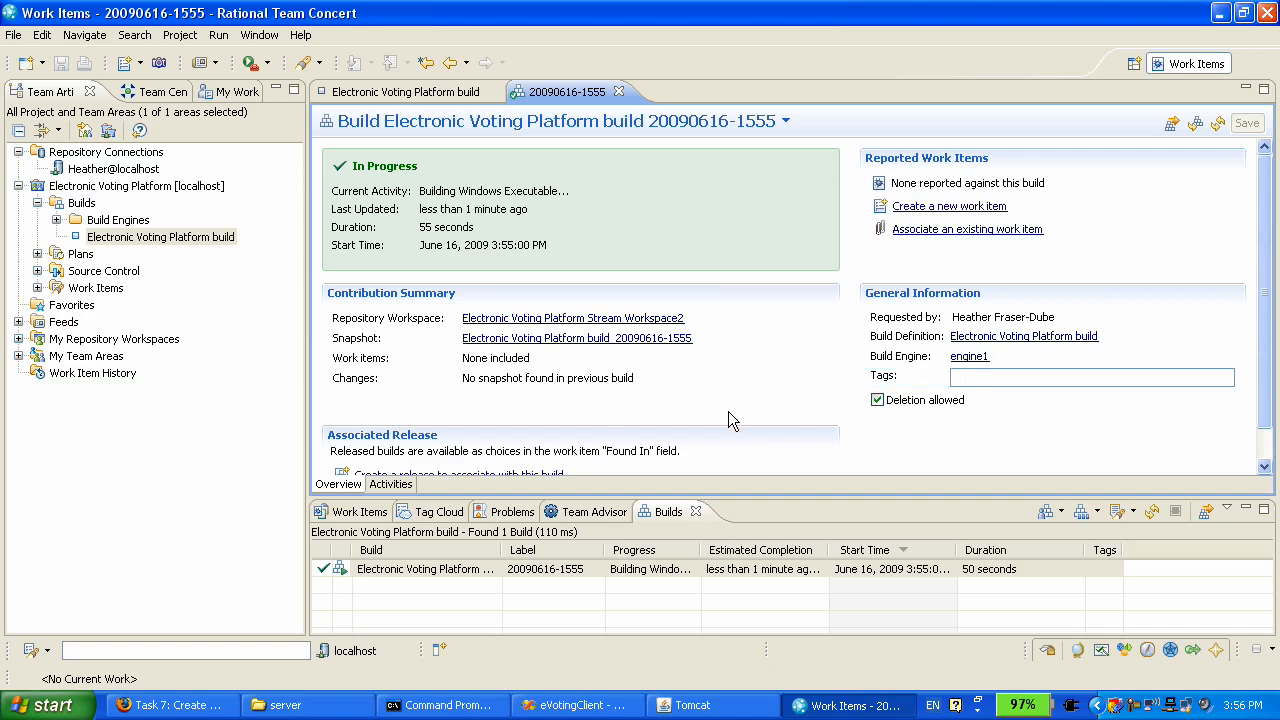
{"action": "mouse_move", "coordinate": [688, 536]}
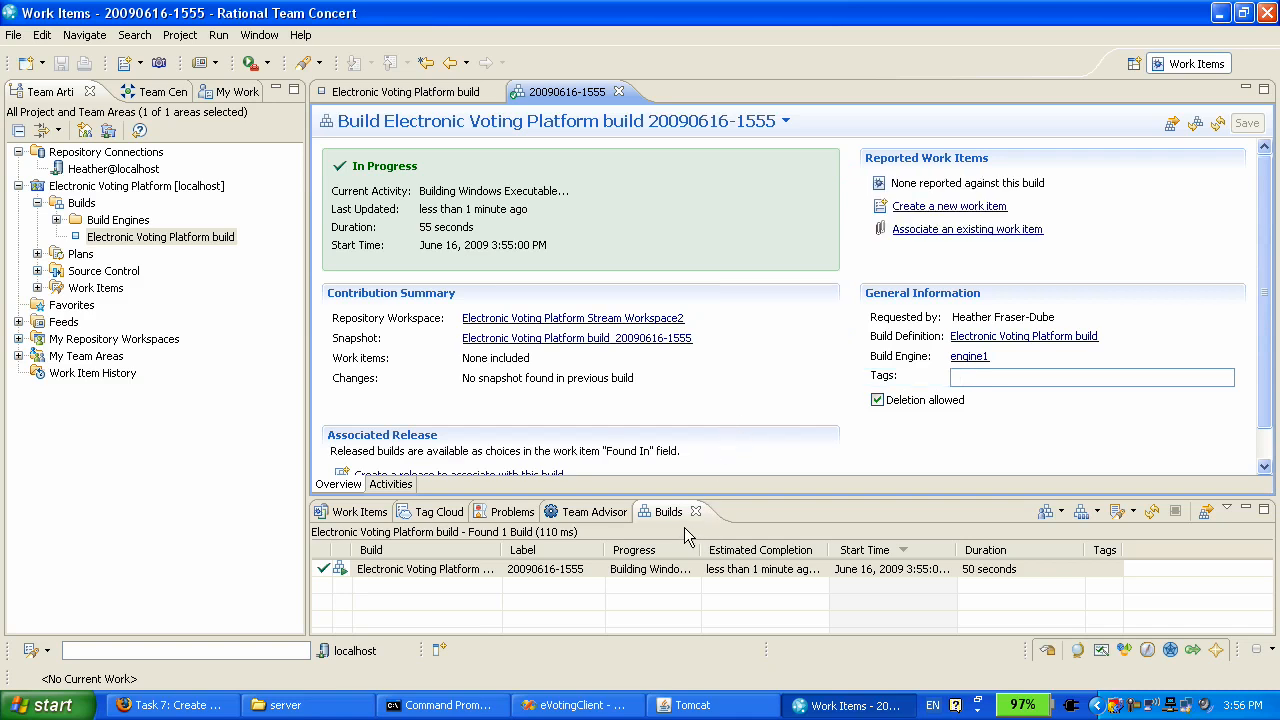
{"action": "mouse_move", "coordinate": [688, 528]}
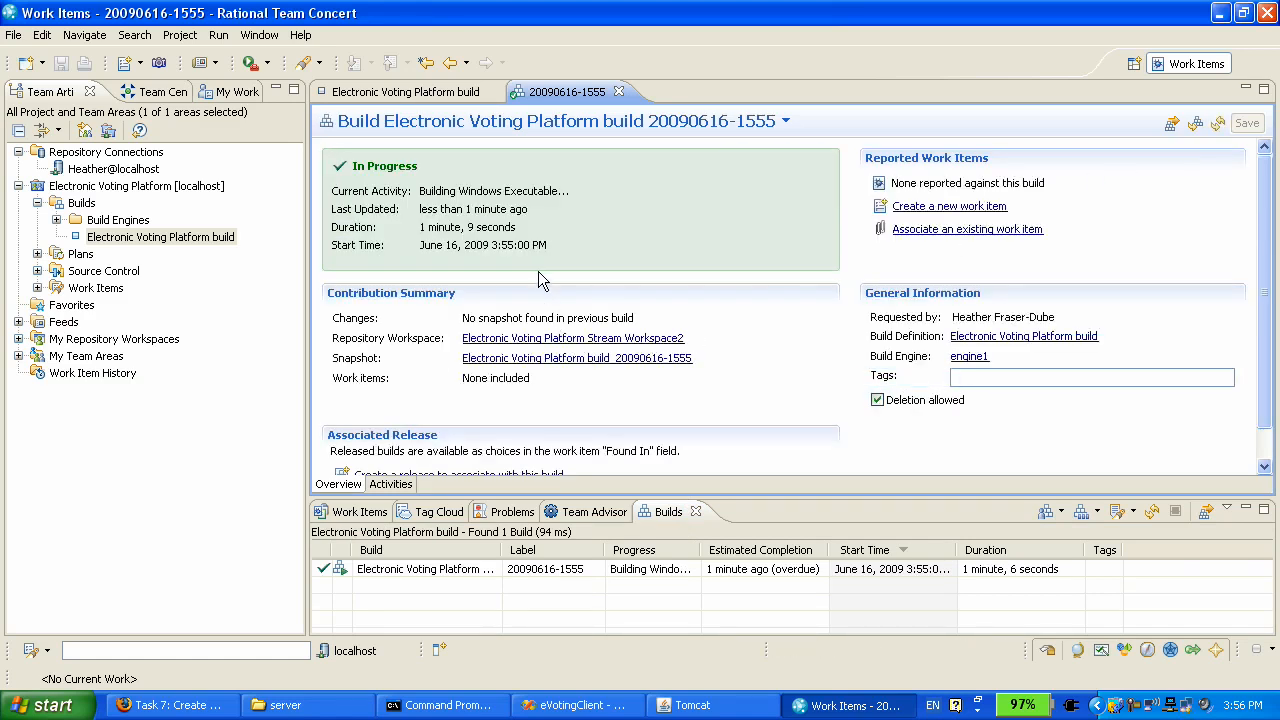
{"action": "mouse_move", "coordinate": [704, 242]}
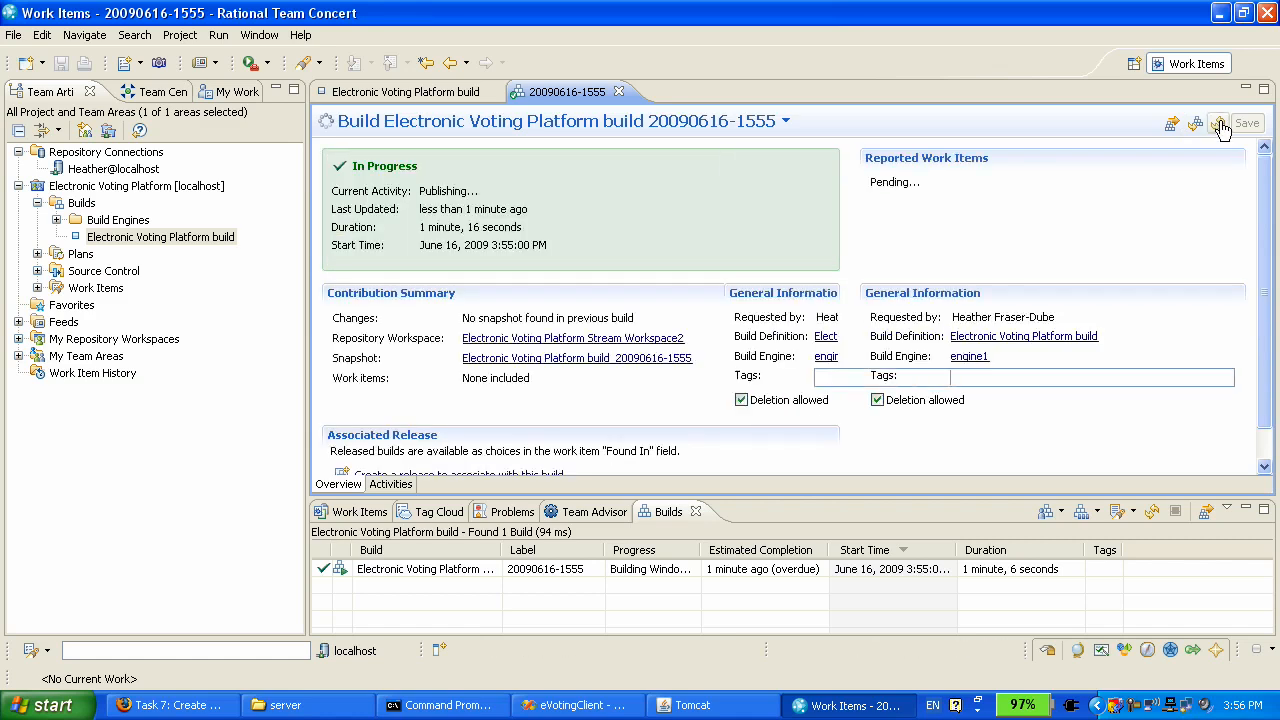
{"action": "left_click", "coordinate": [1224, 124]}
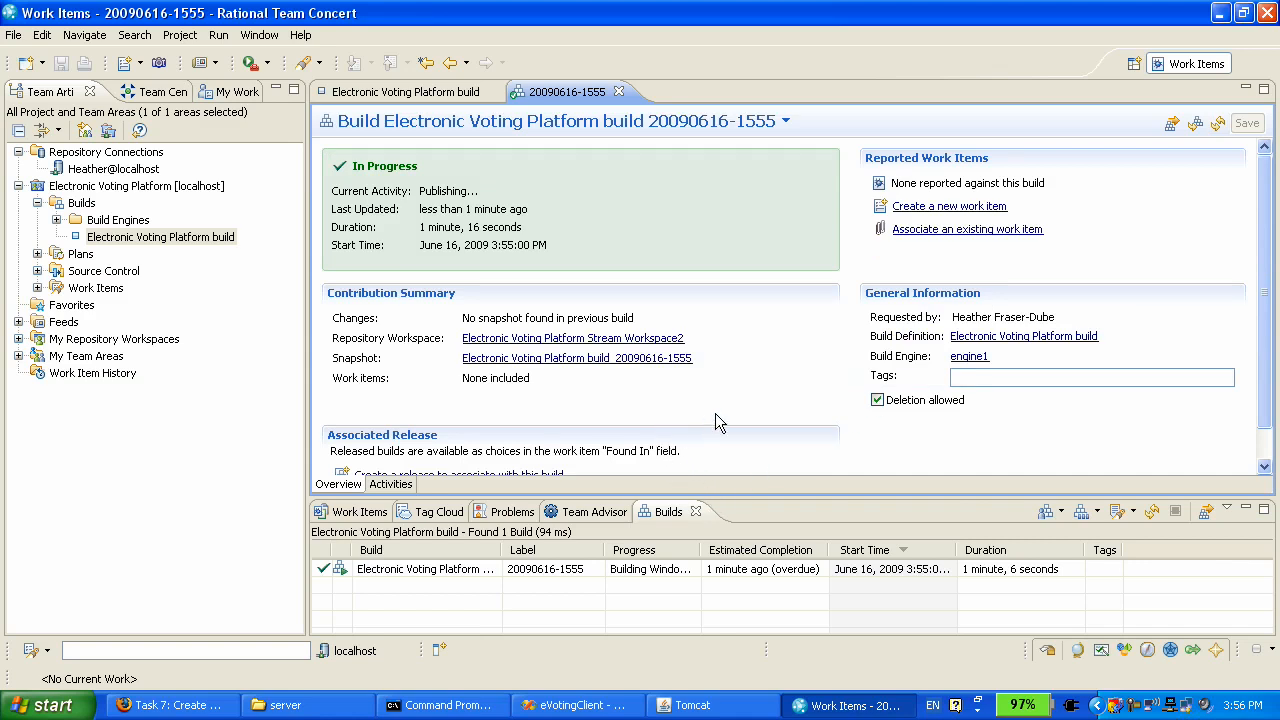
{"action": "mouse_move", "coordinate": [668, 524]}
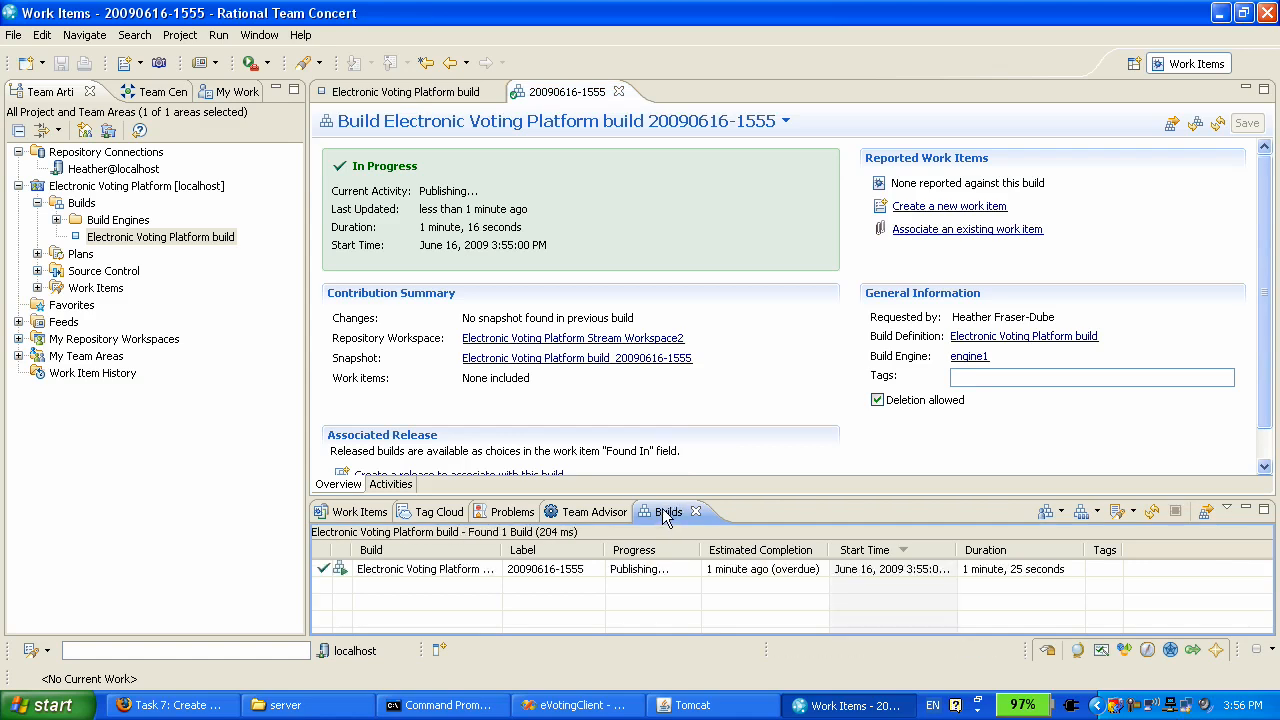
{"action": "mouse_move", "coordinate": [684, 448]}
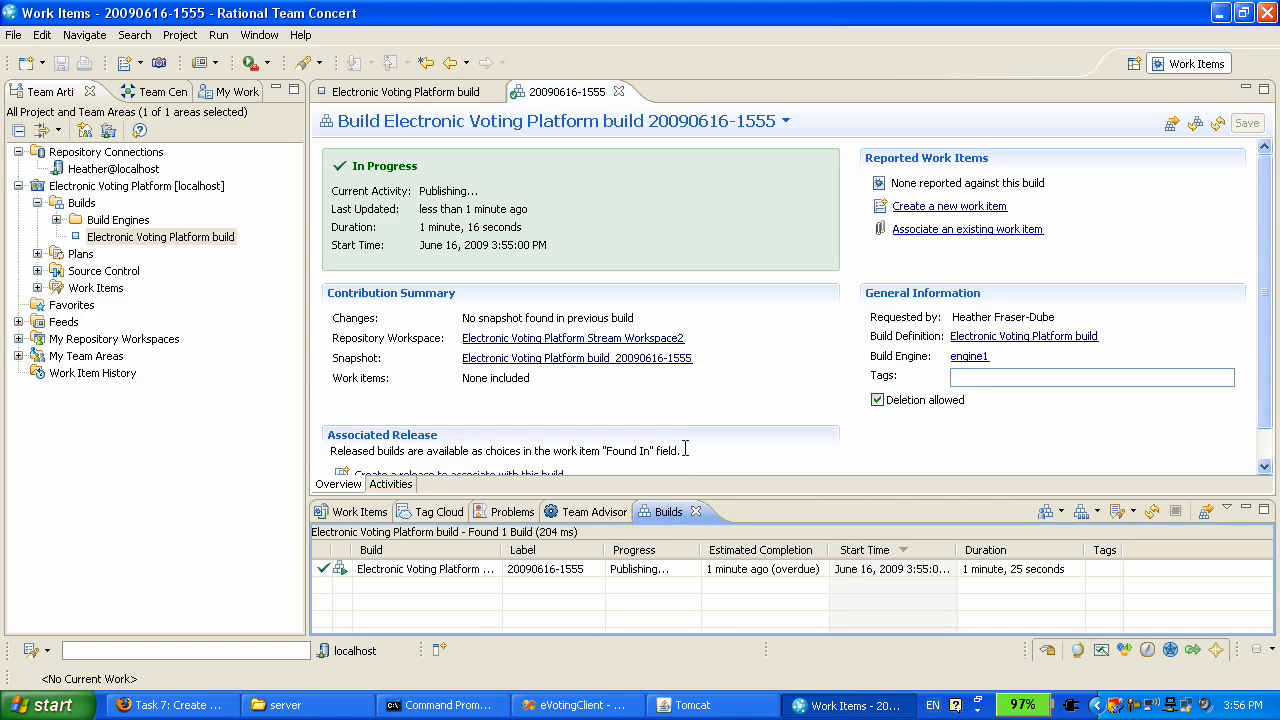
{"action": "mouse_move", "coordinate": [742, 268]}
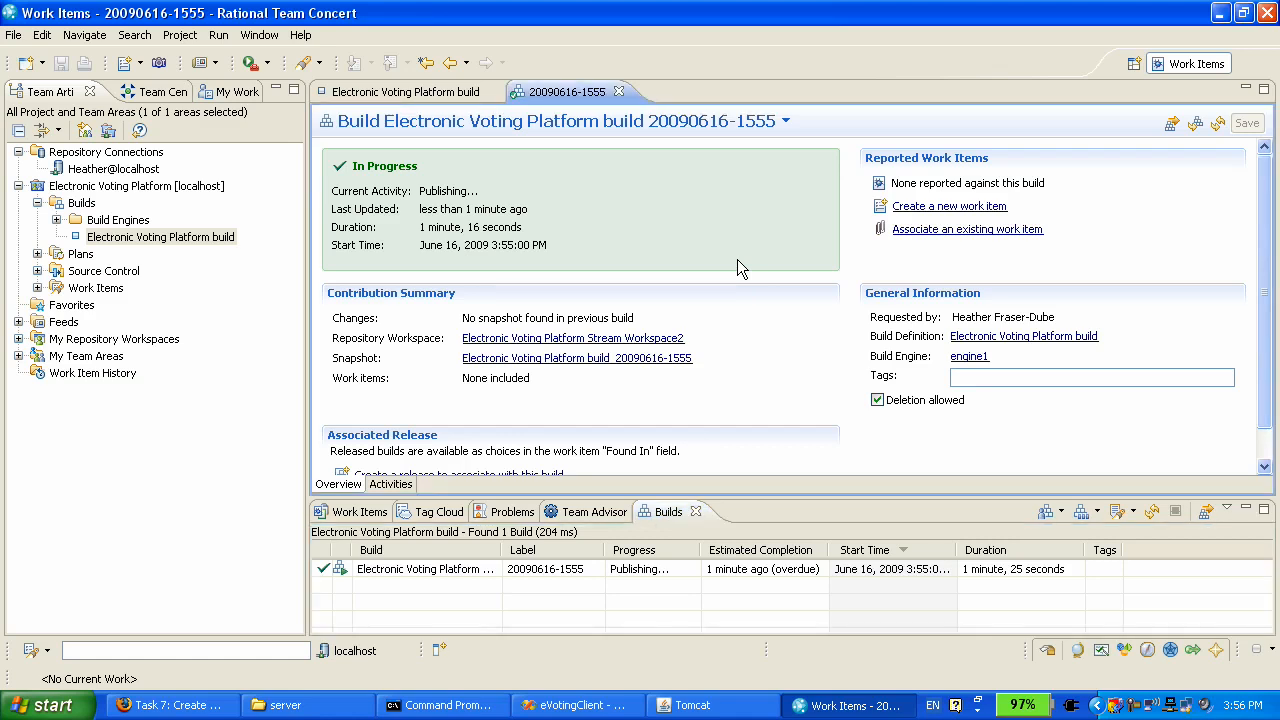
{"action": "mouse_move", "coordinate": [664, 512]}
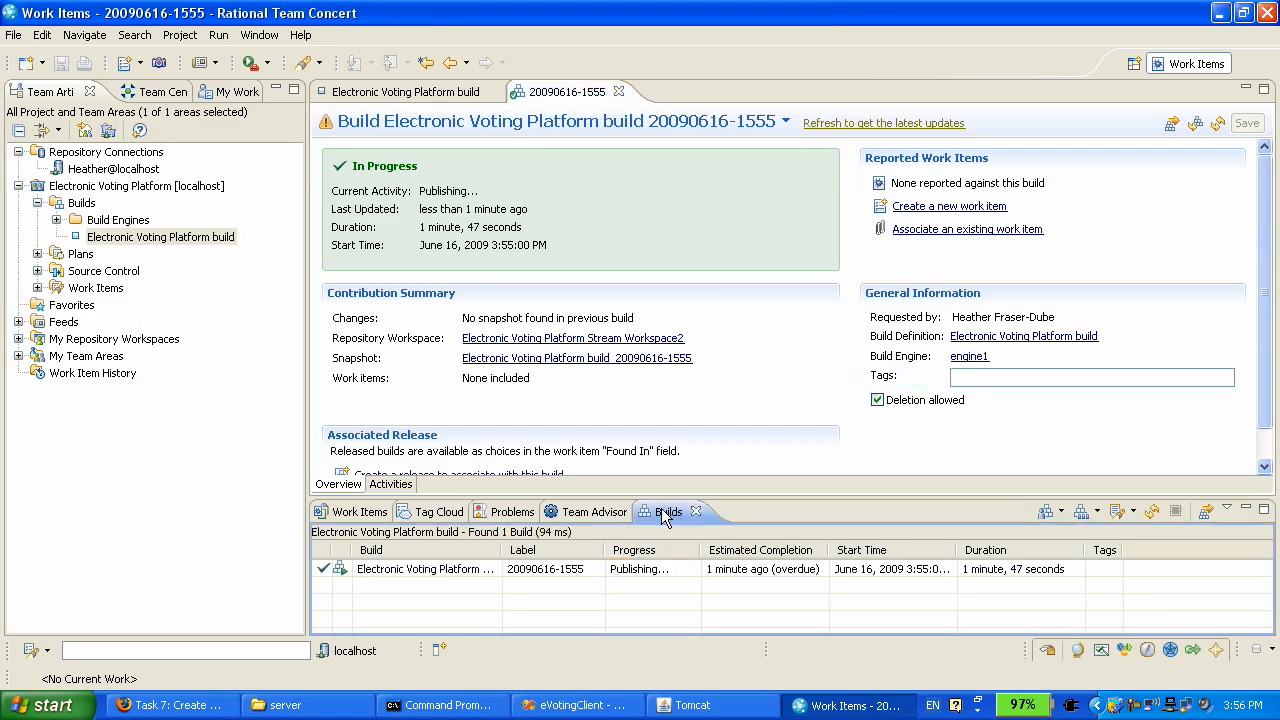
{"action": "mouse_move", "coordinate": [1276, 330]}
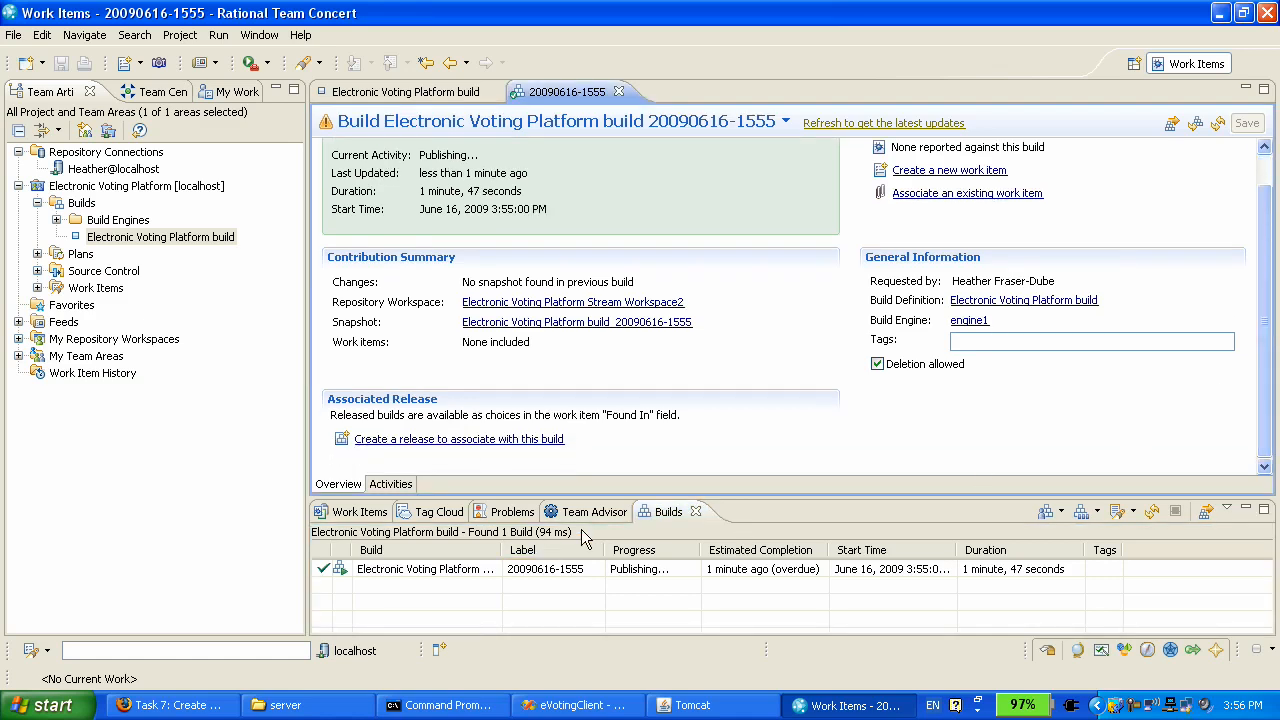
{"action": "left_click", "coordinate": [668, 512]}
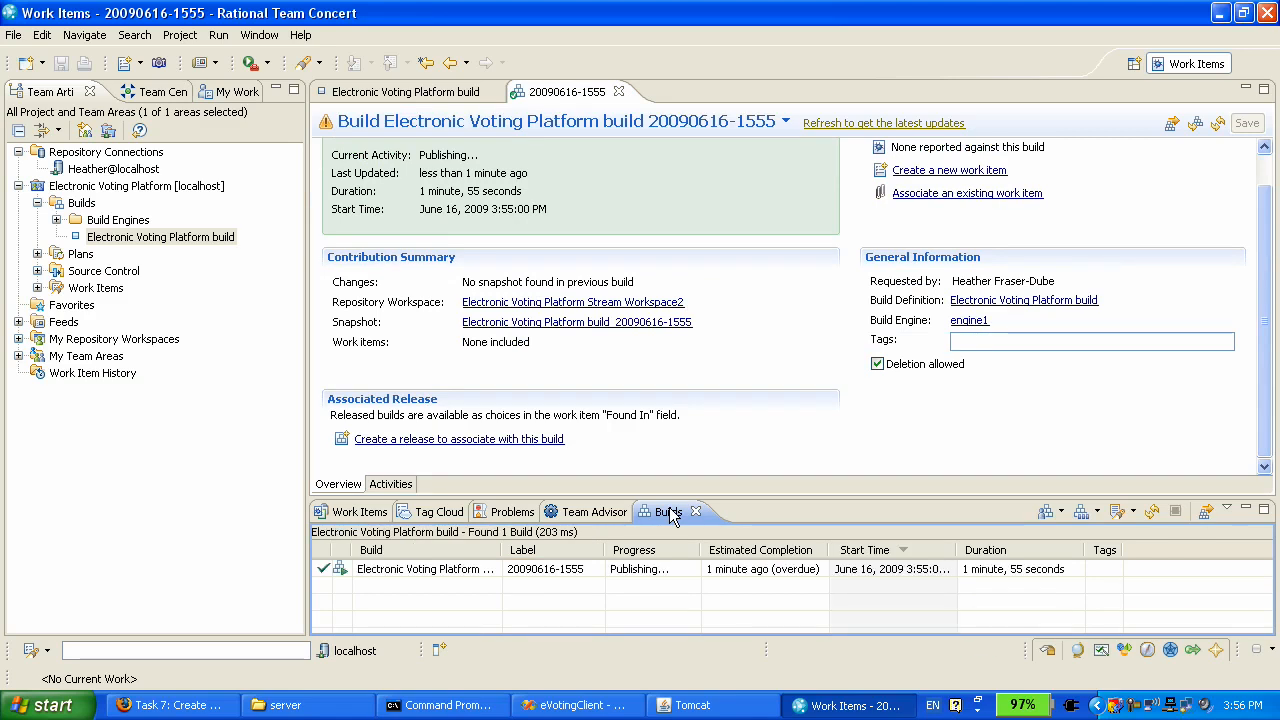
{"action": "mouse_move", "coordinate": [660, 680]}
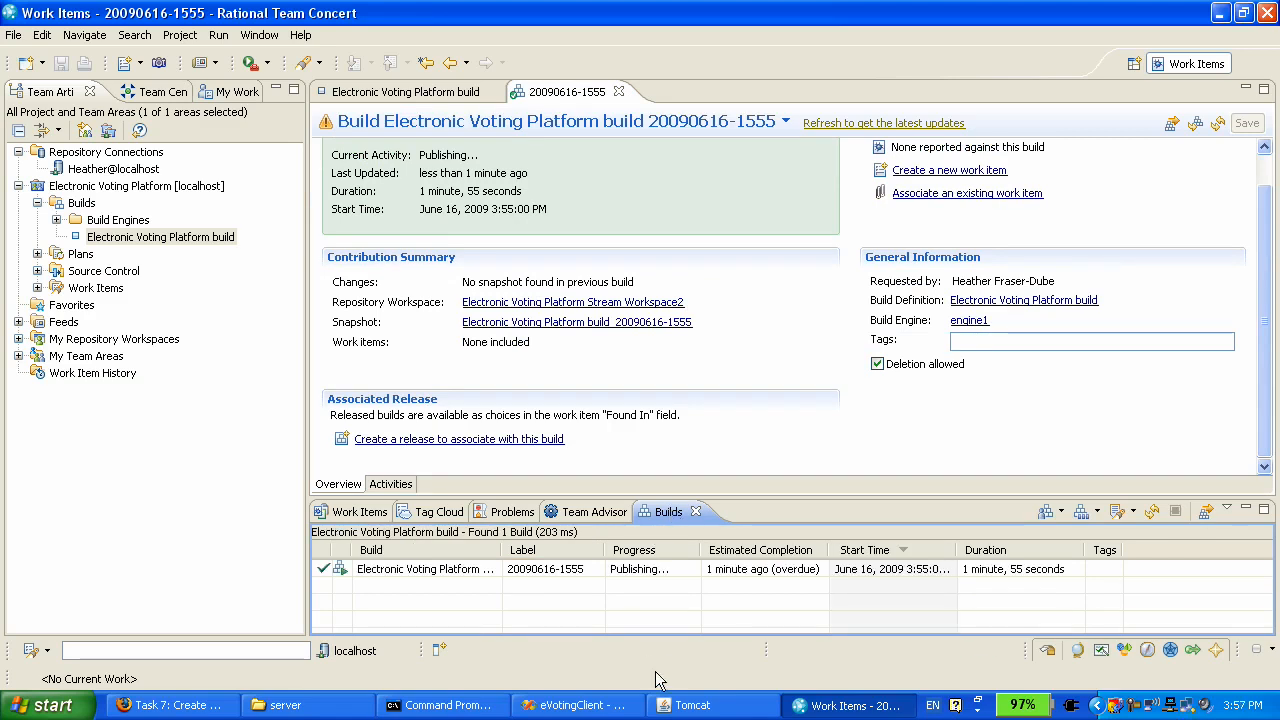
{"action": "mouse_move", "coordinate": [724, 344]}
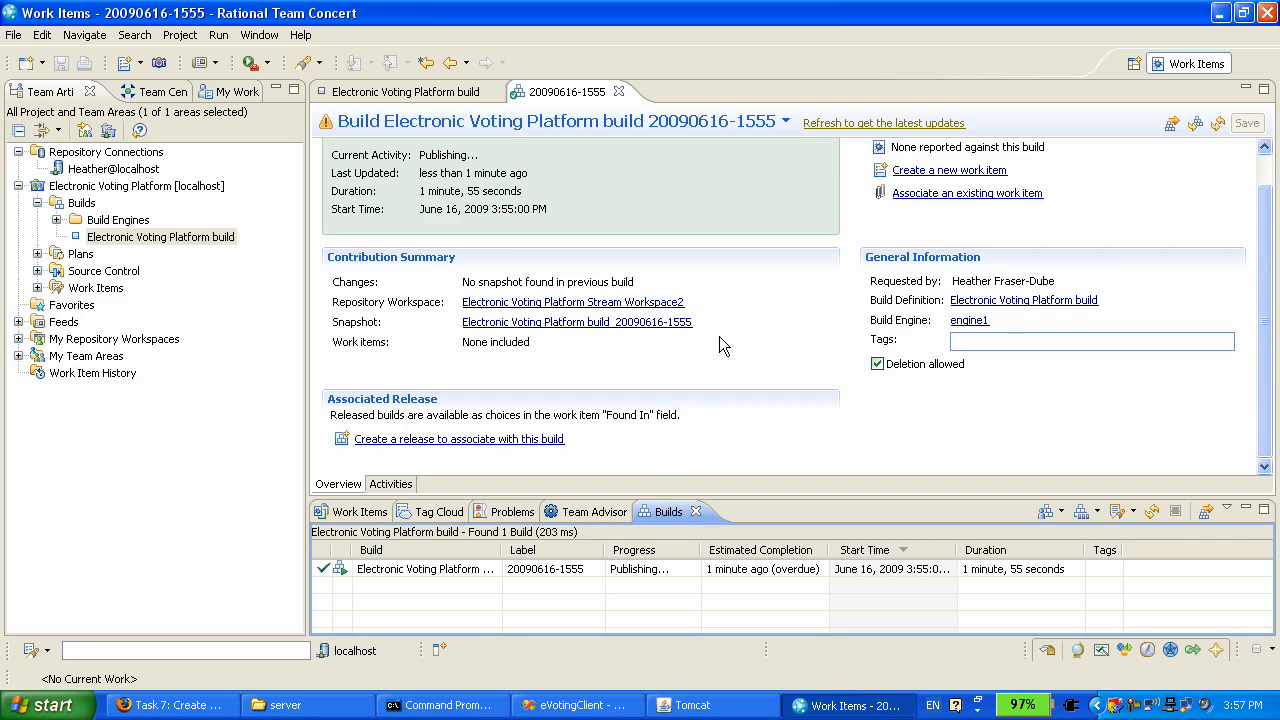
{"action": "left_click", "coordinate": [884, 124]}
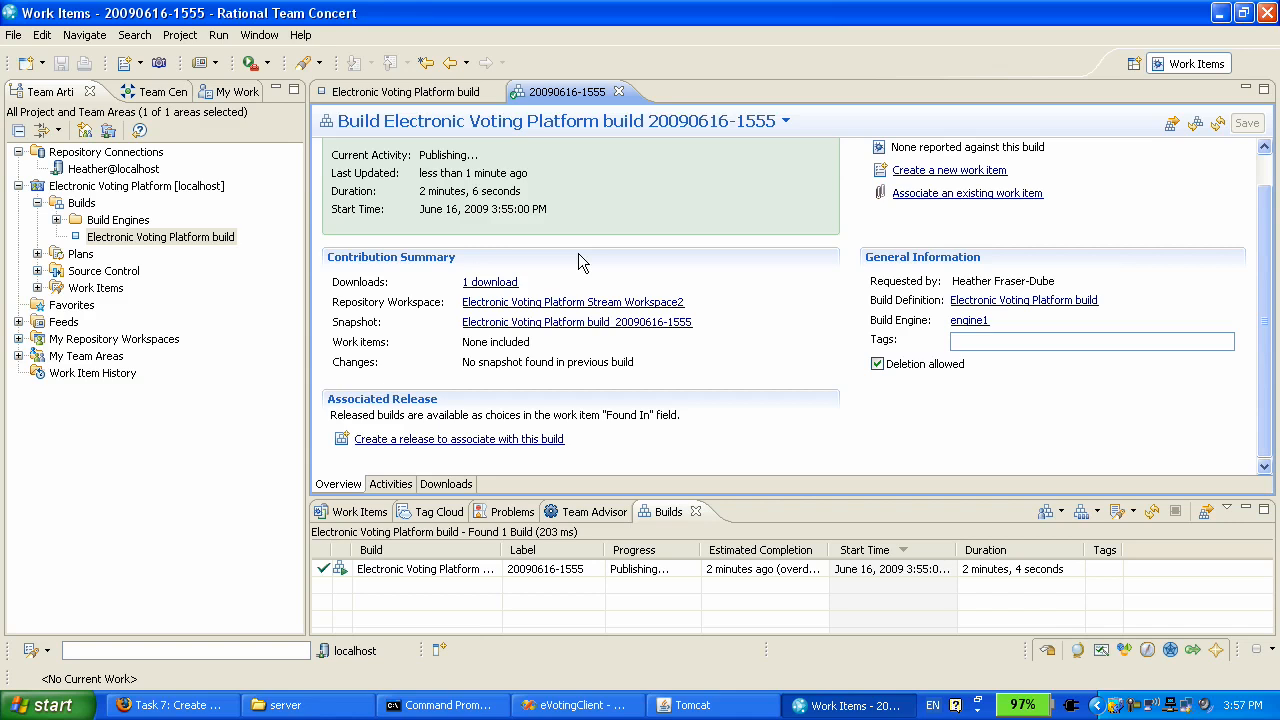
{"action": "mouse_move", "coordinate": [552, 258]}
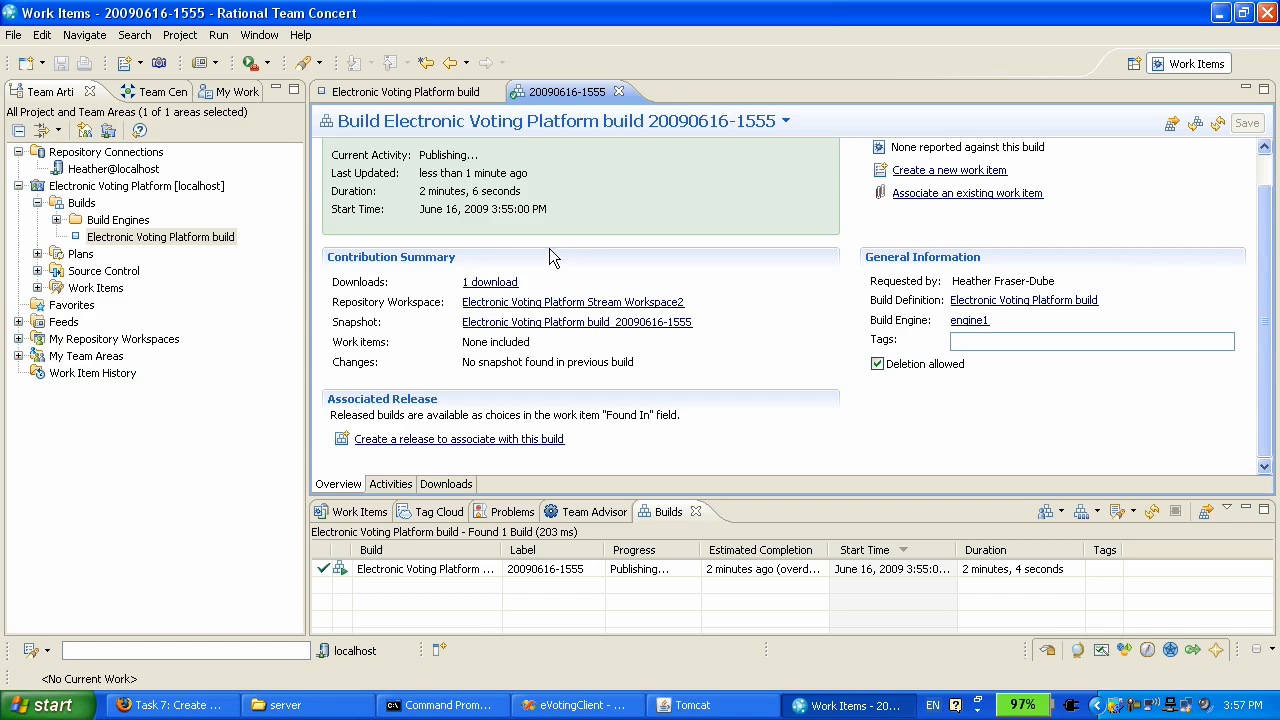
{"action": "mouse_move", "coordinate": [562, 214]}
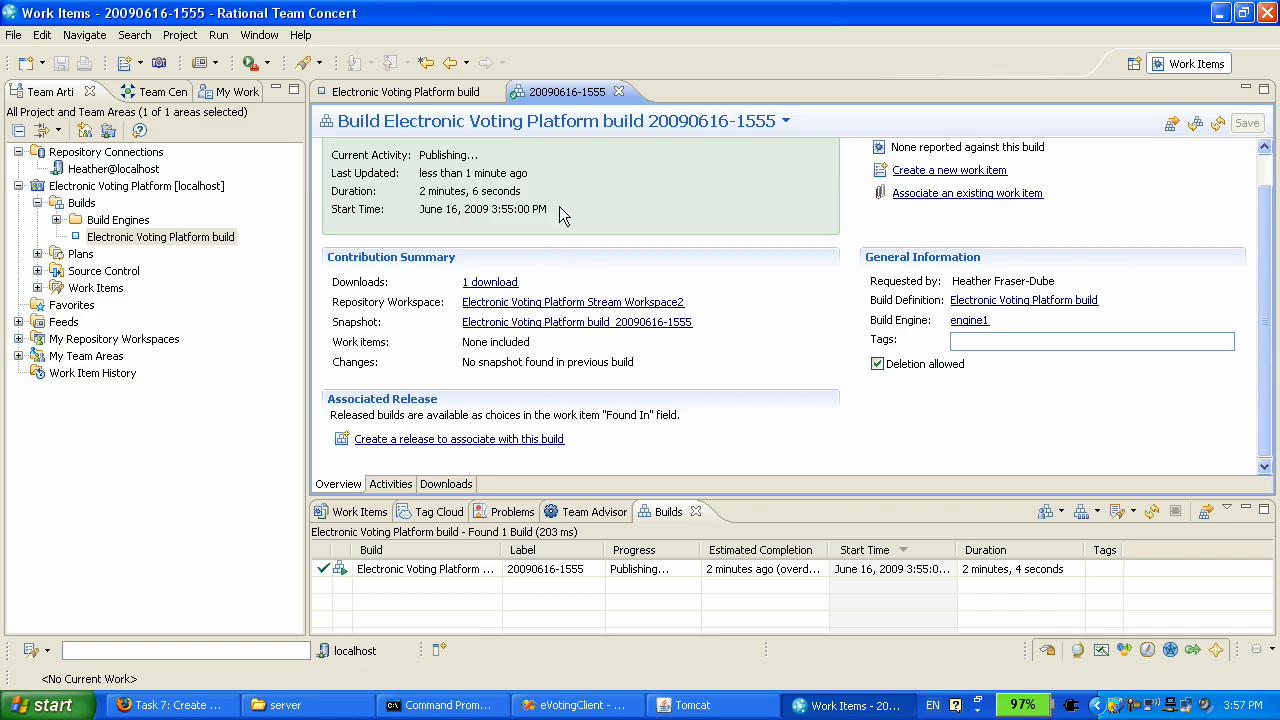
{"action": "mouse_move", "coordinate": [596, 228]}
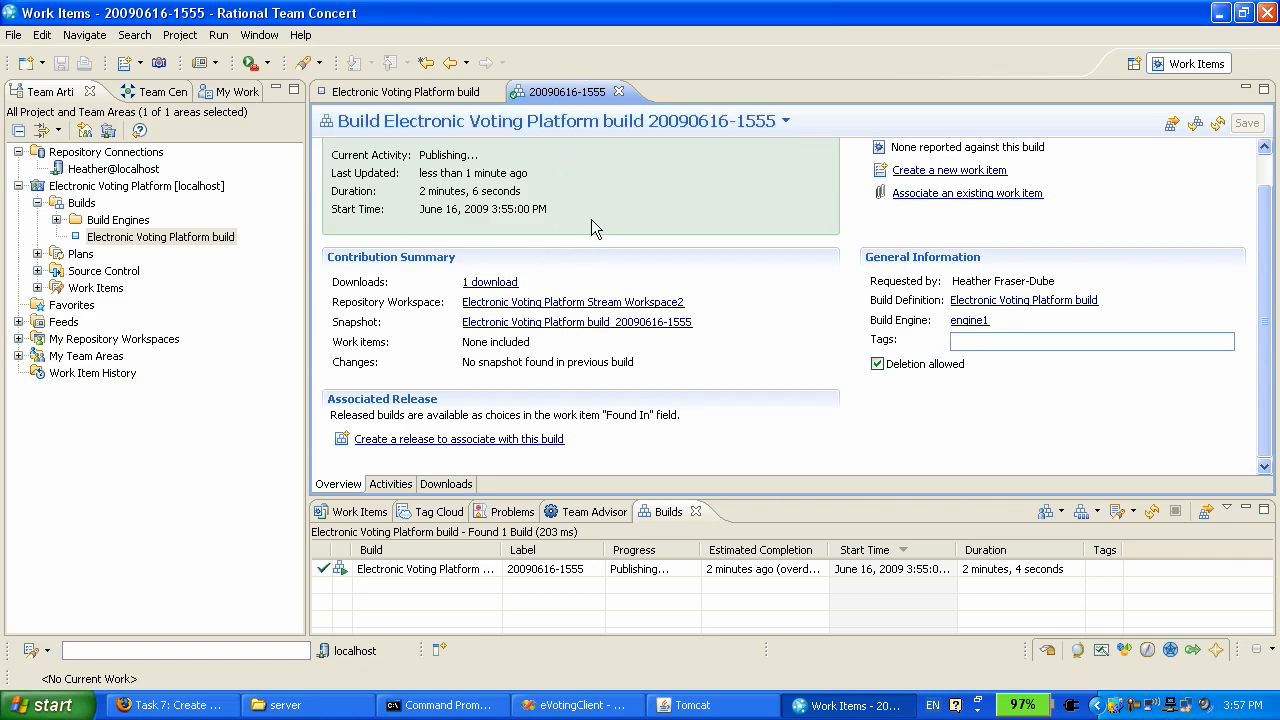
{"action": "mouse_move", "coordinate": [490, 288]}
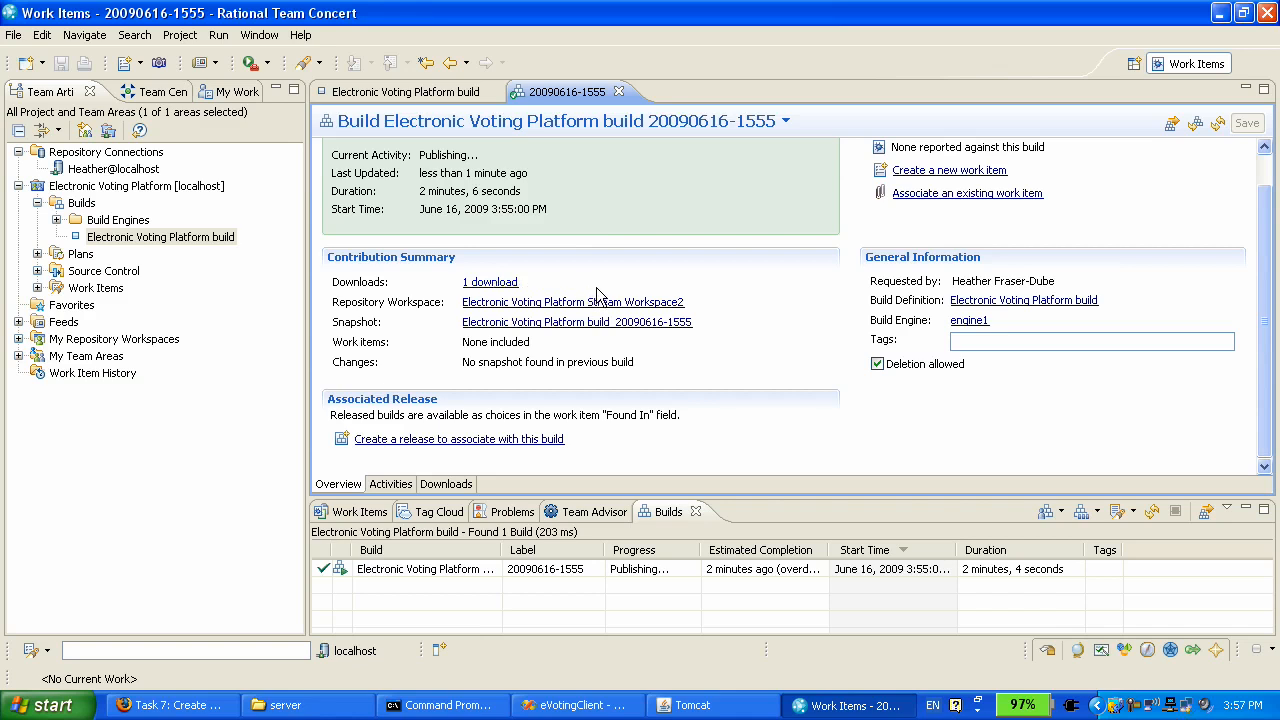
{"action": "mouse_move", "coordinate": [598, 336]}
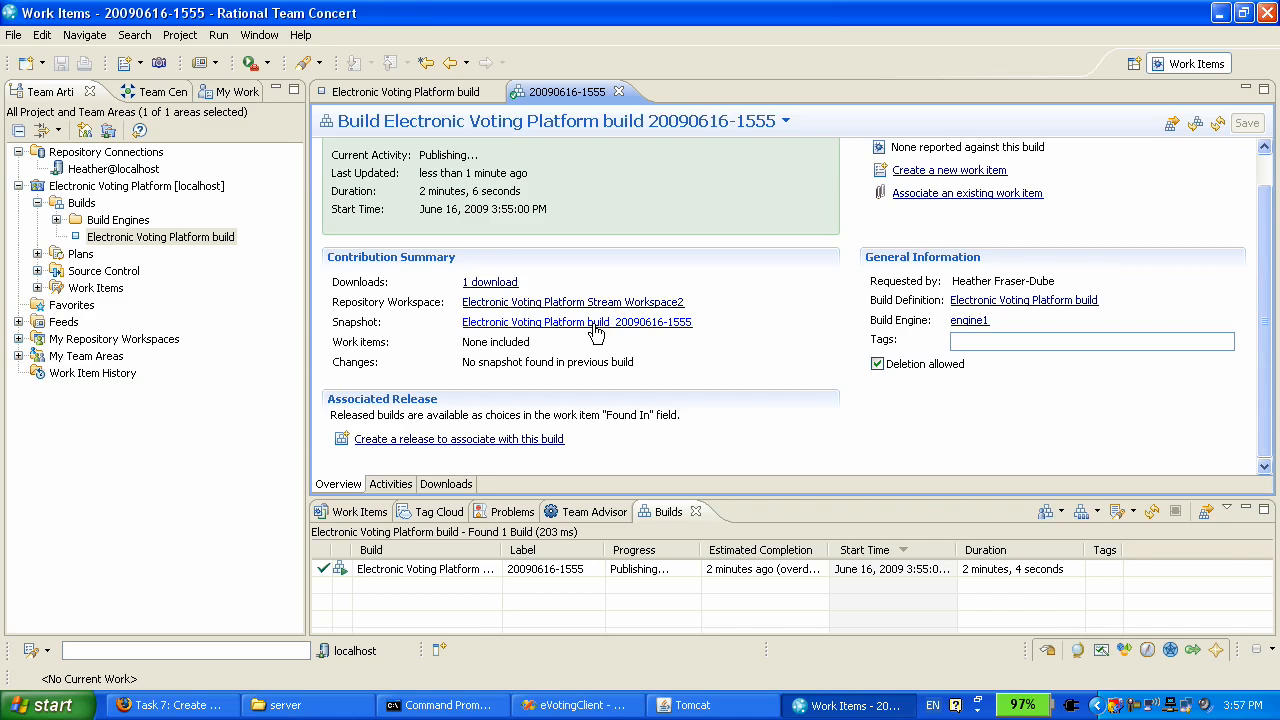
Run the published eVotingClient.exe from the build's downloads, then close its Form1 window.
{"action": "left_click", "coordinate": [446, 484]}
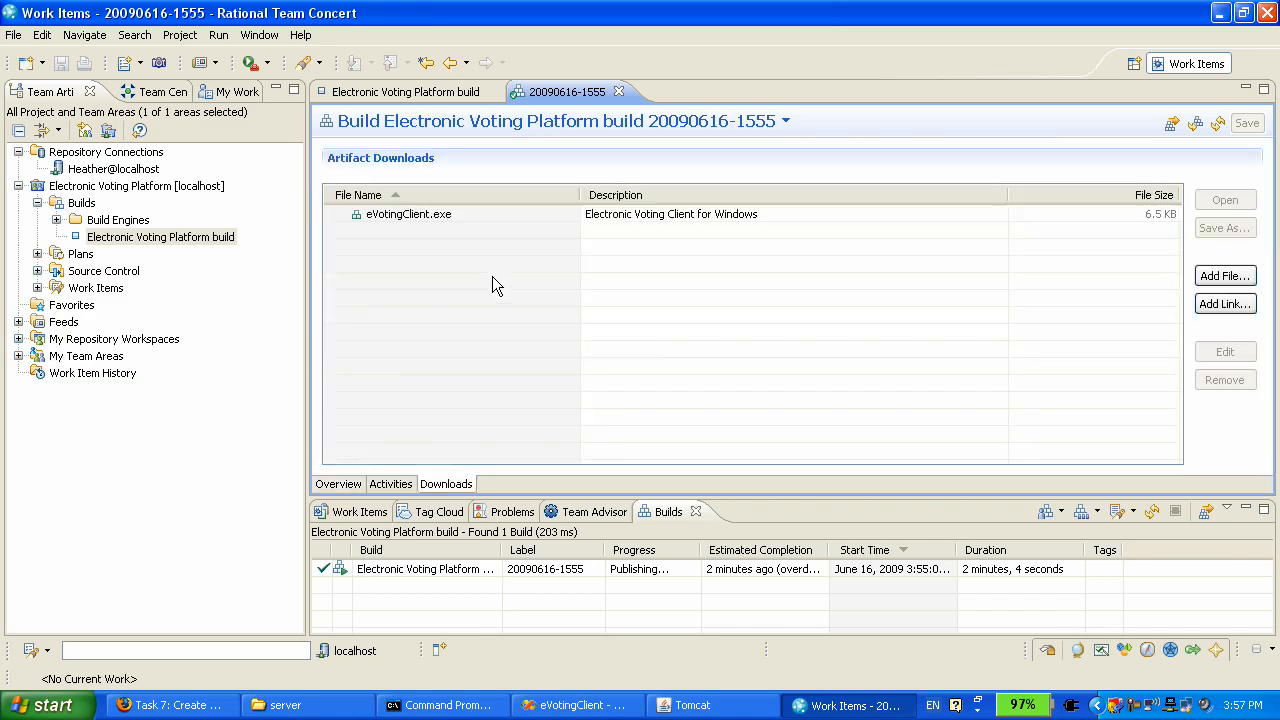
{"action": "left_click", "coordinate": [408, 214]}
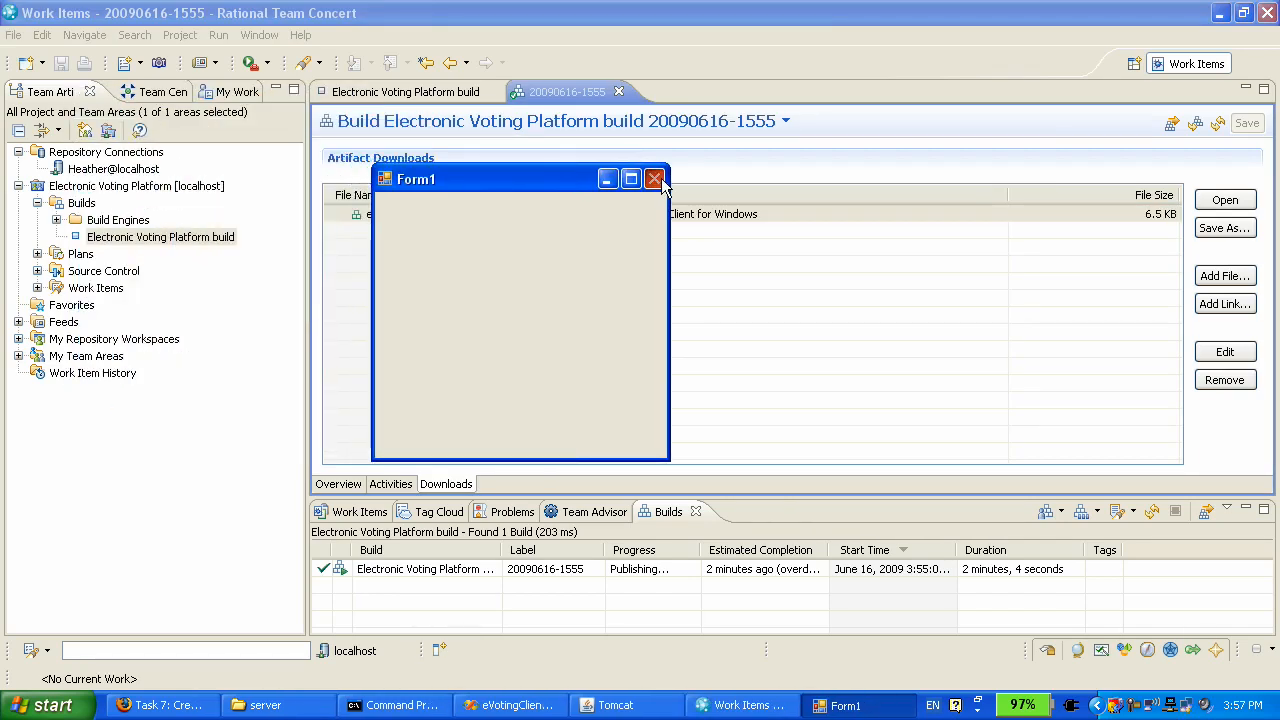
{"action": "left_click", "coordinate": [654, 178]}
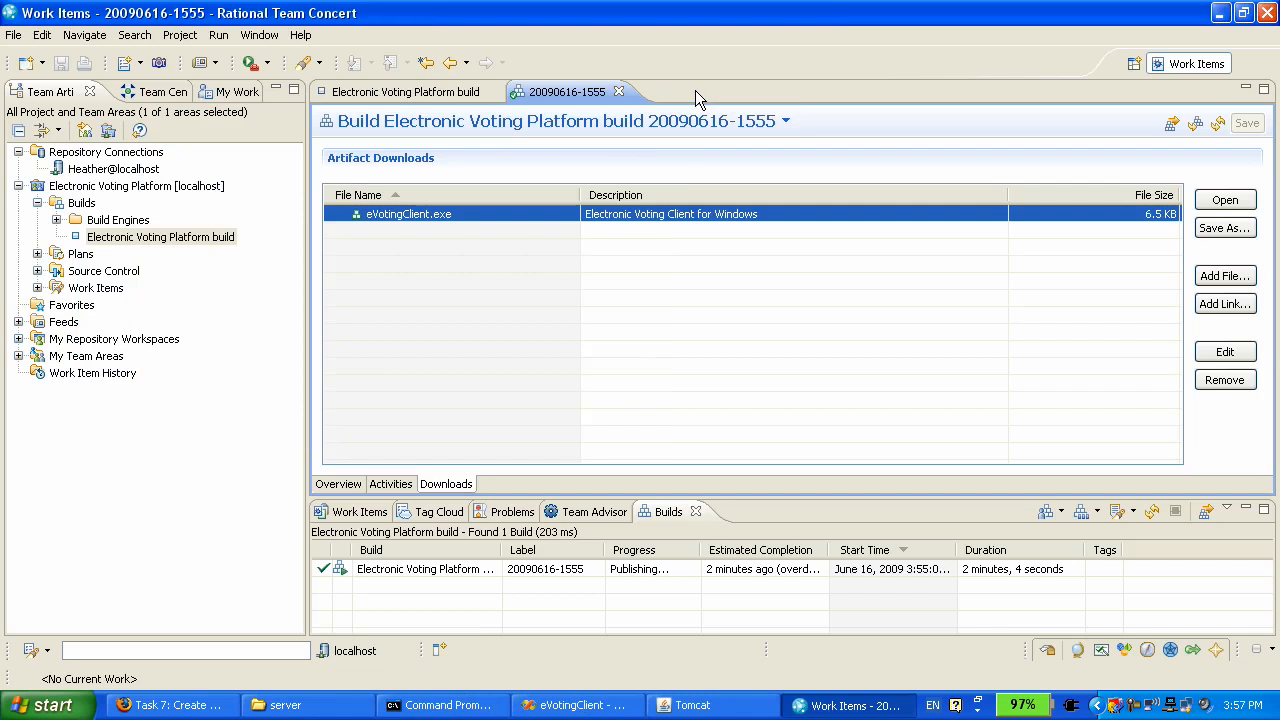
{"action": "mouse_move", "coordinate": [170, 704]}
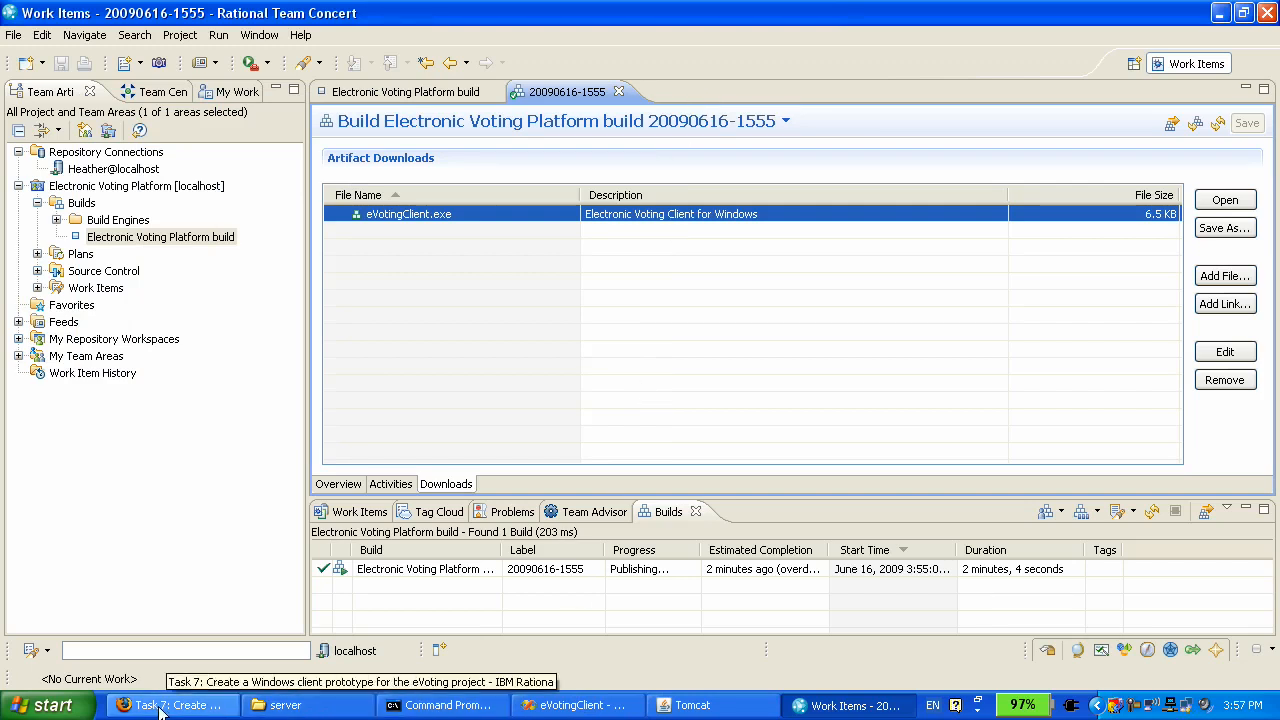
In Firefox, navigate the RTC web UI to the Electronic Voting Platform project's Builds area.
{"action": "left_click", "coordinate": [170, 704]}
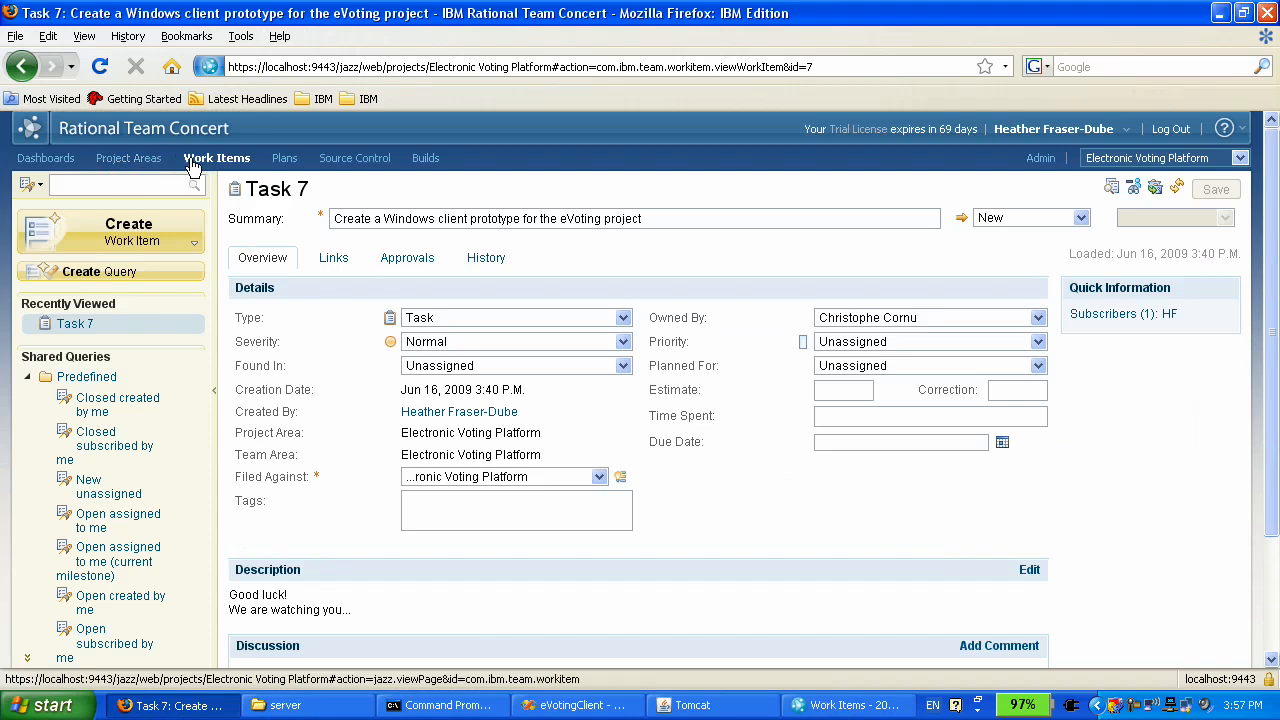
{"action": "left_click", "coordinate": [128, 158]}
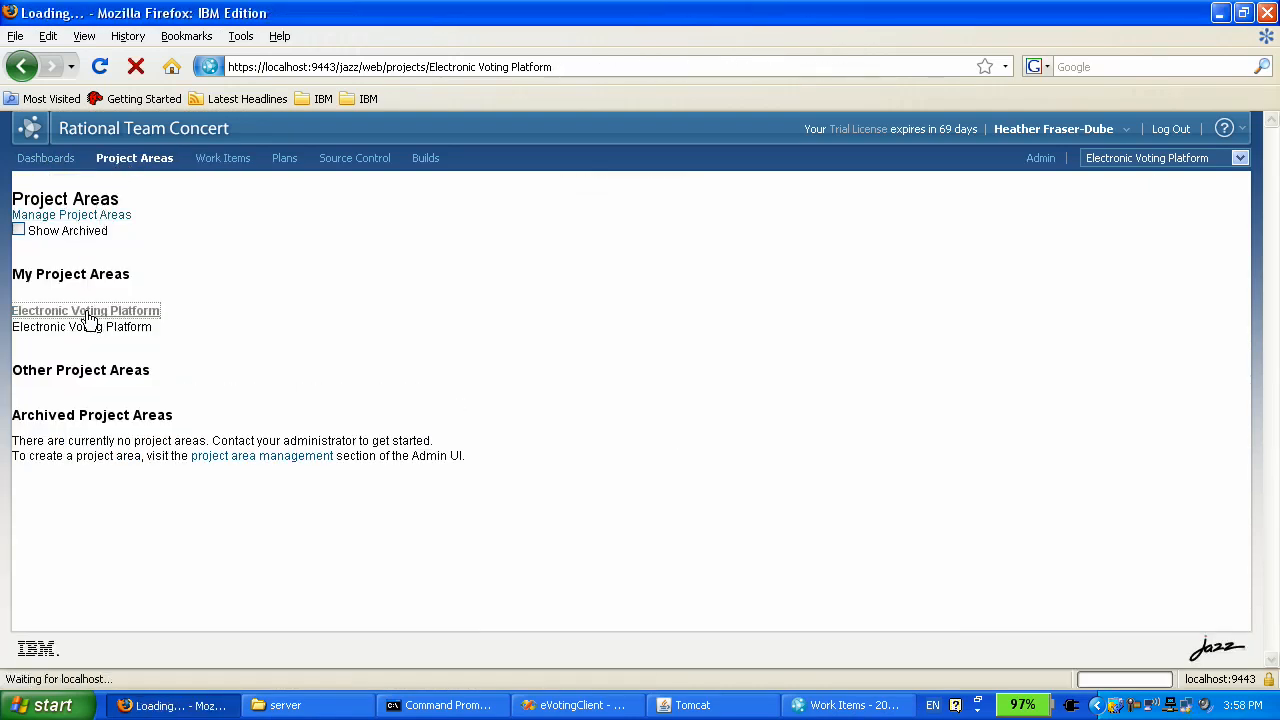
{"action": "left_click", "coordinate": [86, 310]}
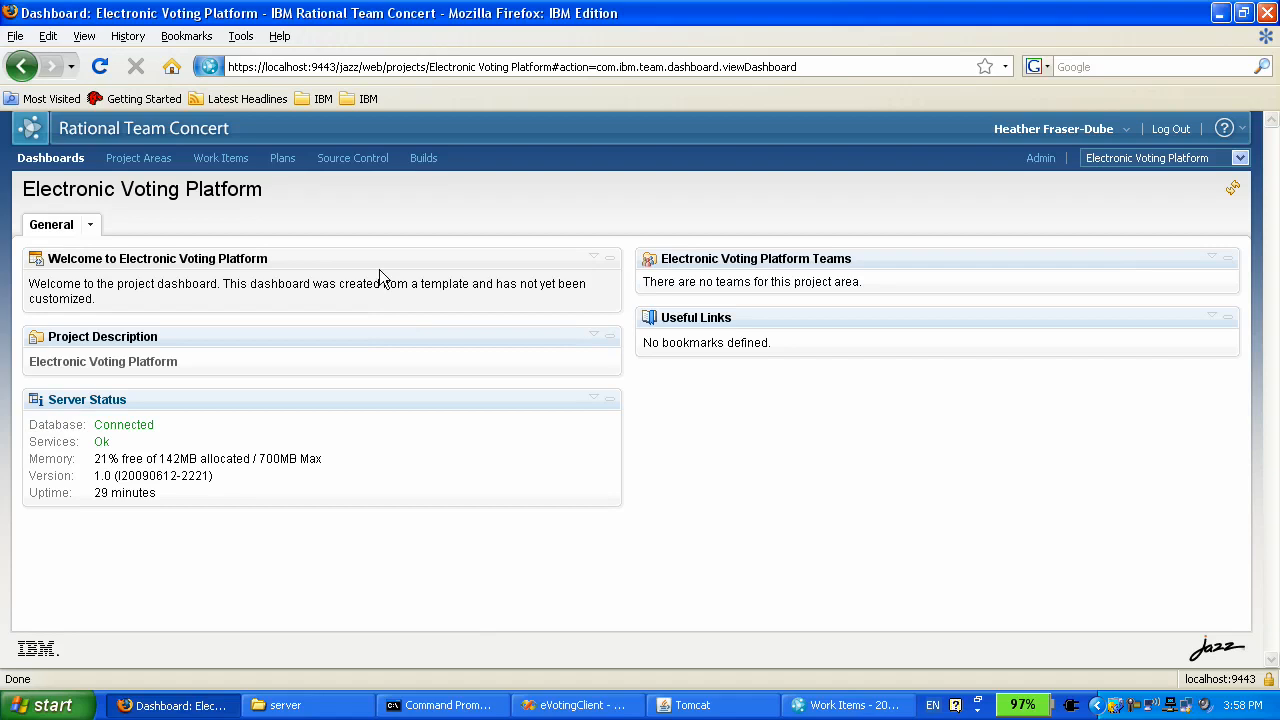
{"action": "mouse_move", "coordinate": [352, 158]}
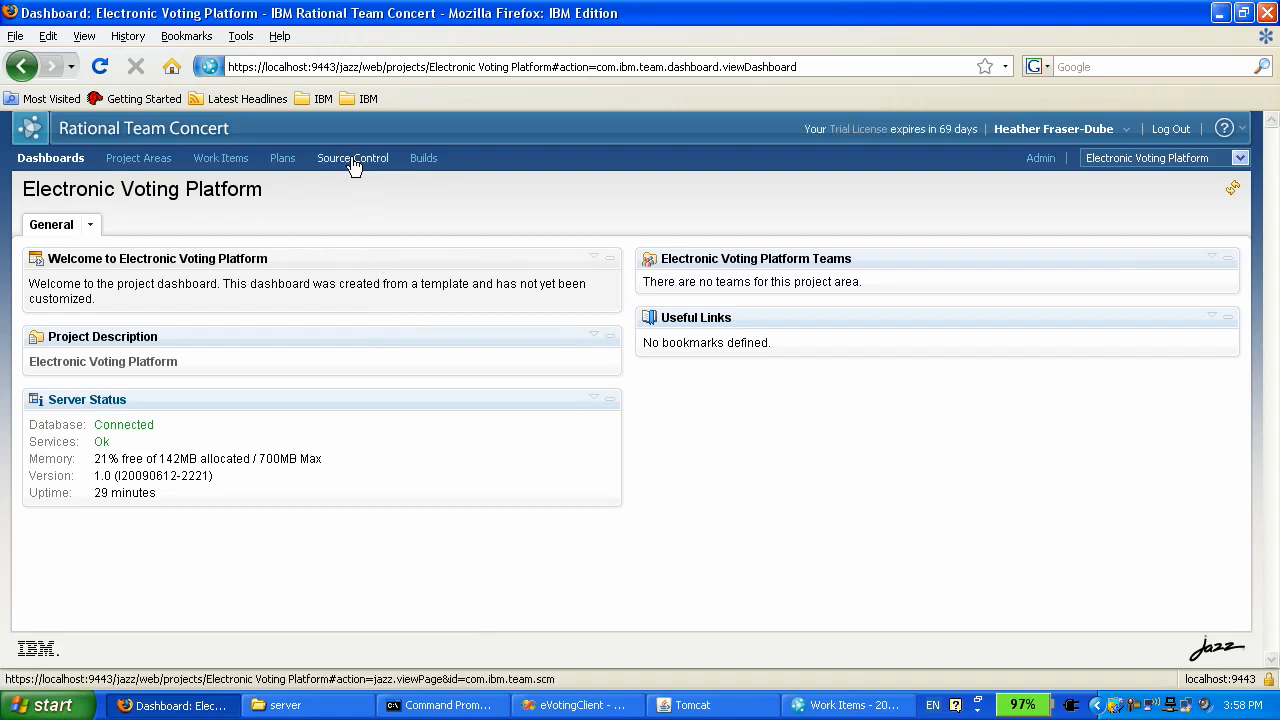
{"action": "left_click", "coordinate": [416, 158]}
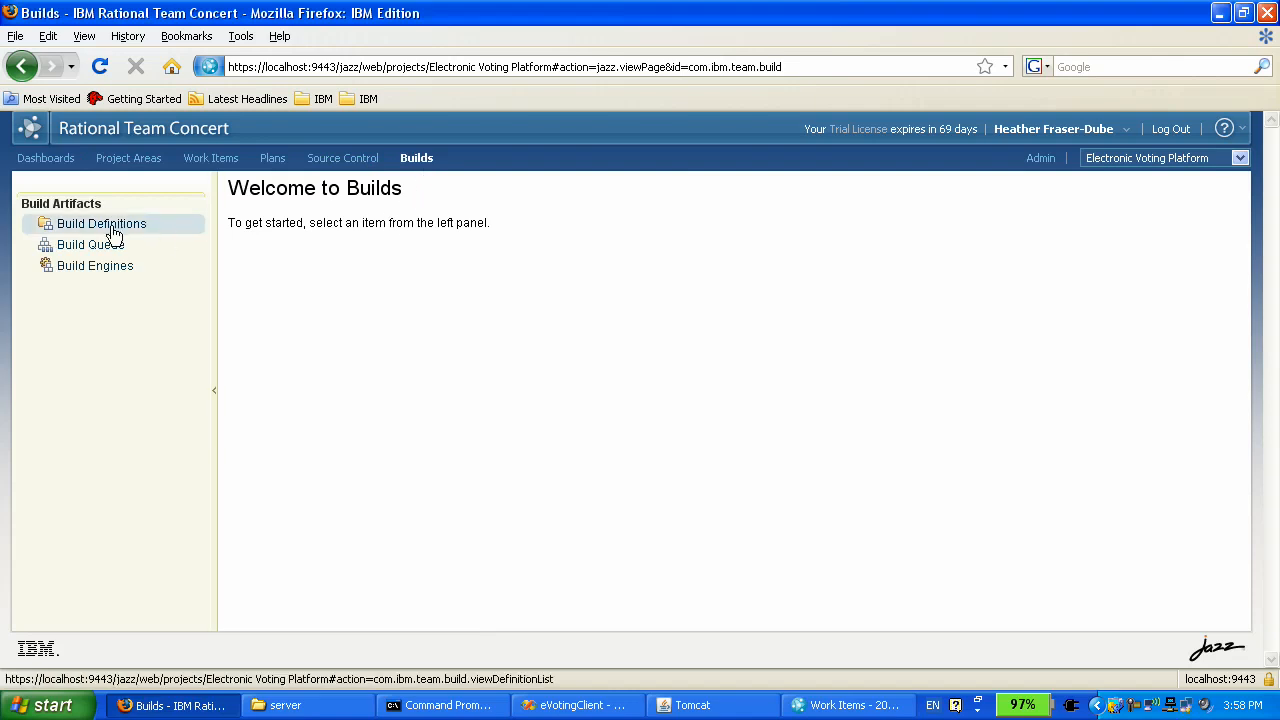
{"action": "left_click", "coordinate": [100, 224]}
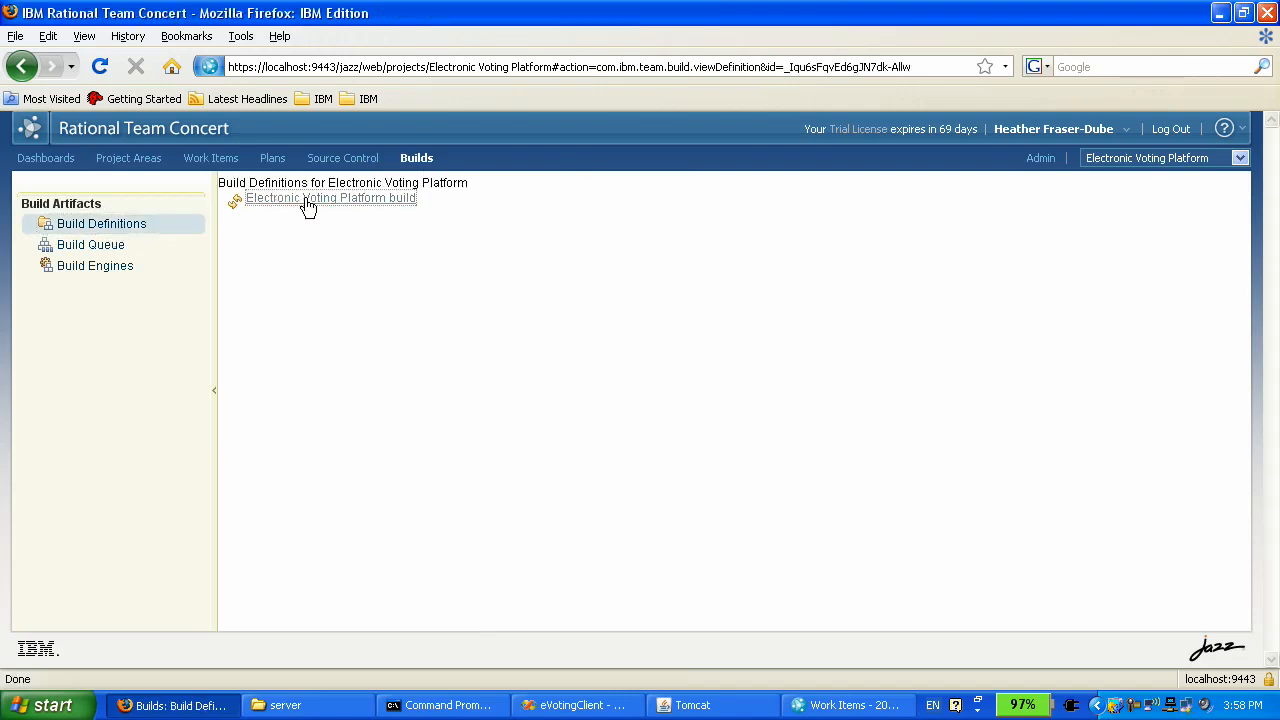
{"action": "left_click", "coordinate": [332, 198]}
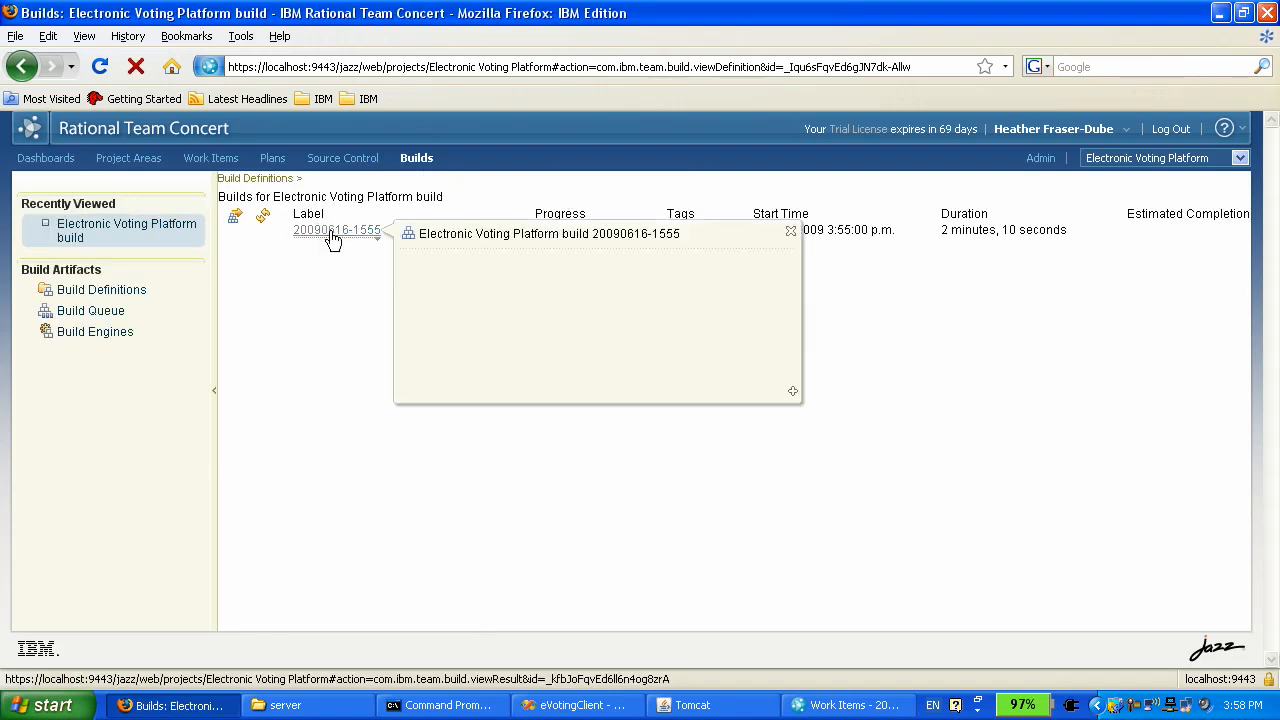
{"action": "left_click", "coordinate": [336, 230]}
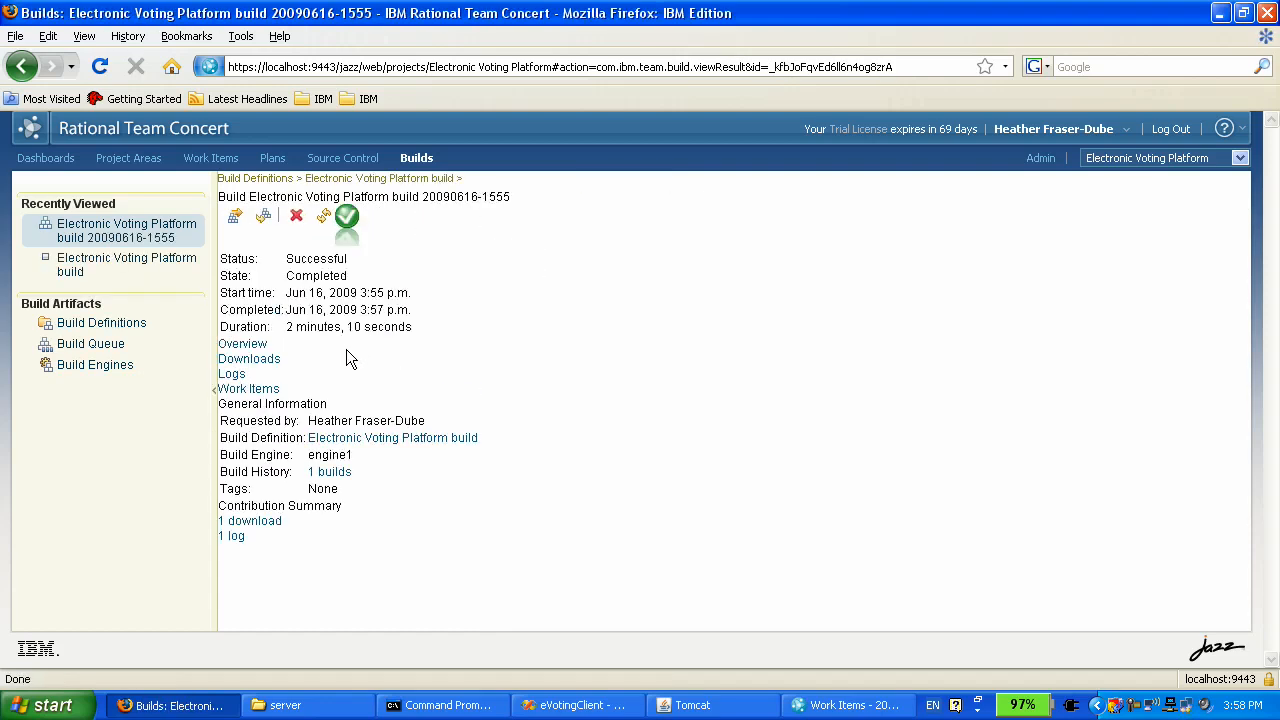
{"action": "mouse_move", "coordinate": [300, 376]}
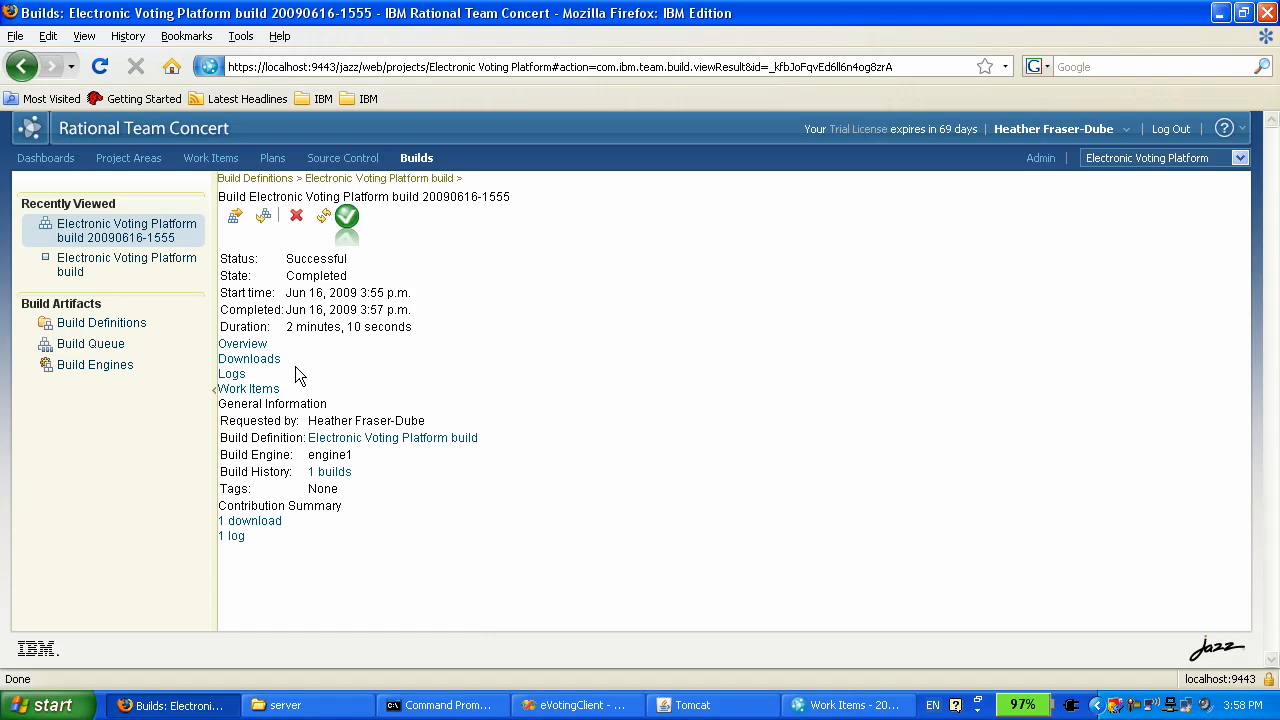
{"action": "left_click", "coordinate": [248, 358]}
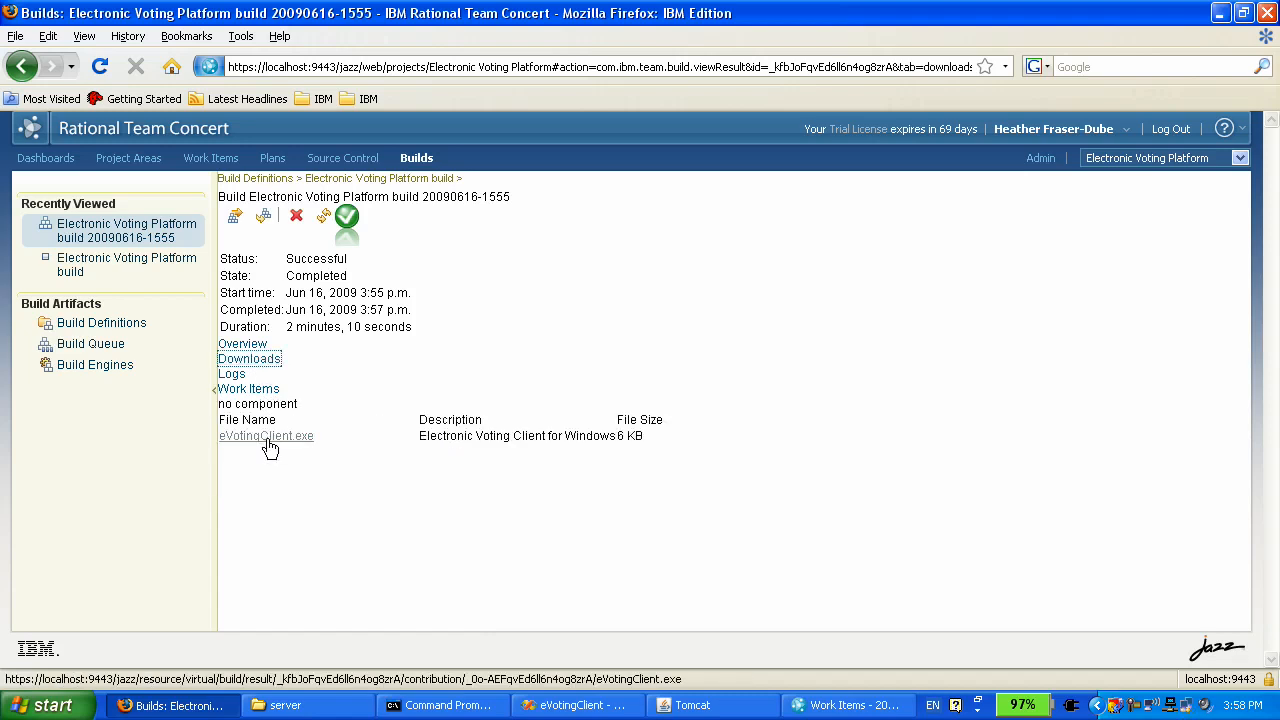
{"action": "left_click", "coordinate": [266, 436]}
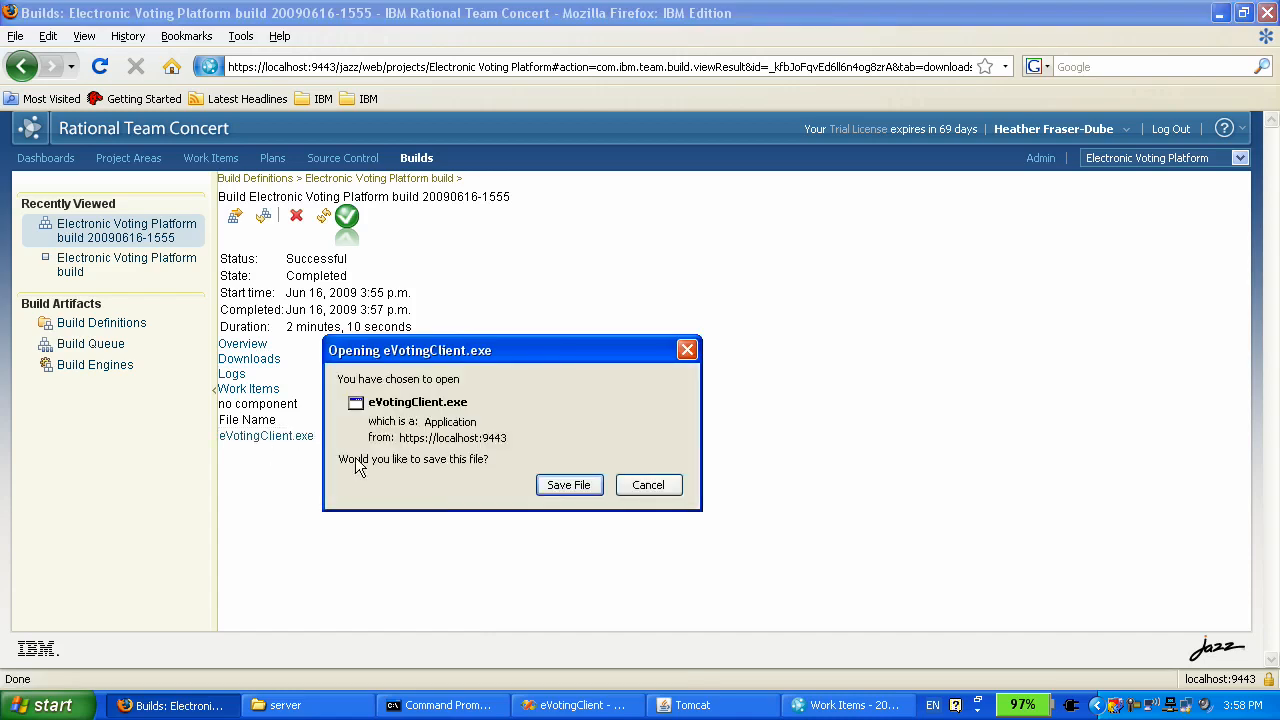